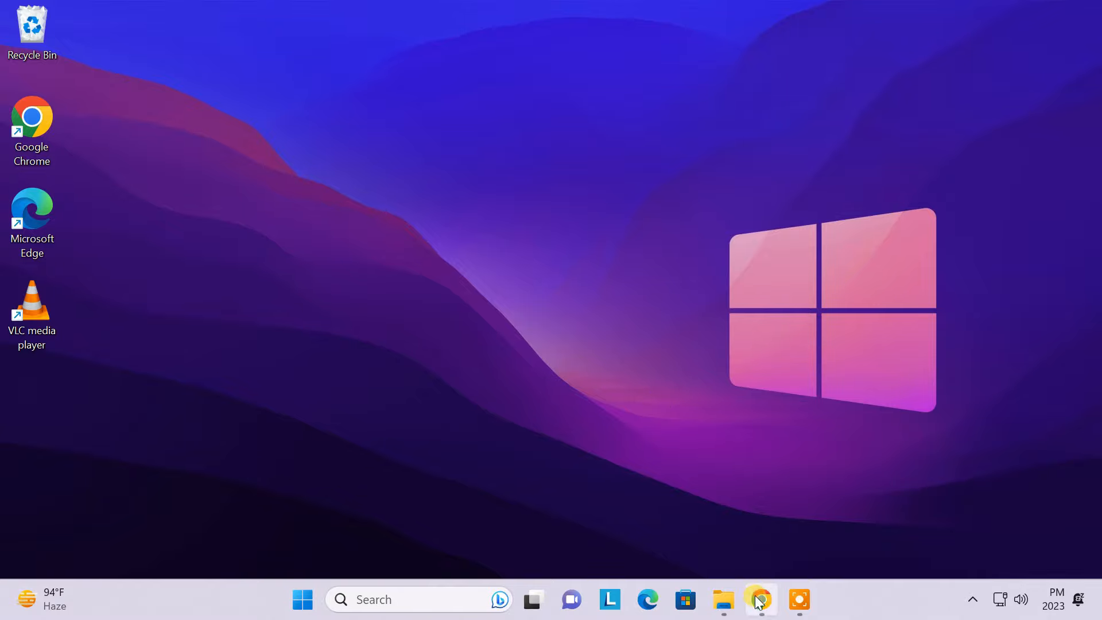
# Search 'download blissos' in Chrome and reach the official blissos.org website.
pyautogui.click(759, 599)
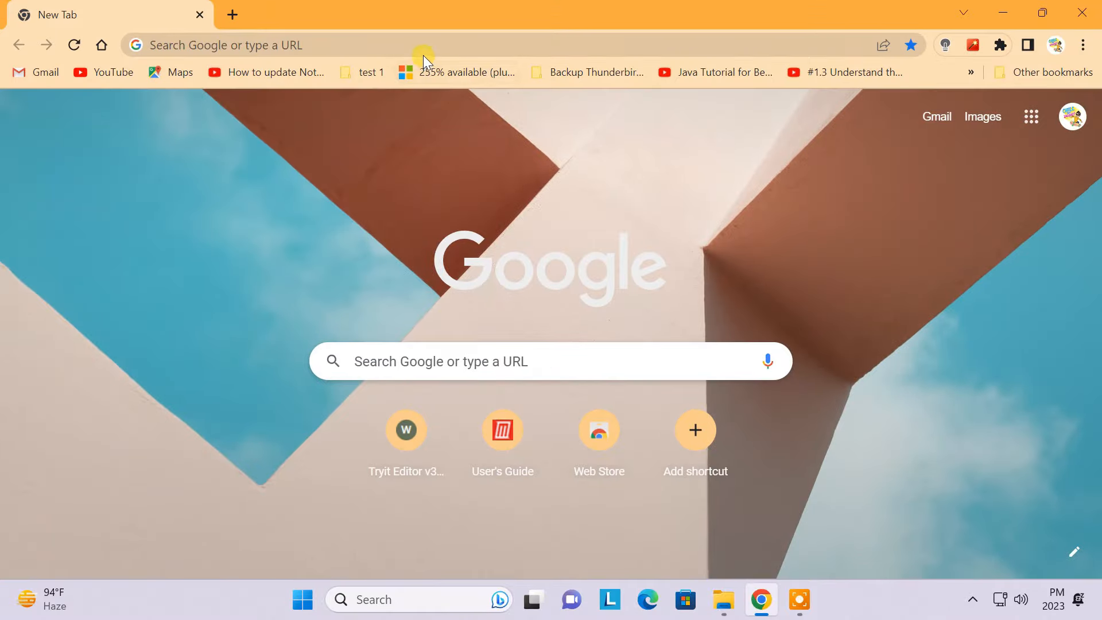
pyautogui.write('download blissos')
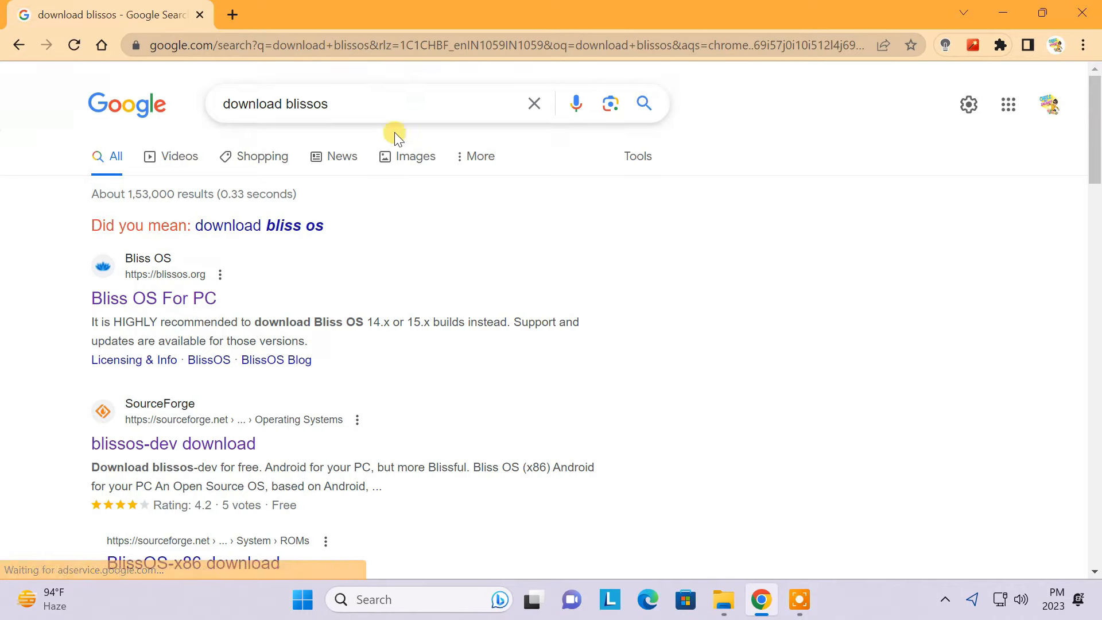
pyautogui.click(153, 299)
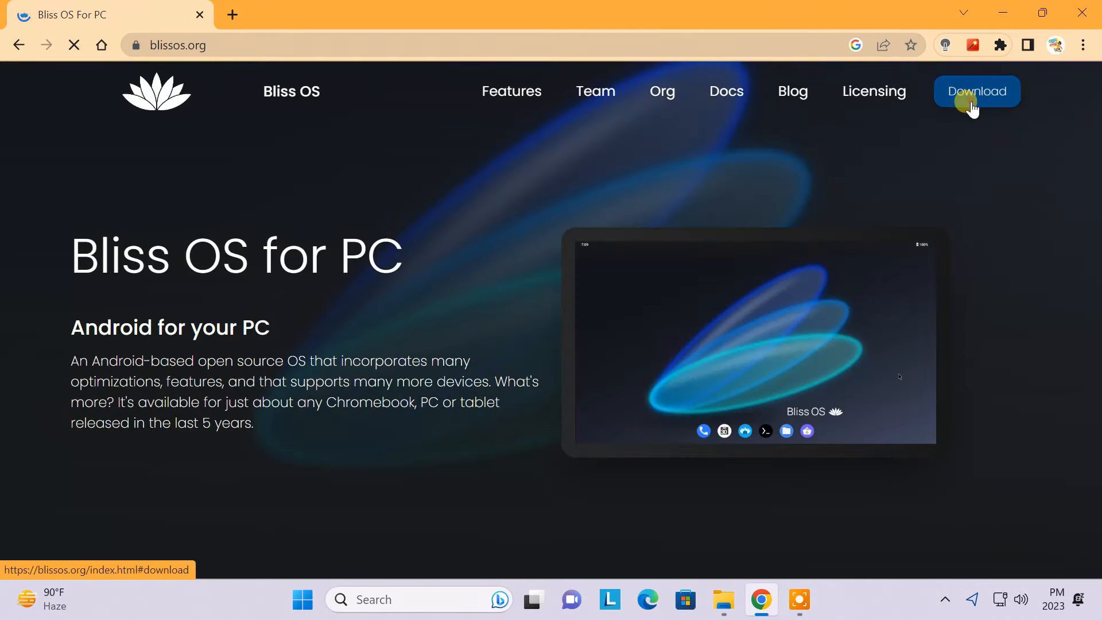
# Show the Bliss OS 15 (Android 12L) builds in the site's Download section.
pyautogui.click(976, 92)
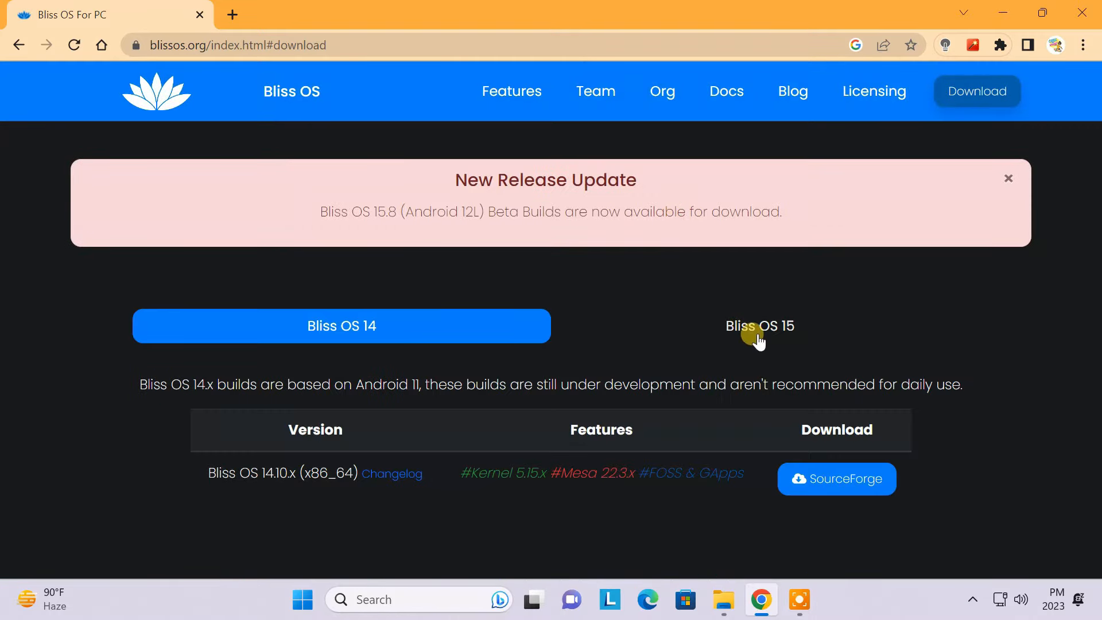
pyautogui.click(759, 325)
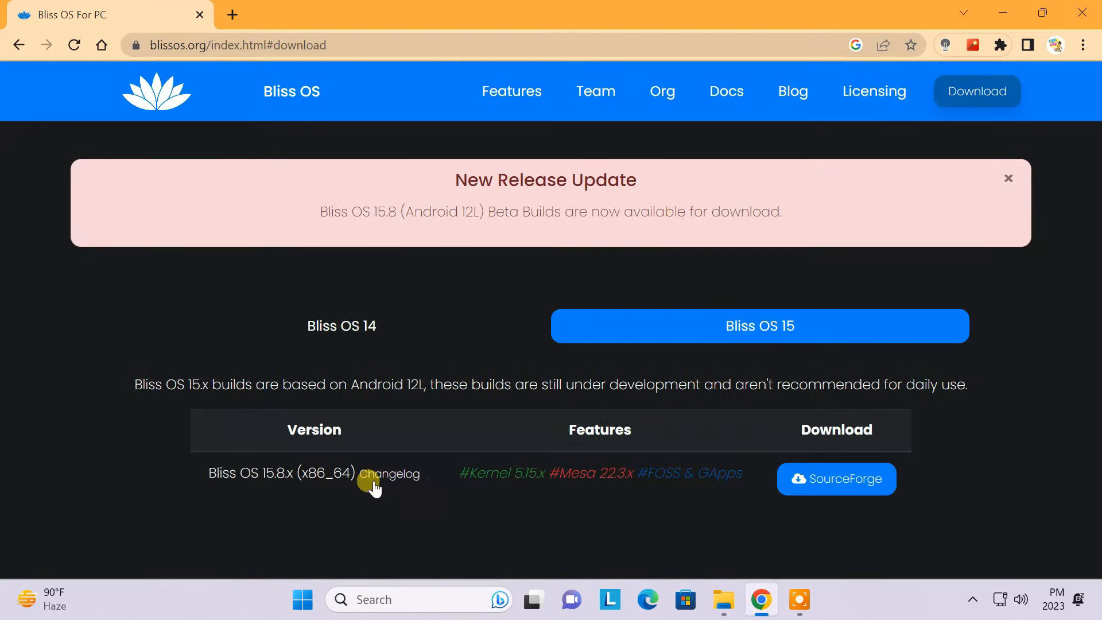
pyautogui.moveTo(212, 472); pyautogui.dragTo(281, 471)
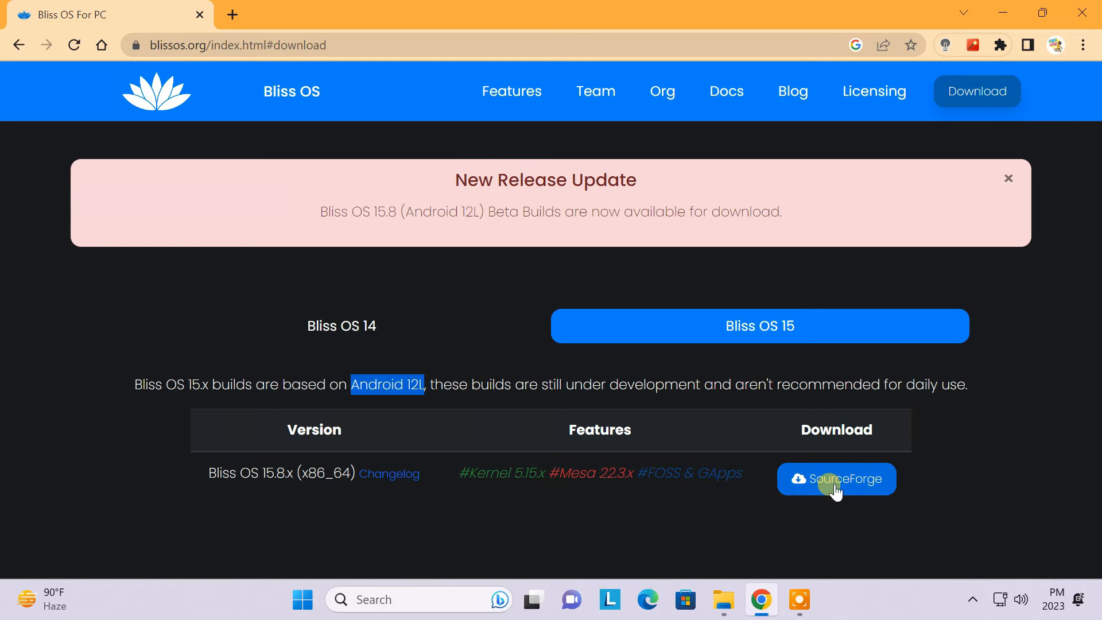
# Download Bliss-v15.8.5-x86_64-OFFICIAL-foss-20230331.iso from the SourceForge Beta folder.
pyautogui.click(835, 479)
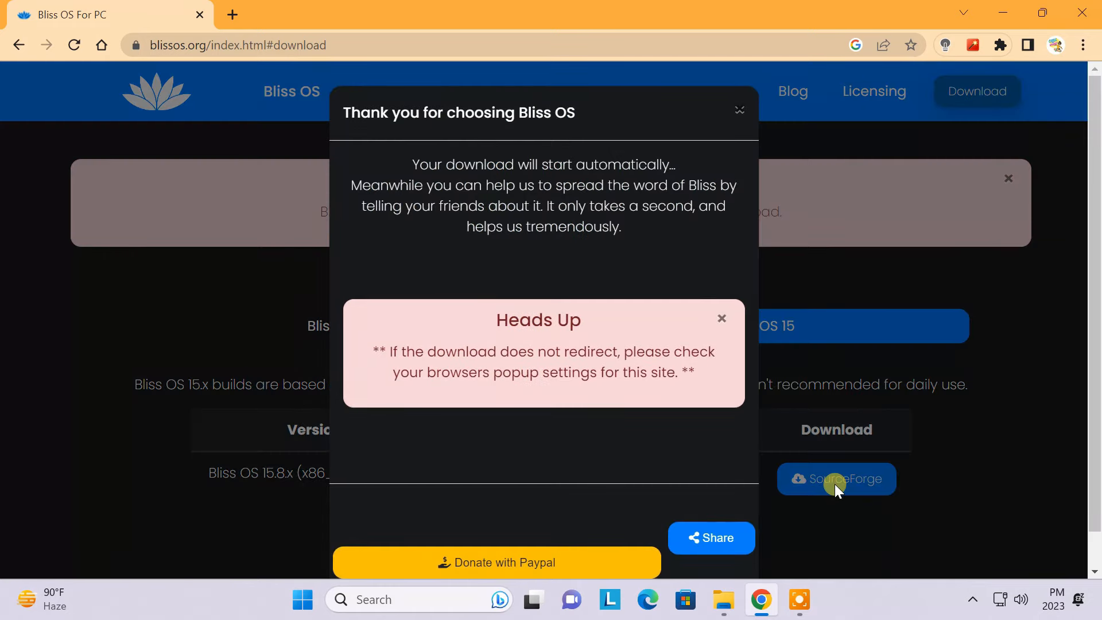
pyautogui.click(836, 480)
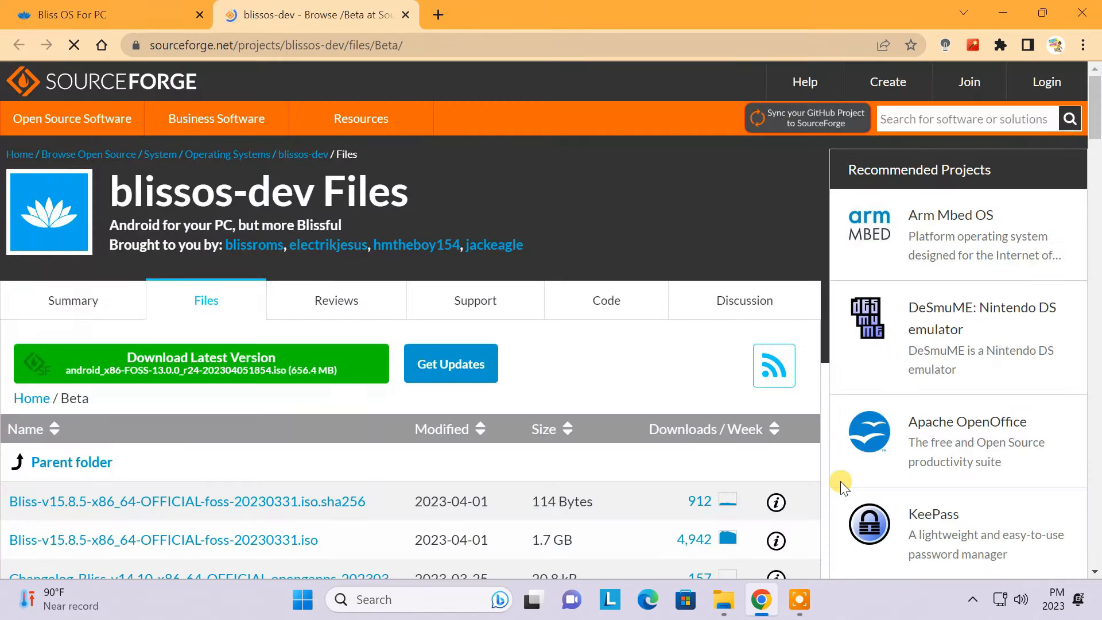
pyautogui.scroll(-3)
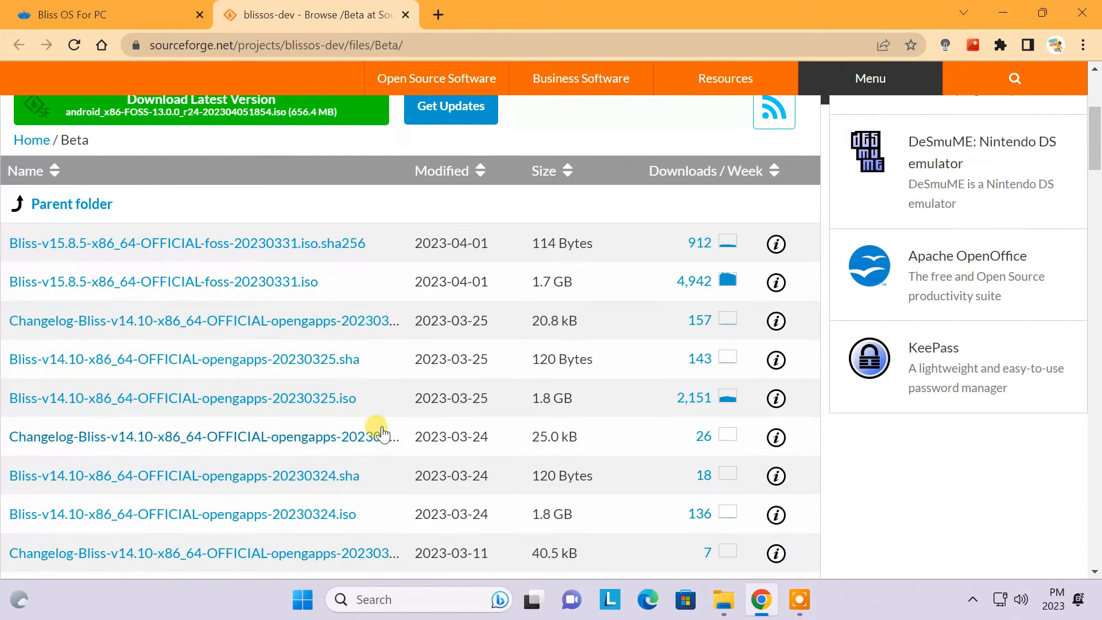
pyautogui.click(163, 281)
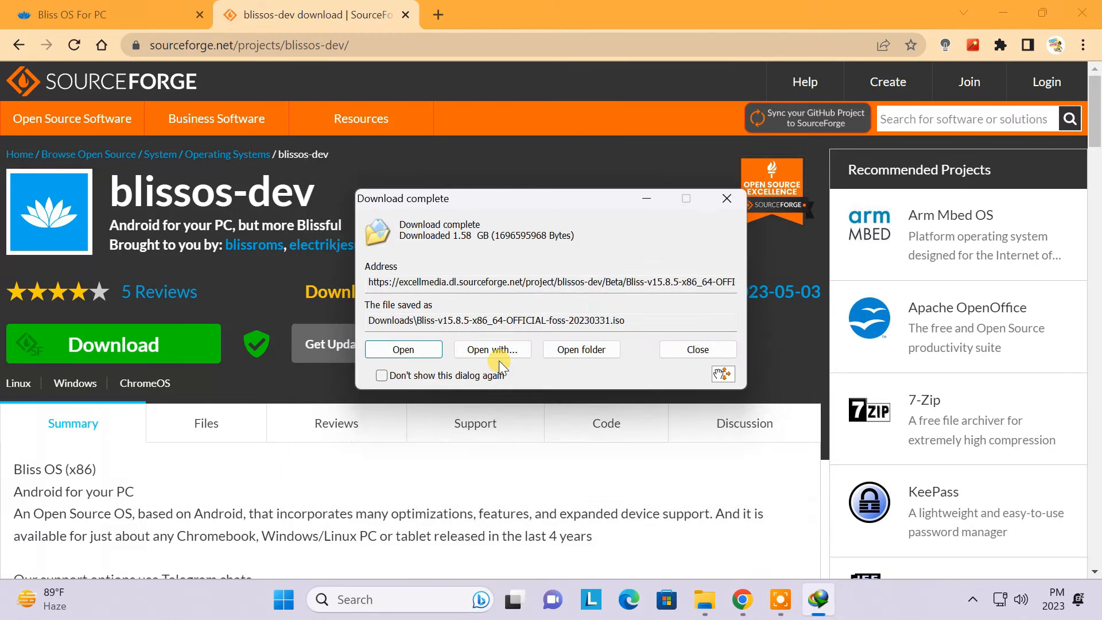
pyautogui.click(696, 349)
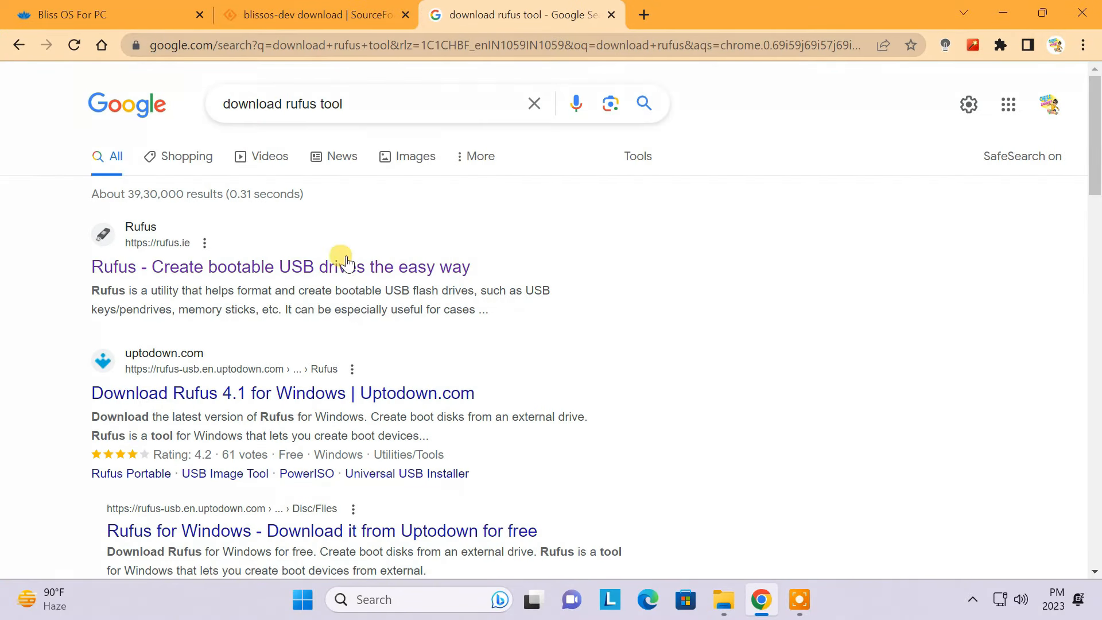
# Start downloading rufus-4.1.exe from rufus.ie via the download manager.
pyautogui.click(277, 266)
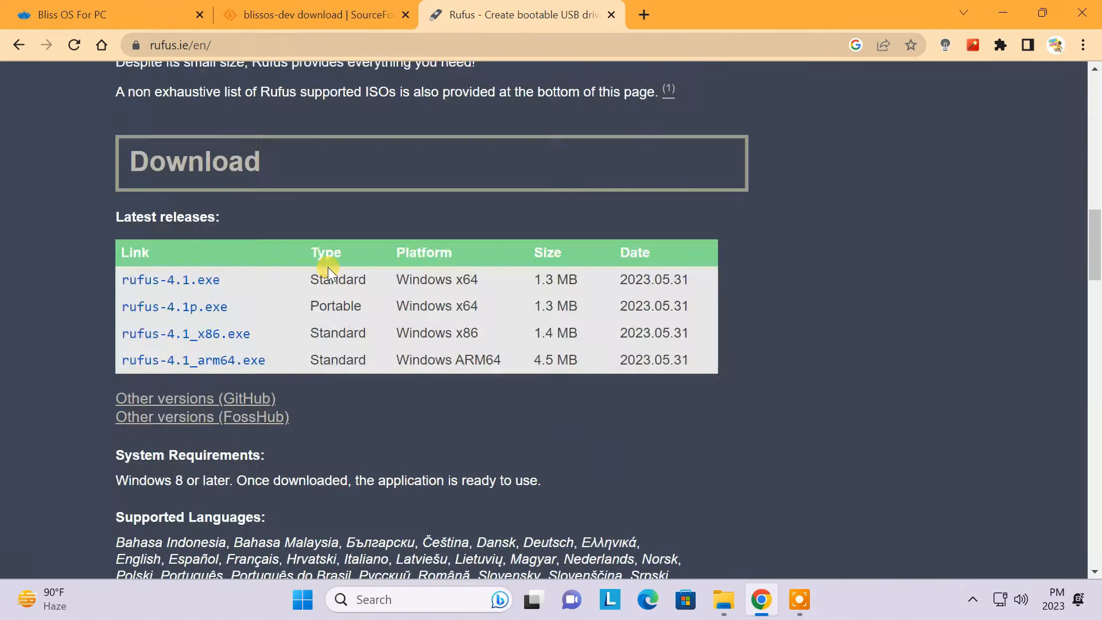
pyautogui.click(171, 279)
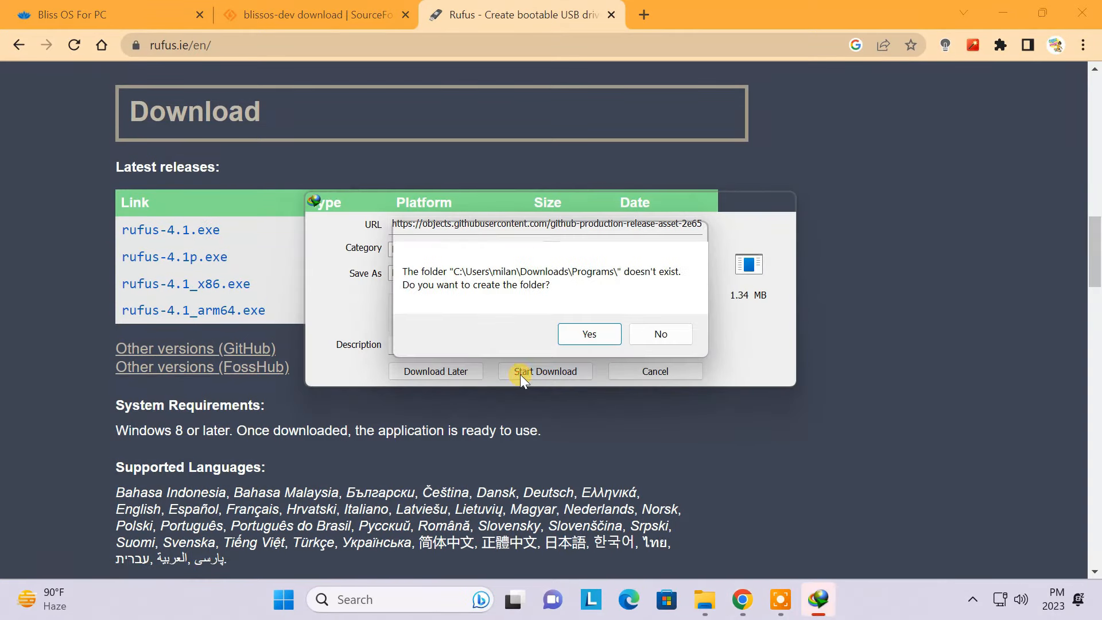
pyautogui.click(587, 333)
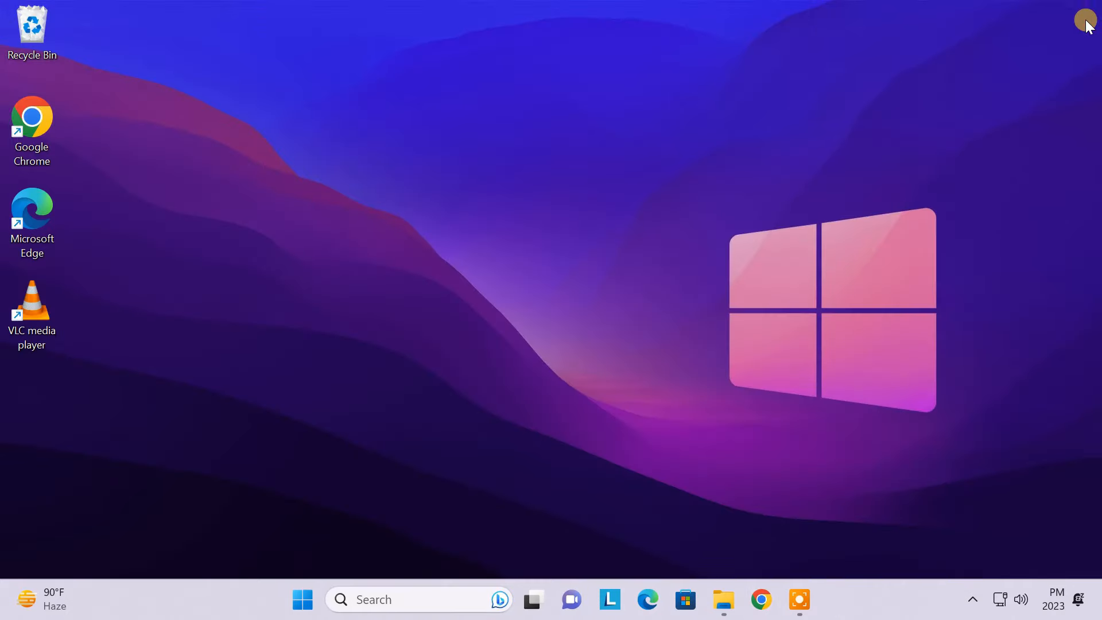
# Shrink the Windows (C:) volume by 5000 MB in Disk Management.
pyautogui.write('di')
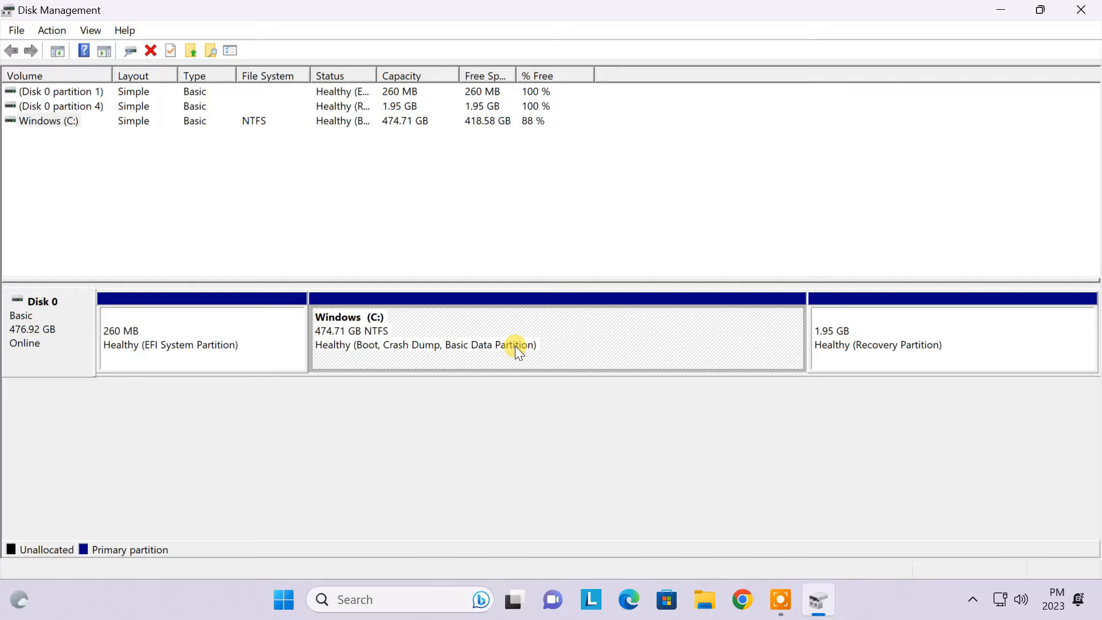
pyautogui.rightClick(516, 347)
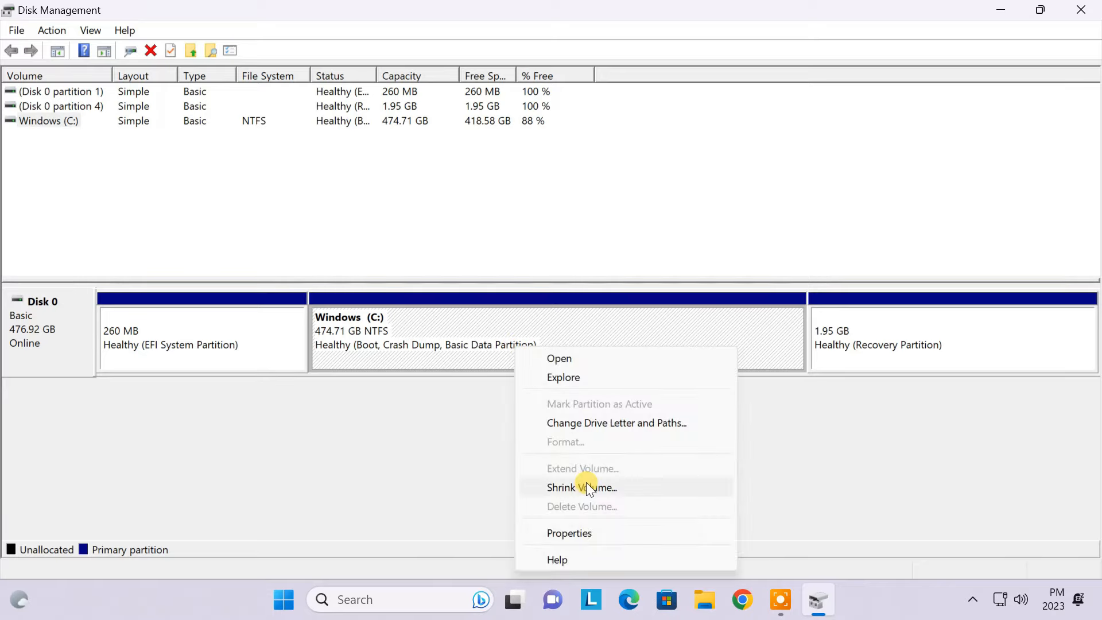
pyautogui.click(580, 487)
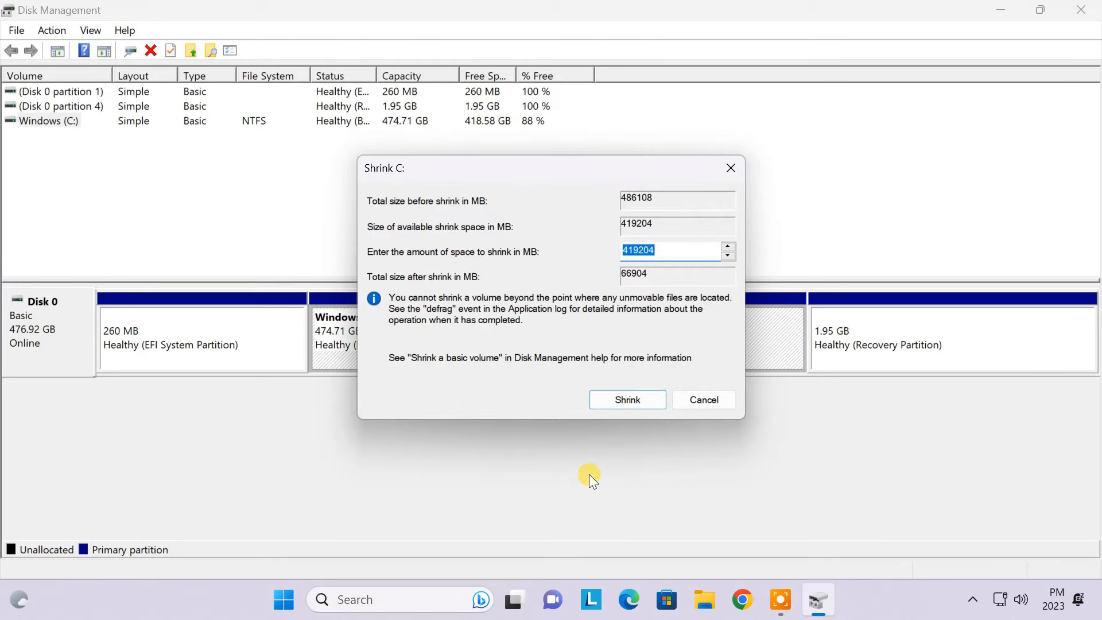
pyautogui.write('5000')
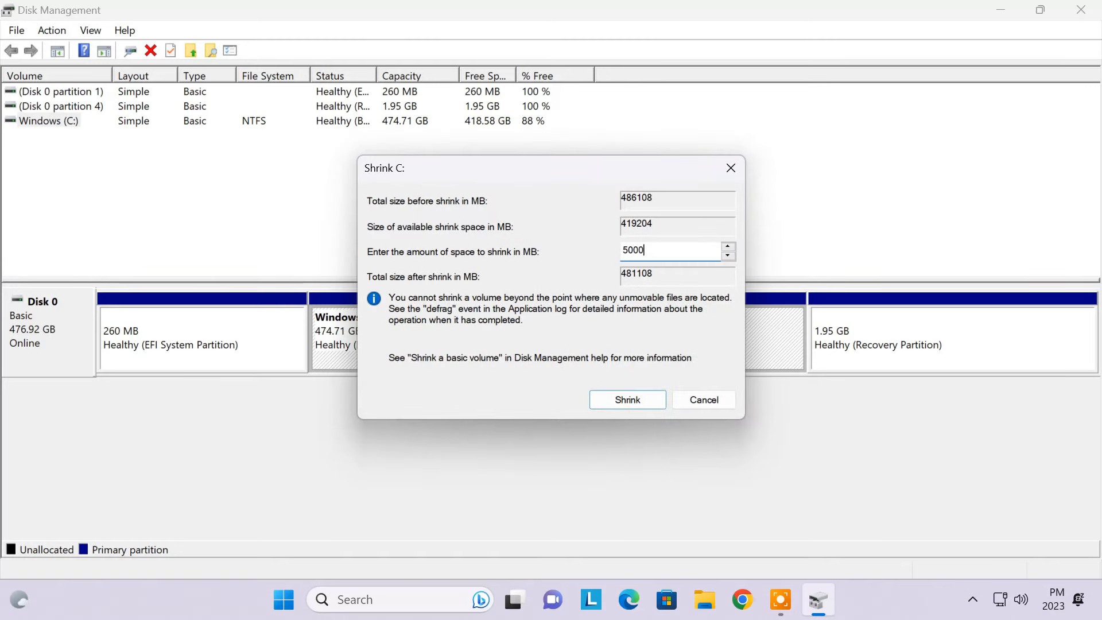
pyautogui.click(627, 399)
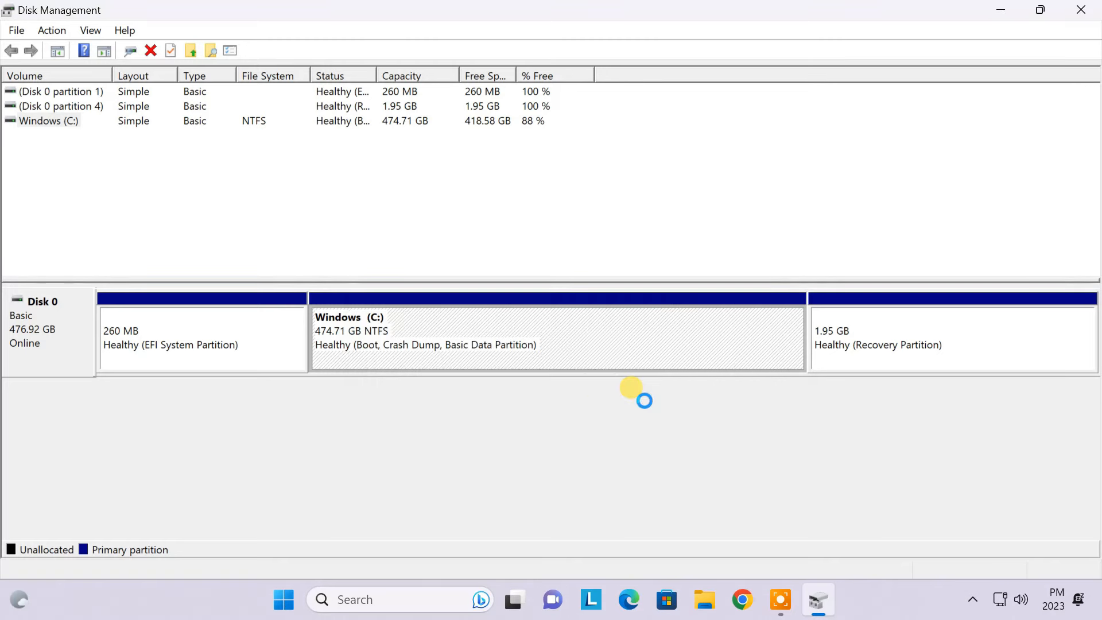
# Create a new simple NTFS volume labelled BlissOS from the unallocated space.
pyautogui.rightClick(639, 338)
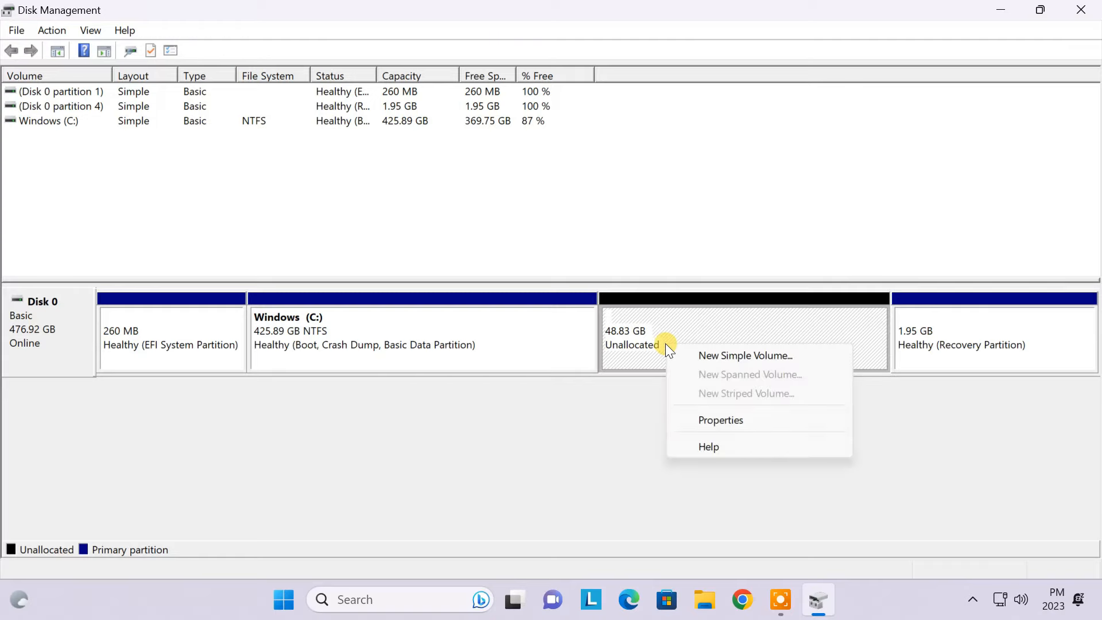
pyautogui.click(745, 355)
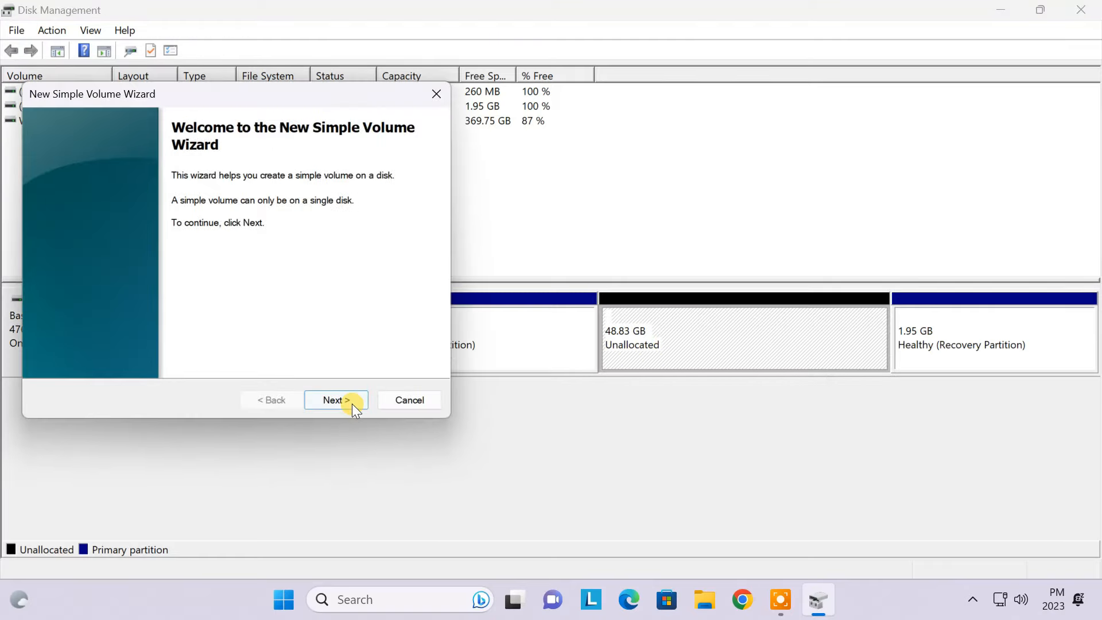
pyautogui.click(337, 399)
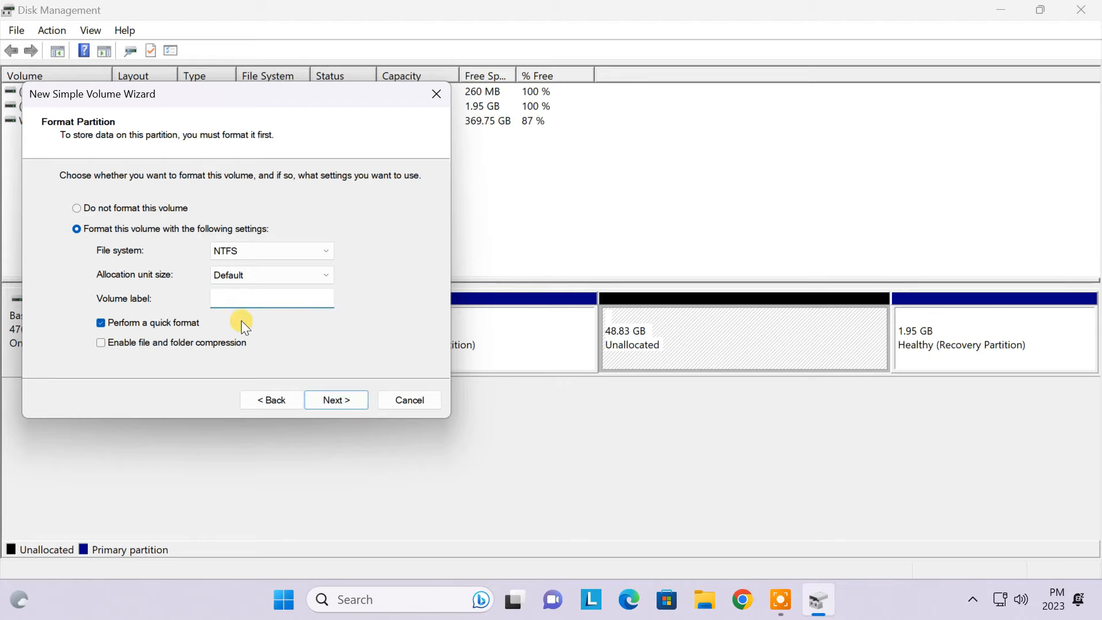
pyautogui.write('BlissOS')
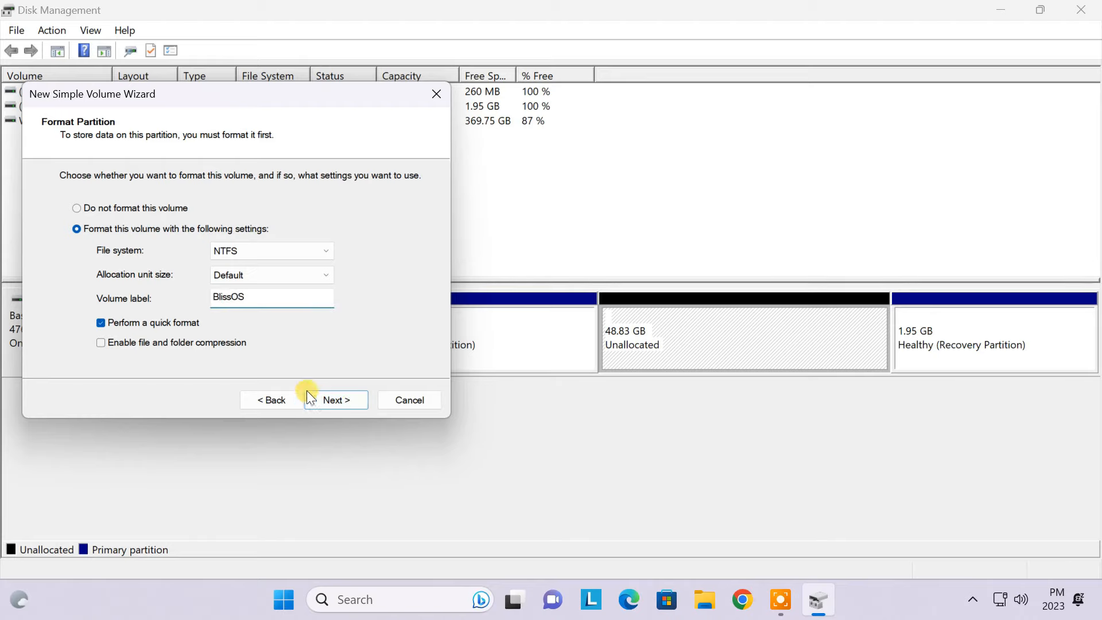
pyautogui.click(336, 399)
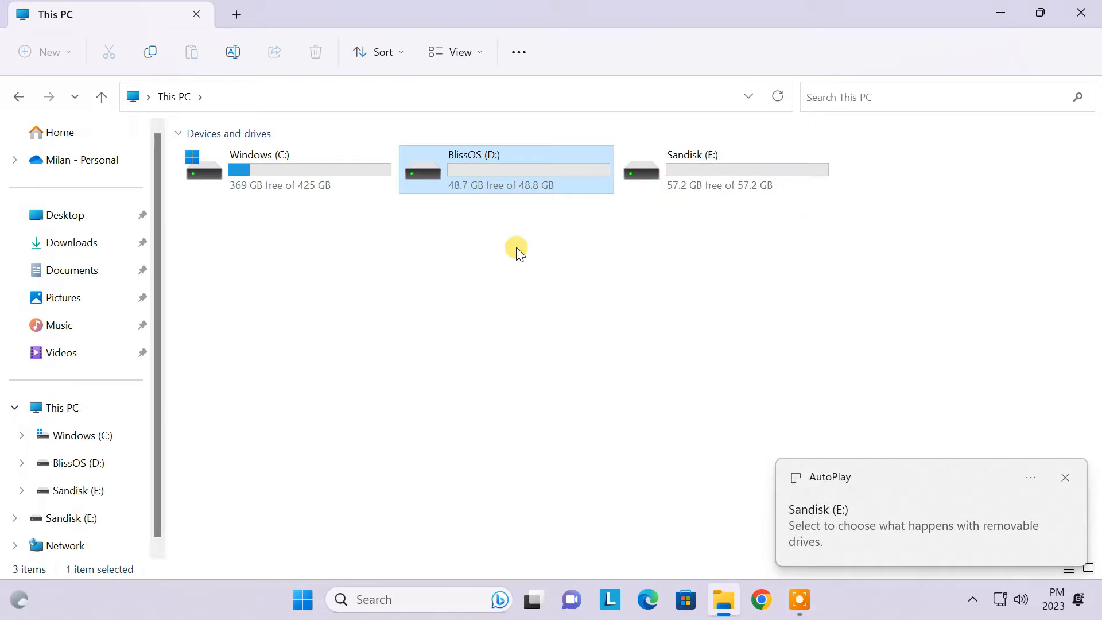
# Launch rufus-4.1 from the Programs folder in Downloads.
pyautogui.click(70, 242)
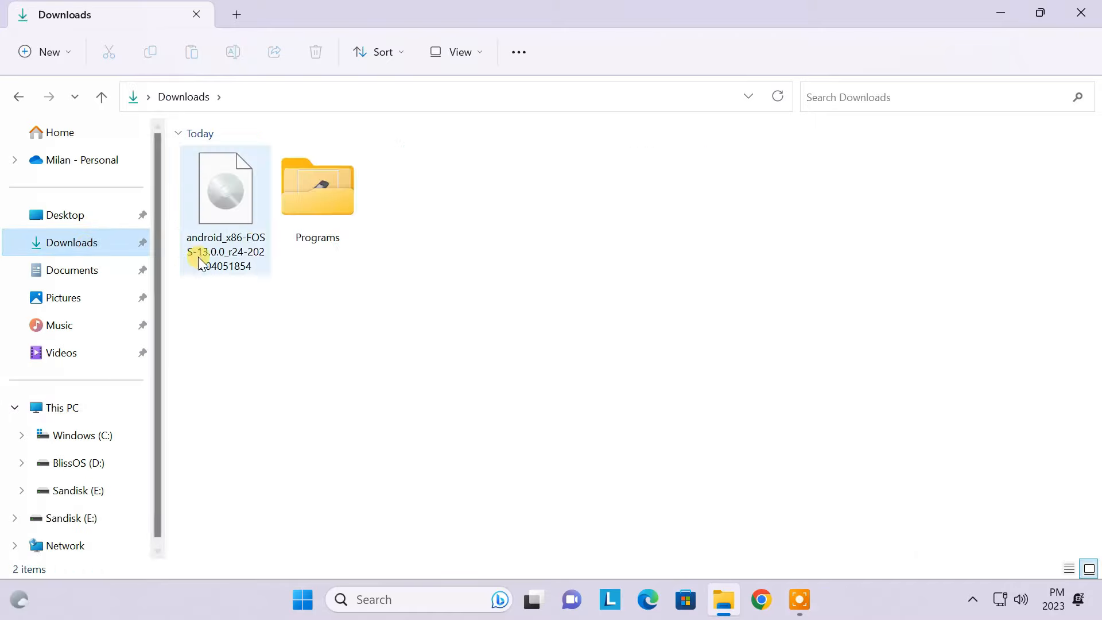
pyautogui.doubleClick(317, 186)
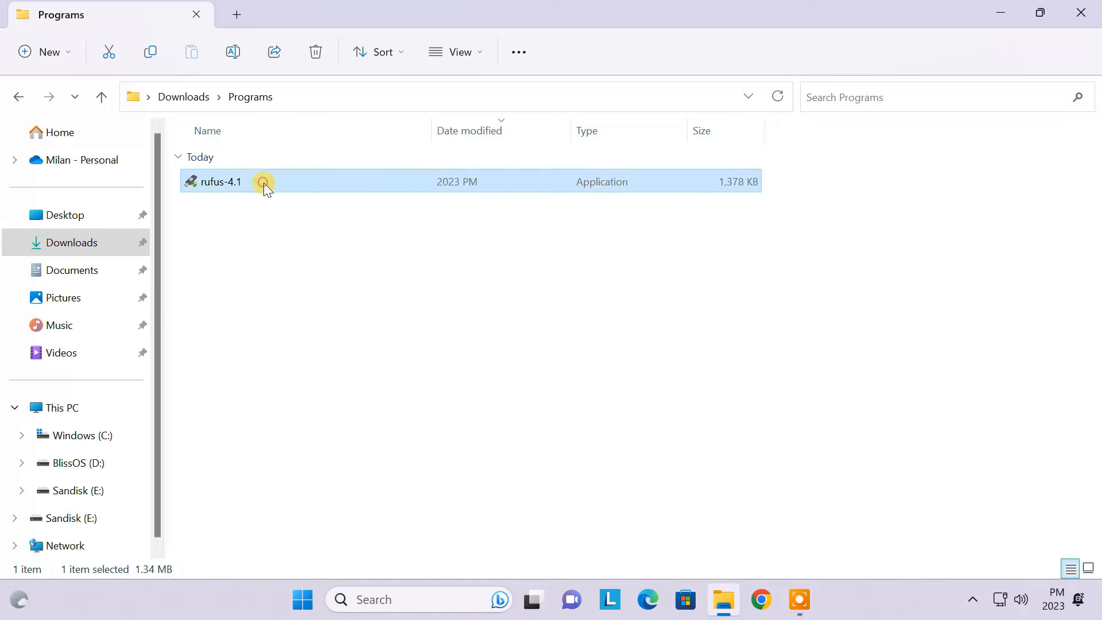
pyautogui.doubleClick(219, 181)
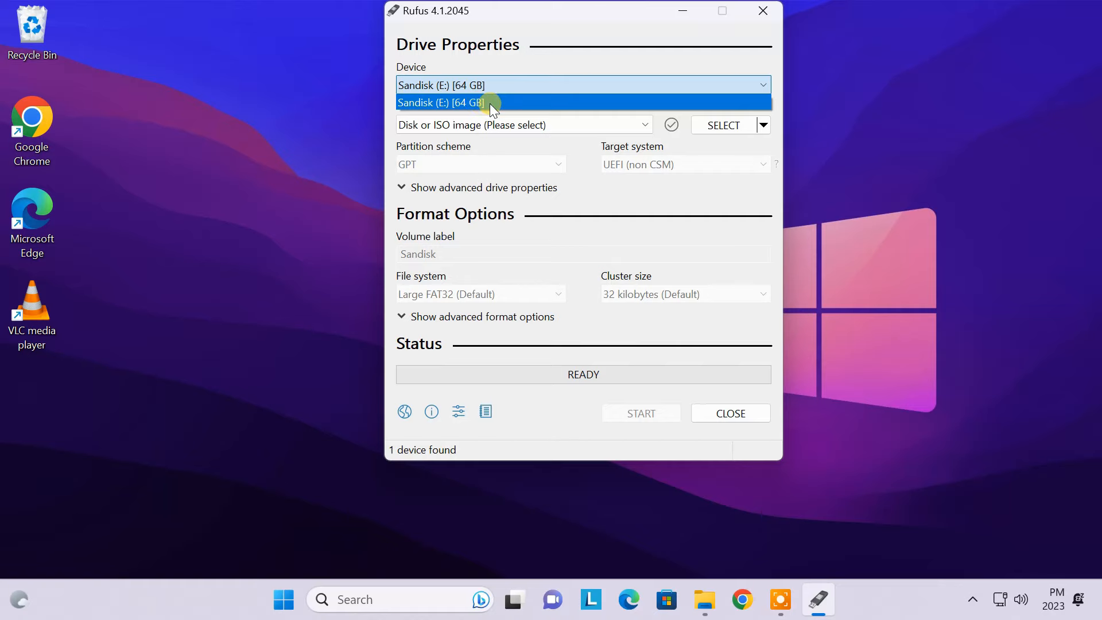
# Load the Bliss v15.8.5 ISO, set a GPT partition scheme, and start writing to the Sandisk drive.
pyautogui.click(723, 125)
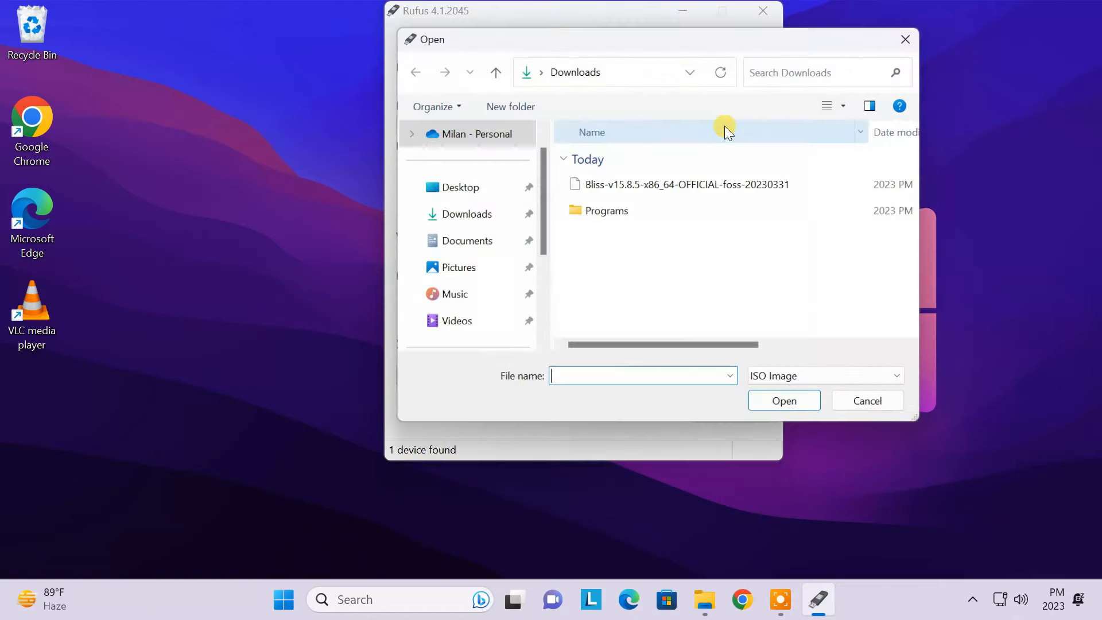
pyautogui.click(688, 184)
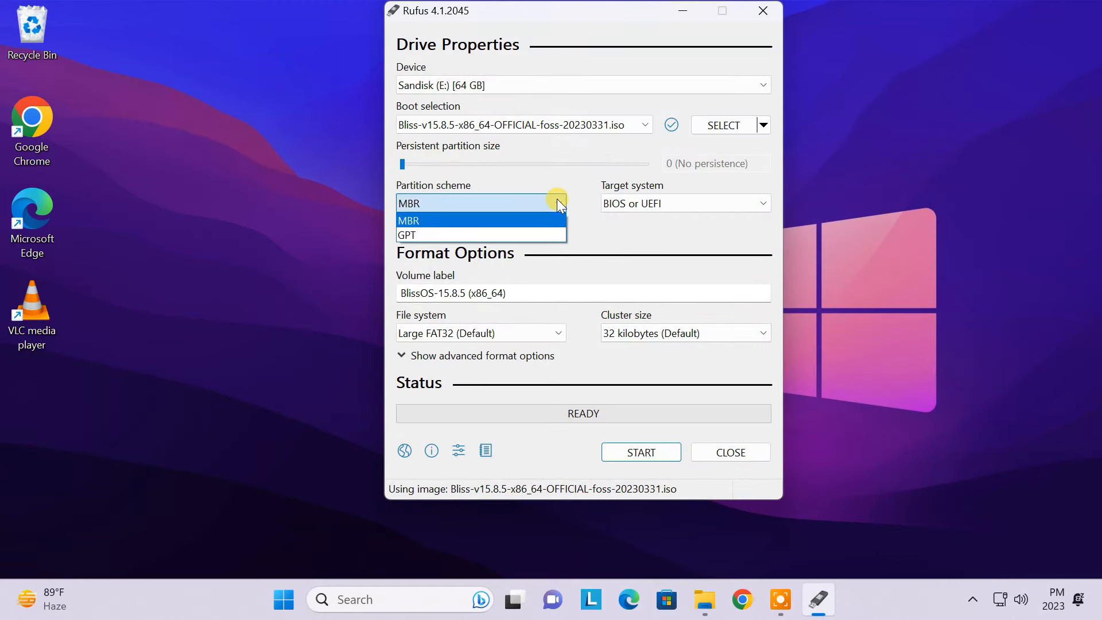
pyautogui.click(406, 234)
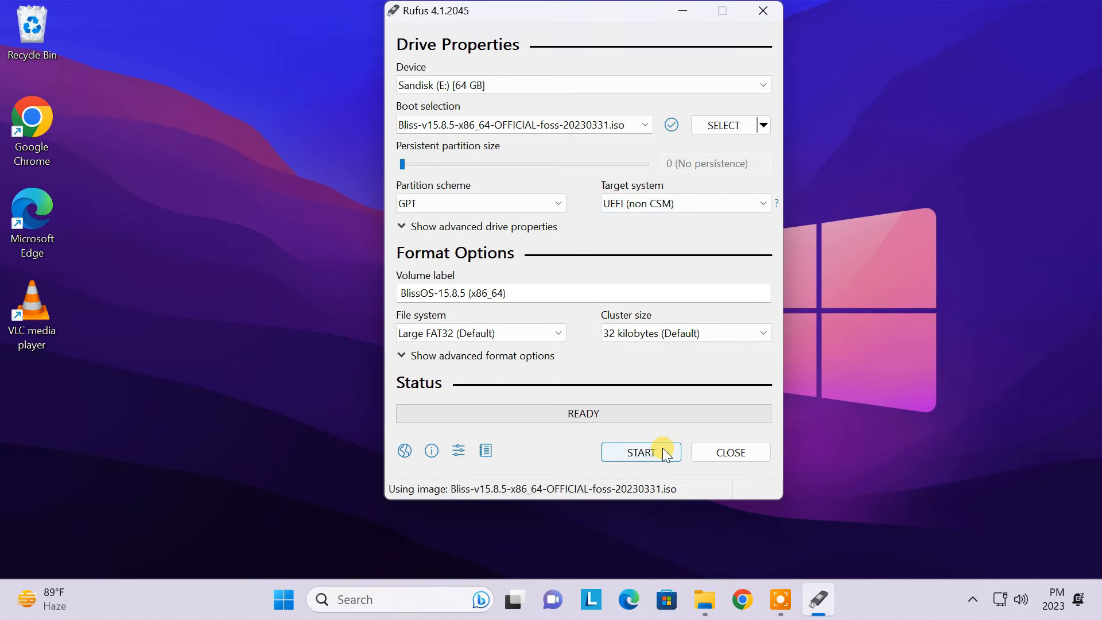
pyautogui.click(639, 452)
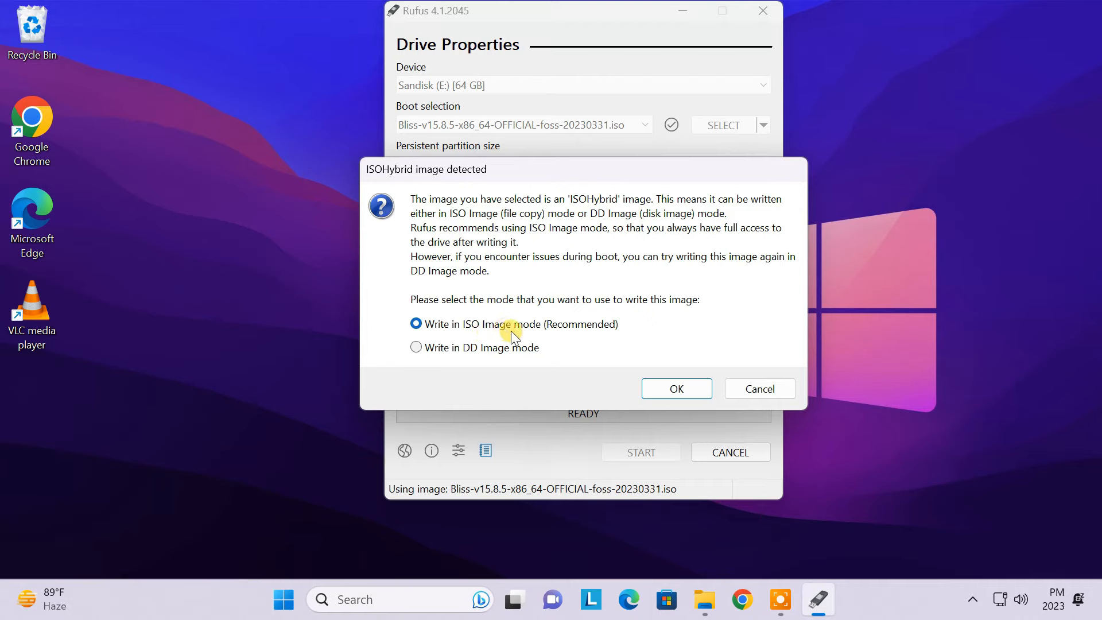
# Write the image in ISO mode, accepting data loss, and close Rufus when READY.
pyautogui.click(675, 389)
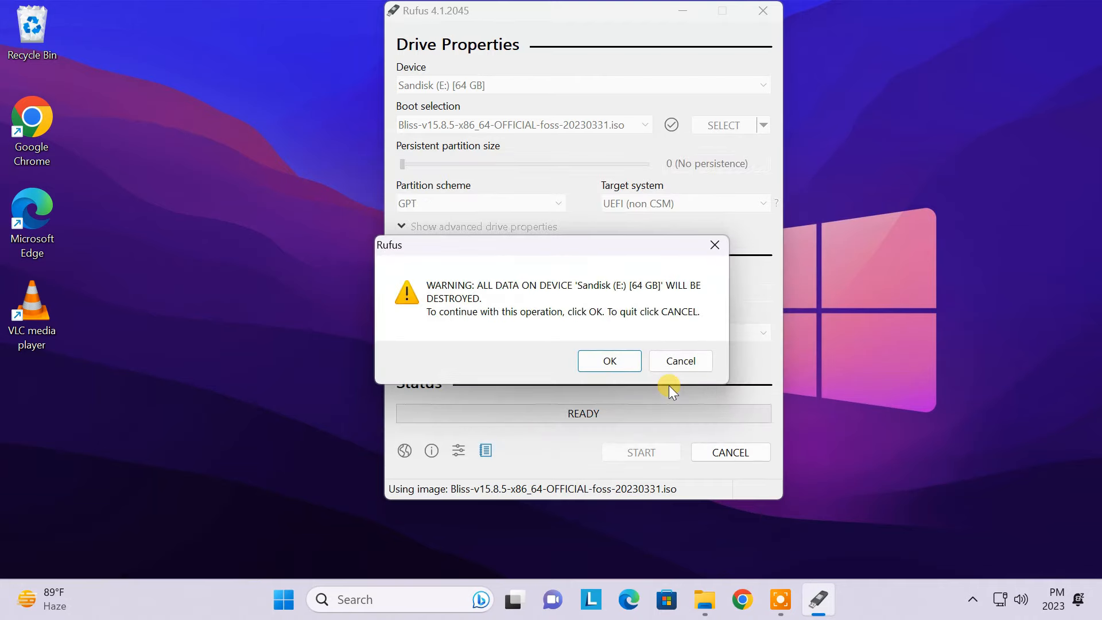
pyautogui.click(609, 360)
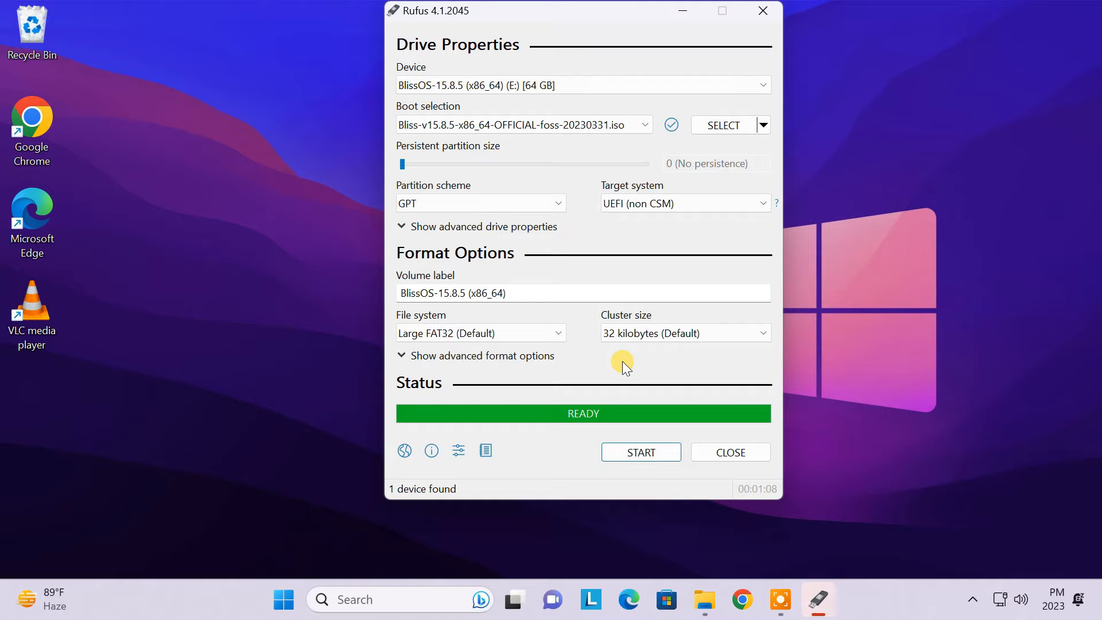
pyautogui.click(729, 452)
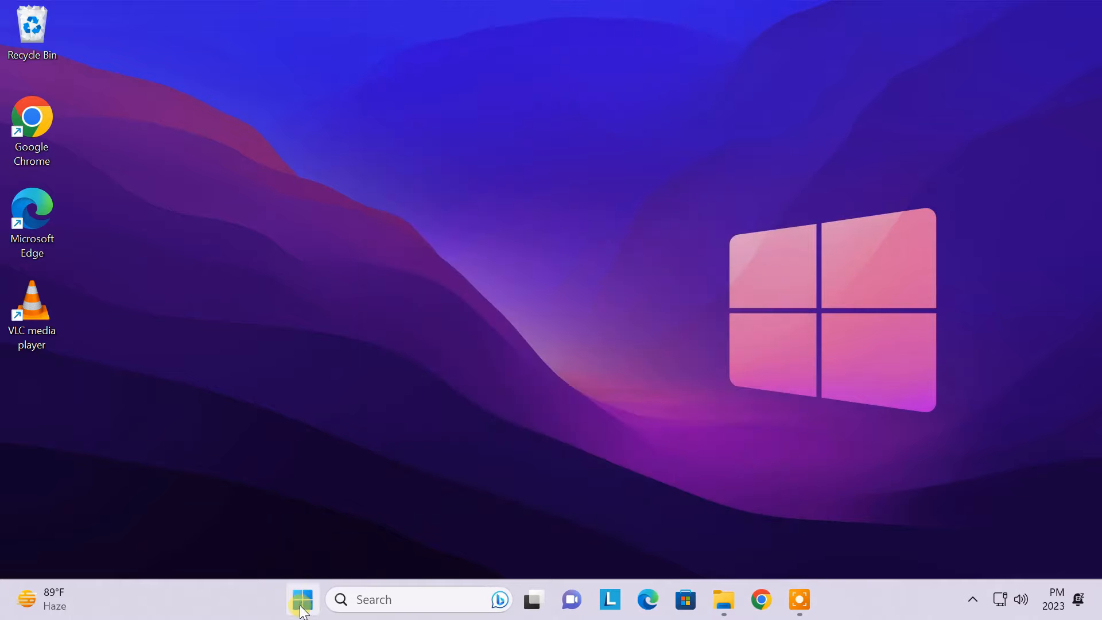
# Restart the PC from the Start menu's power options.
pyautogui.click(301, 599)
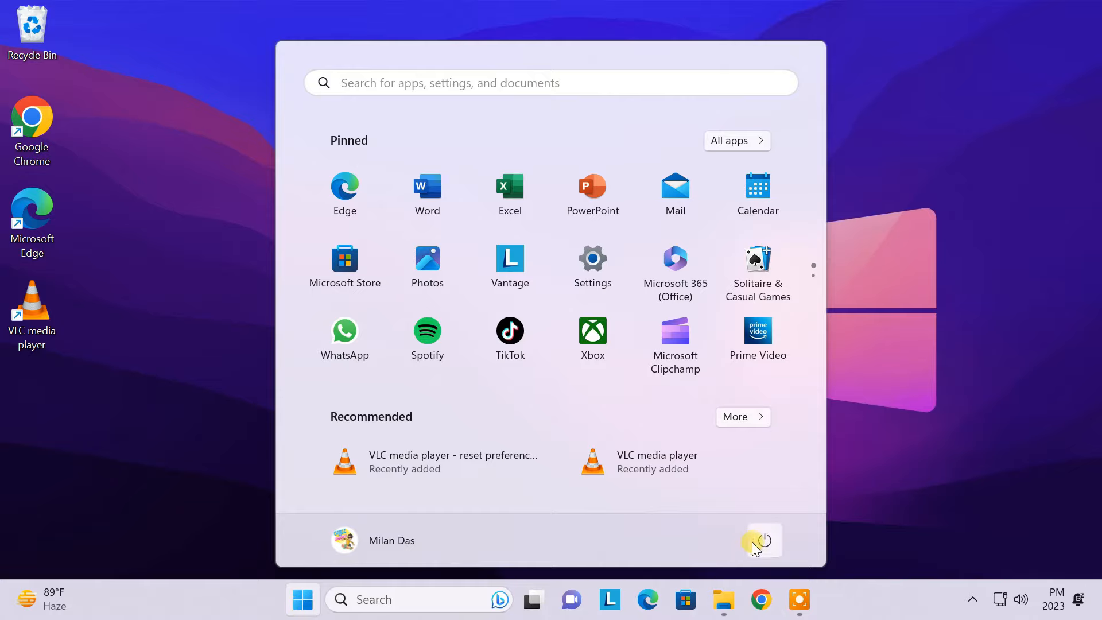
pyautogui.click(762, 539)
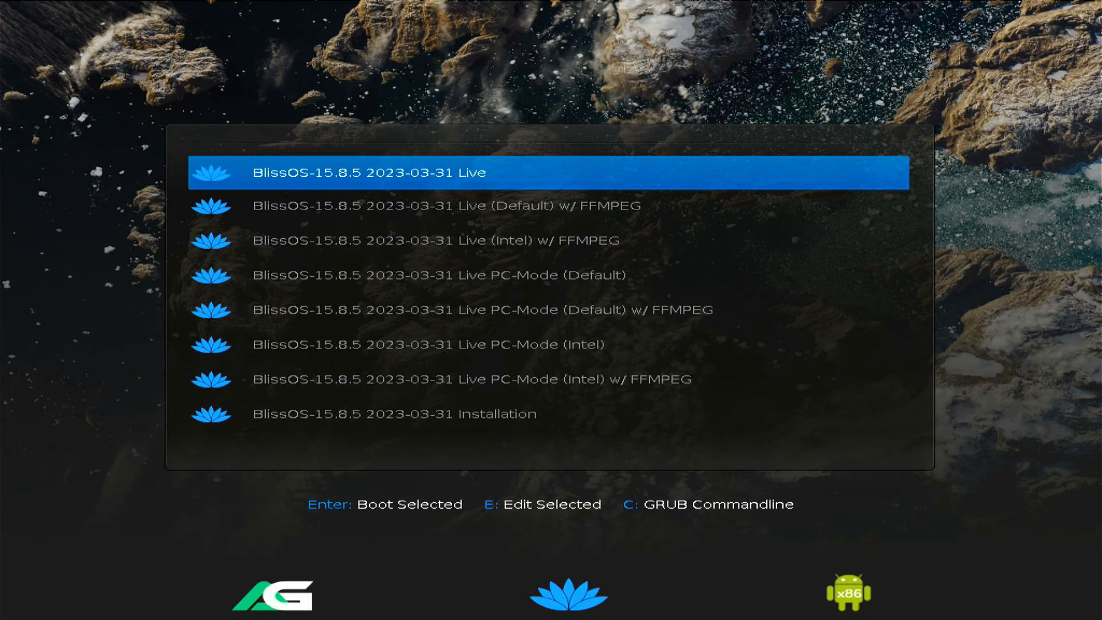
# Move down the GRUB menu to the BlissOS-15.8.5 Installation entry.
pyautogui.press('Down')
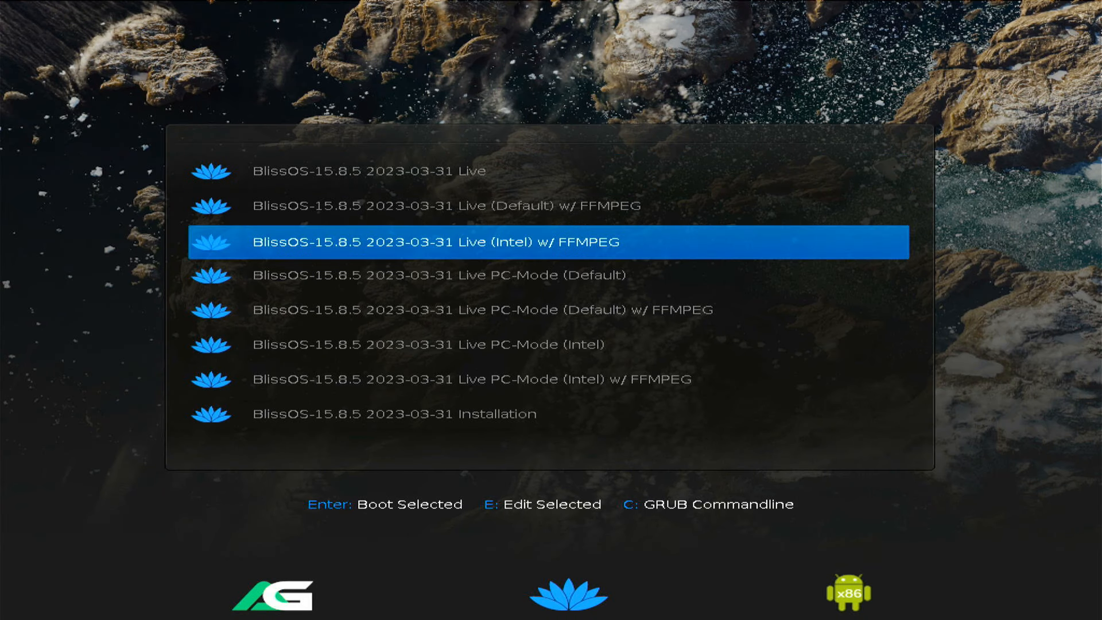
pyautogui.press('Down')
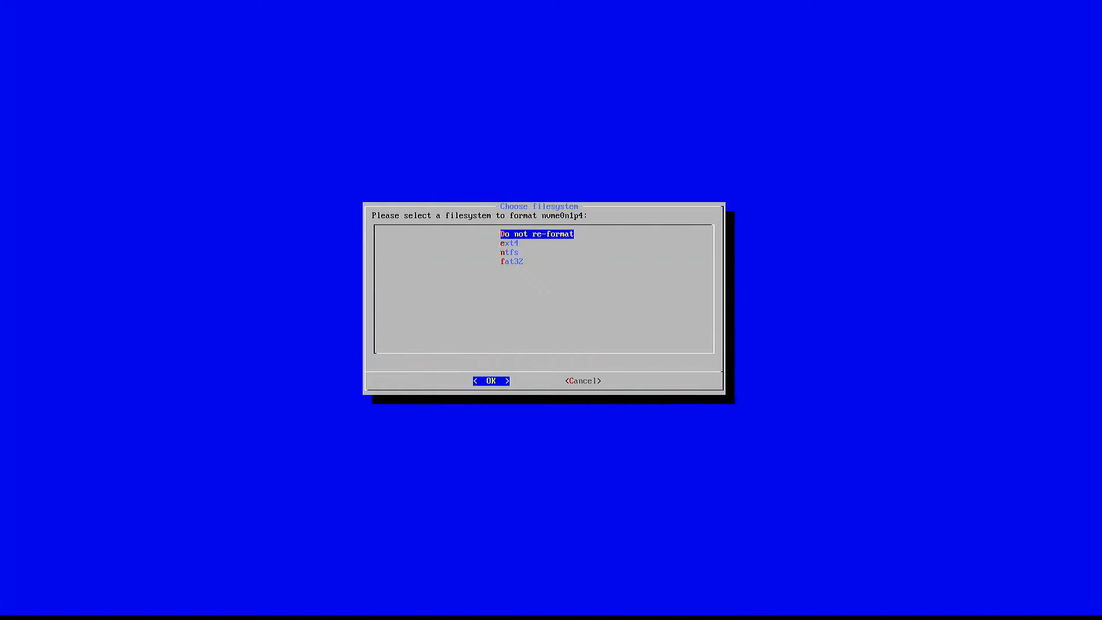
# Format nvme0n1p4 as ext4 and let the installer proceed through to first boot.
pyautogui.press('Down')
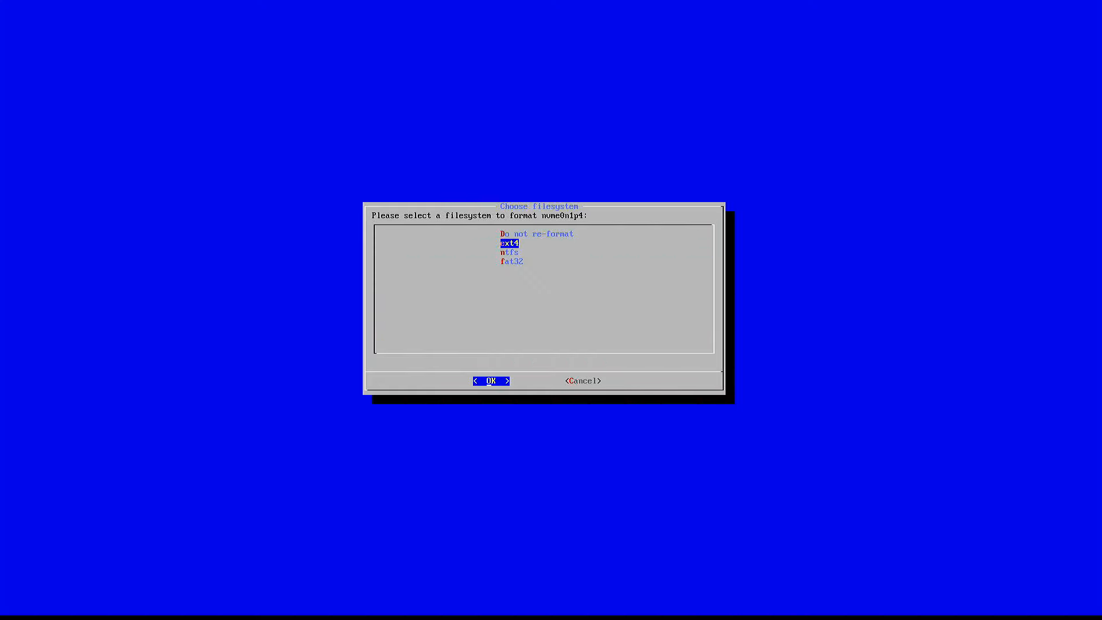
pyautogui.click(491, 380)
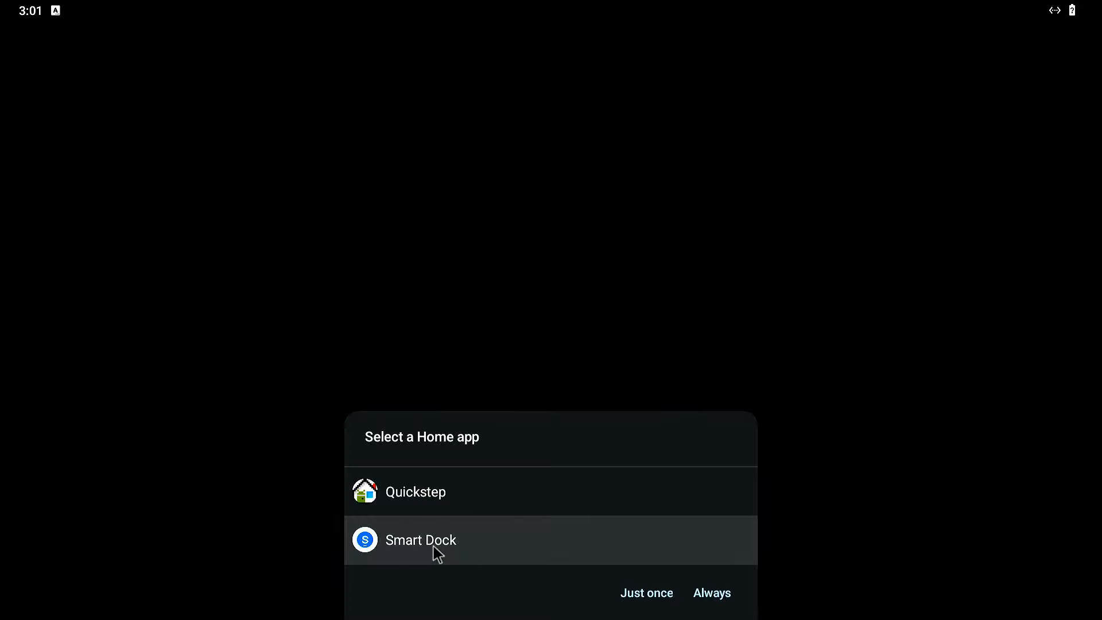
# Choose Smart Dock as home app and grant it media access and display-over-other-apps permission.
pyautogui.click(710, 592)
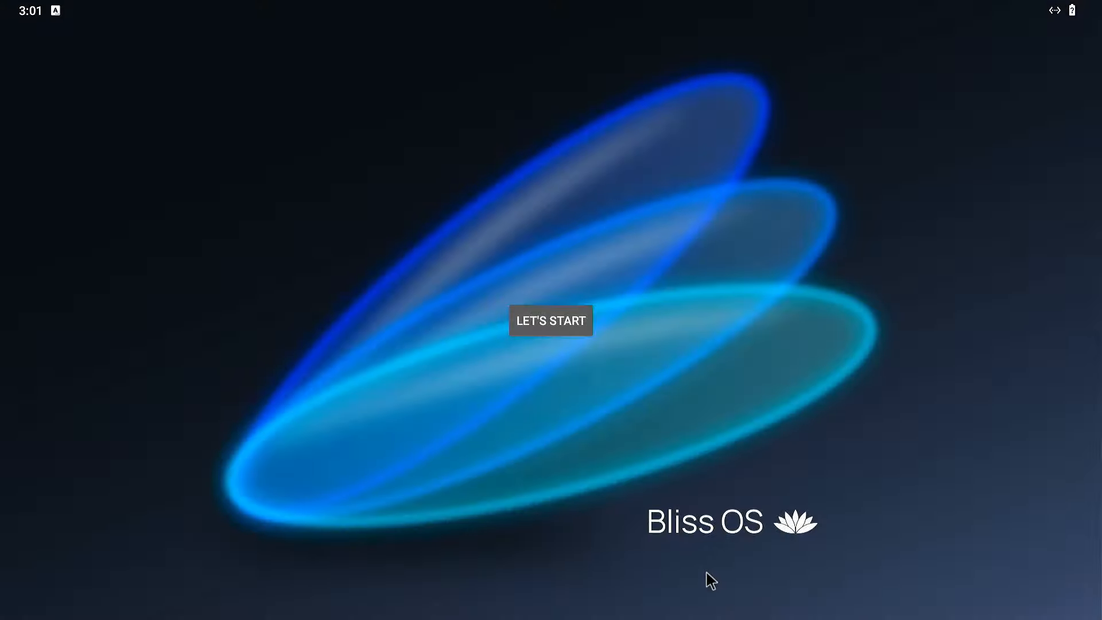
pyautogui.click(550, 321)
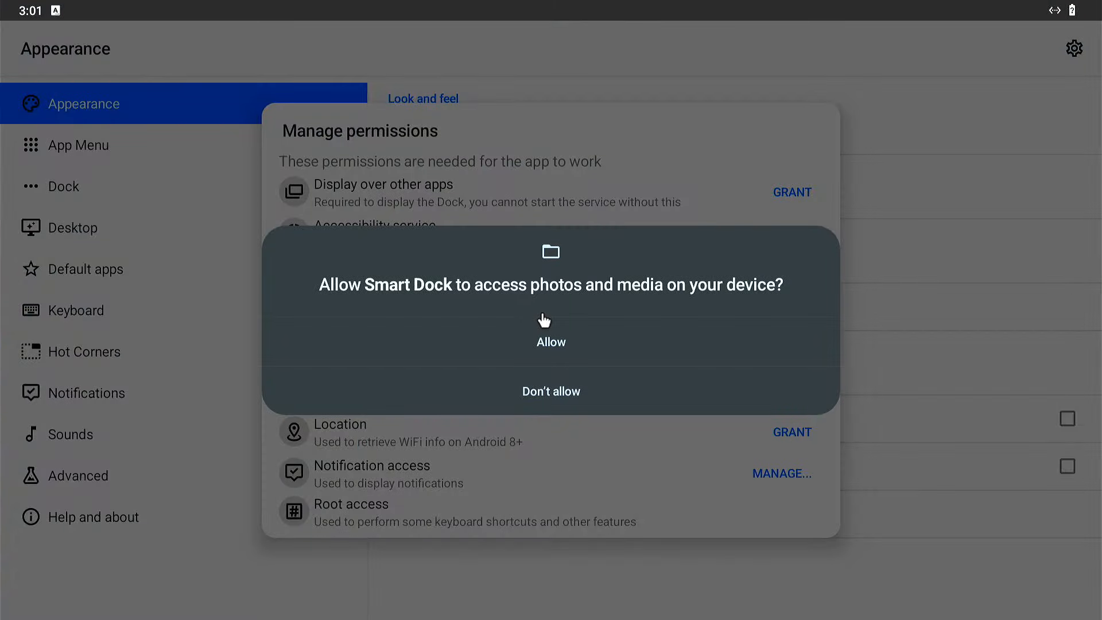
pyautogui.click(551, 342)
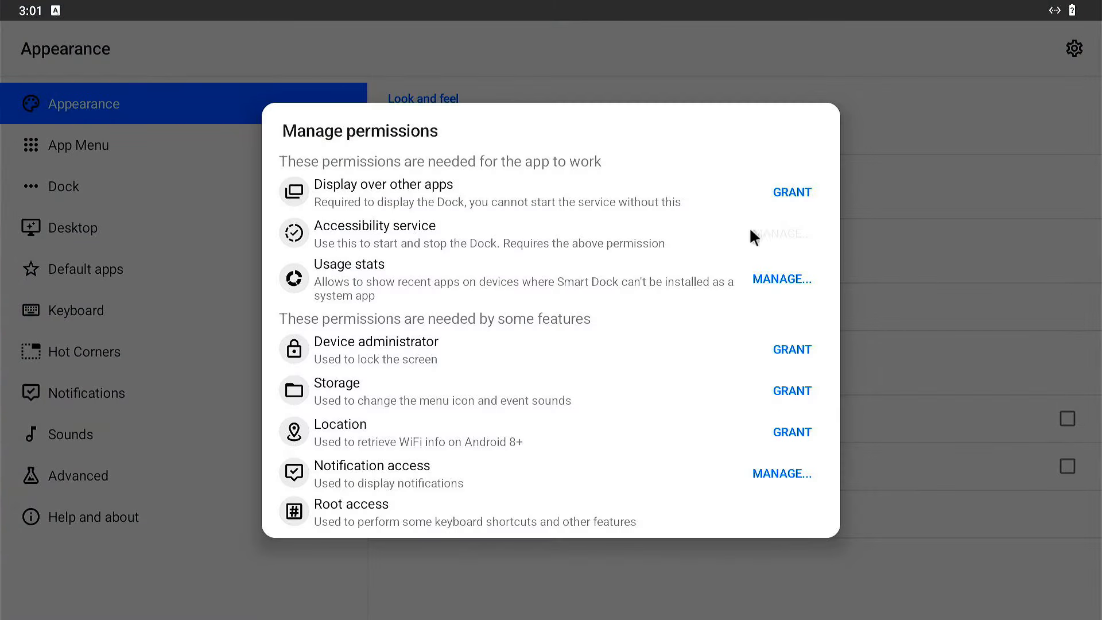
pyautogui.click(790, 191)
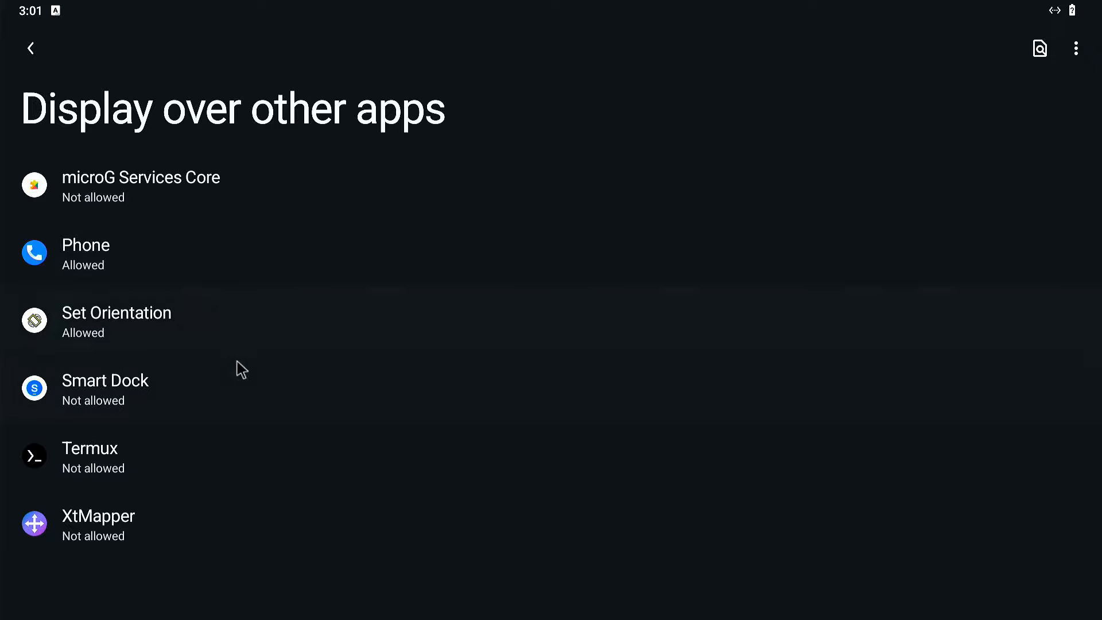
pyautogui.click(106, 387)
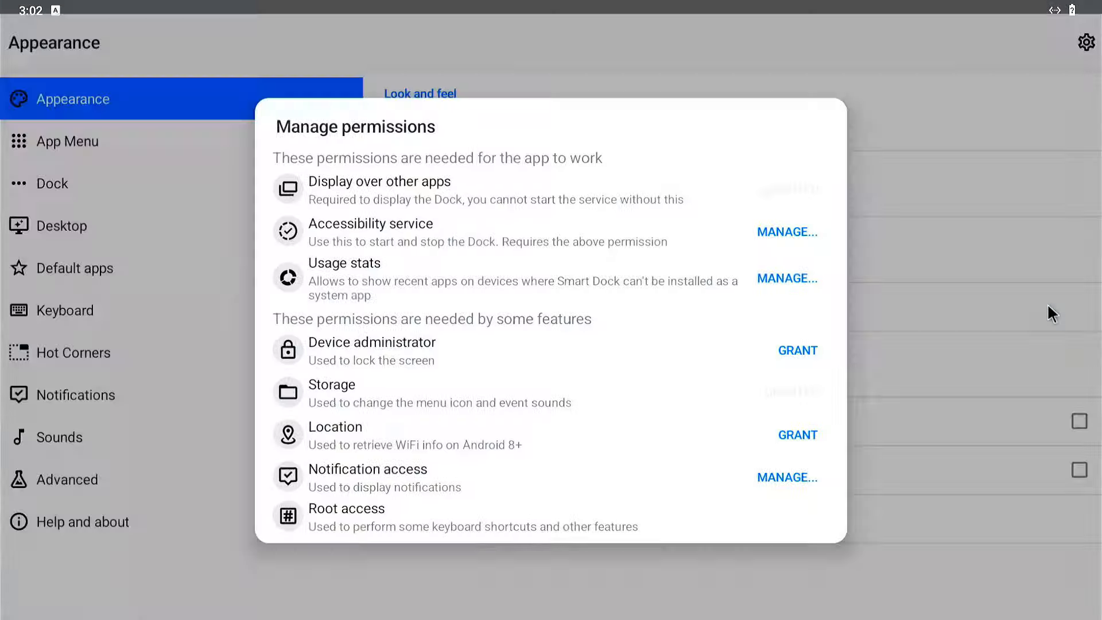
# Grant Smart Dock device admin rights, location access while in use, and full accessibility control.
pyautogui.click(796, 350)
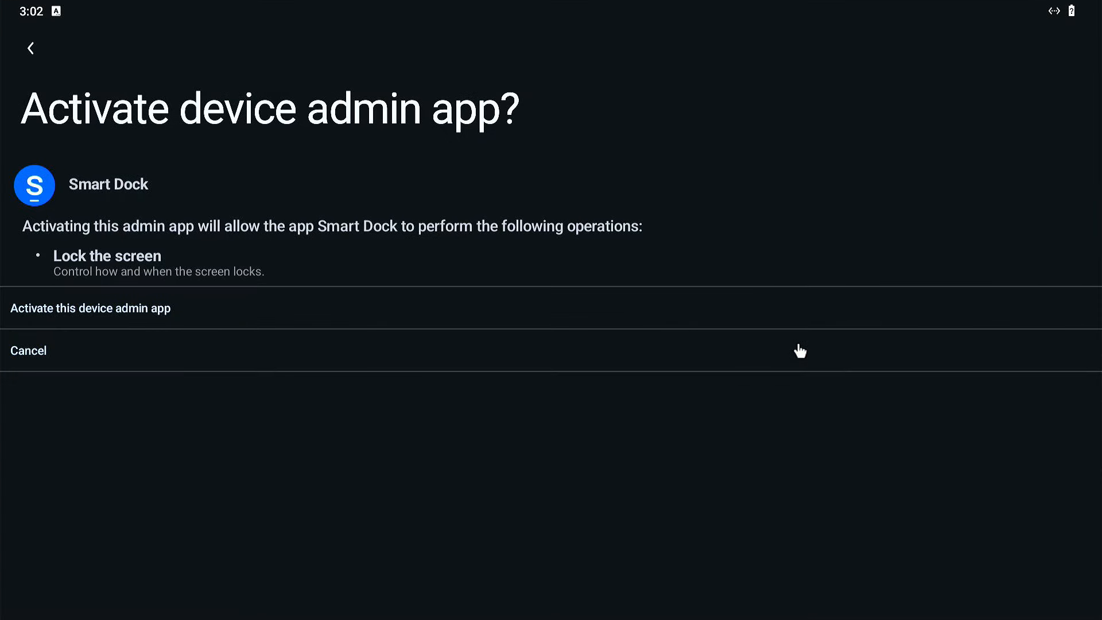
pyautogui.click(90, 308)
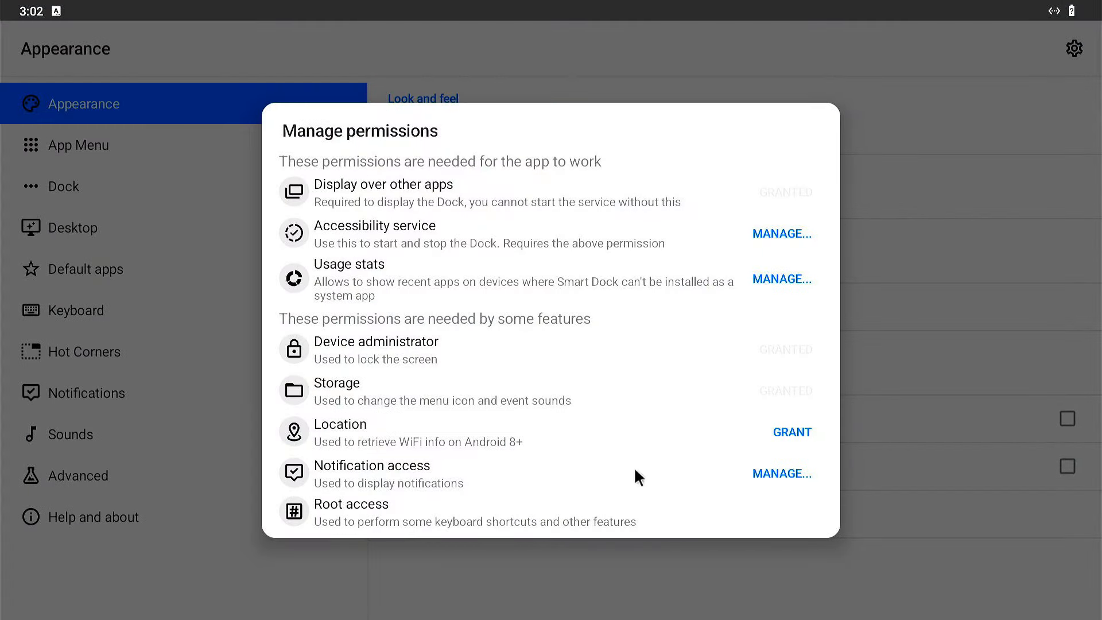
pyautogui.click(791, 432)
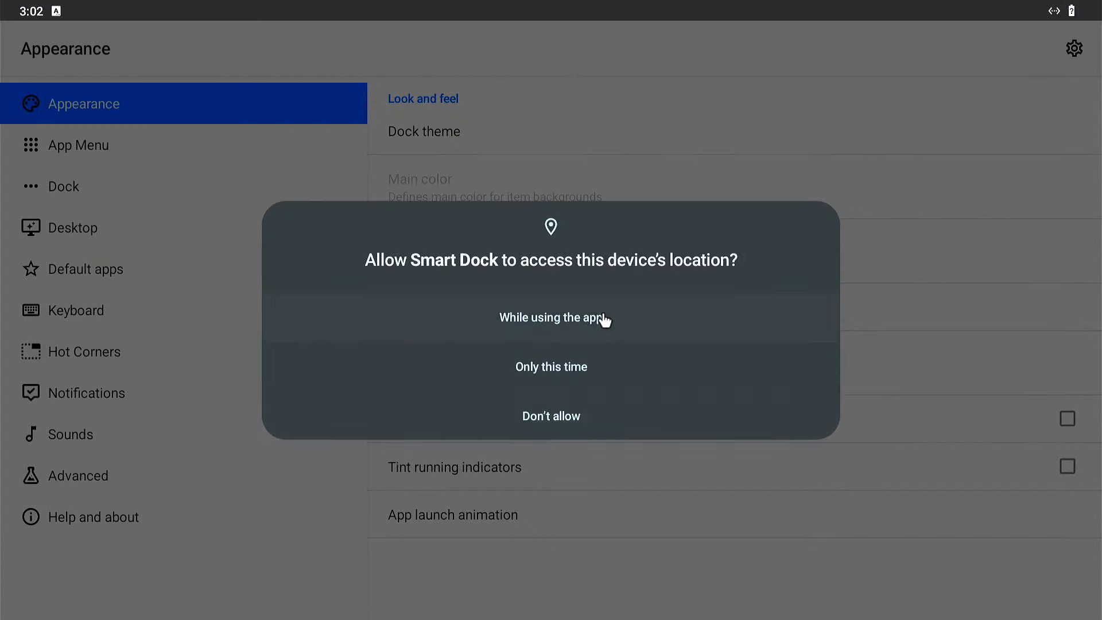
pyautogui.click(551, 317)
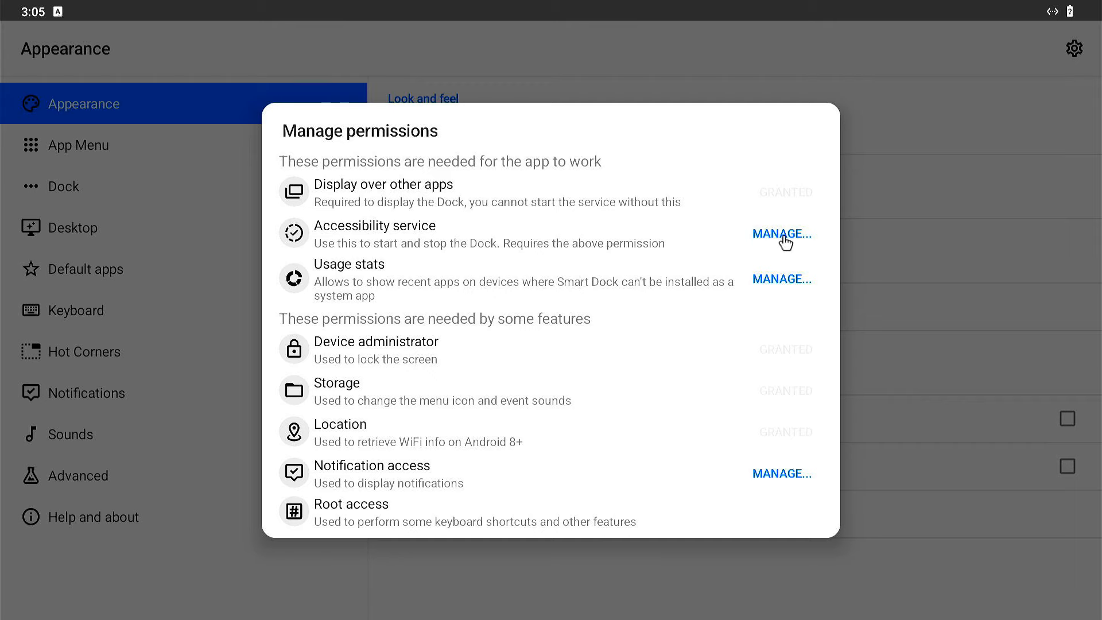
pyautogui.click(782, 233)
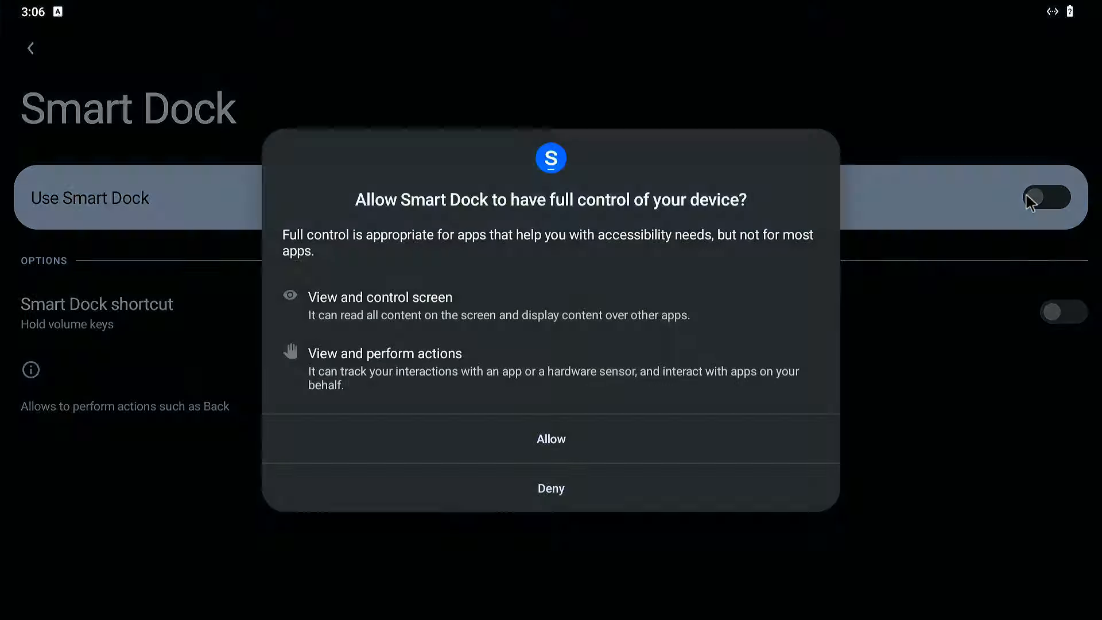
pyautogui.click(551, 438)
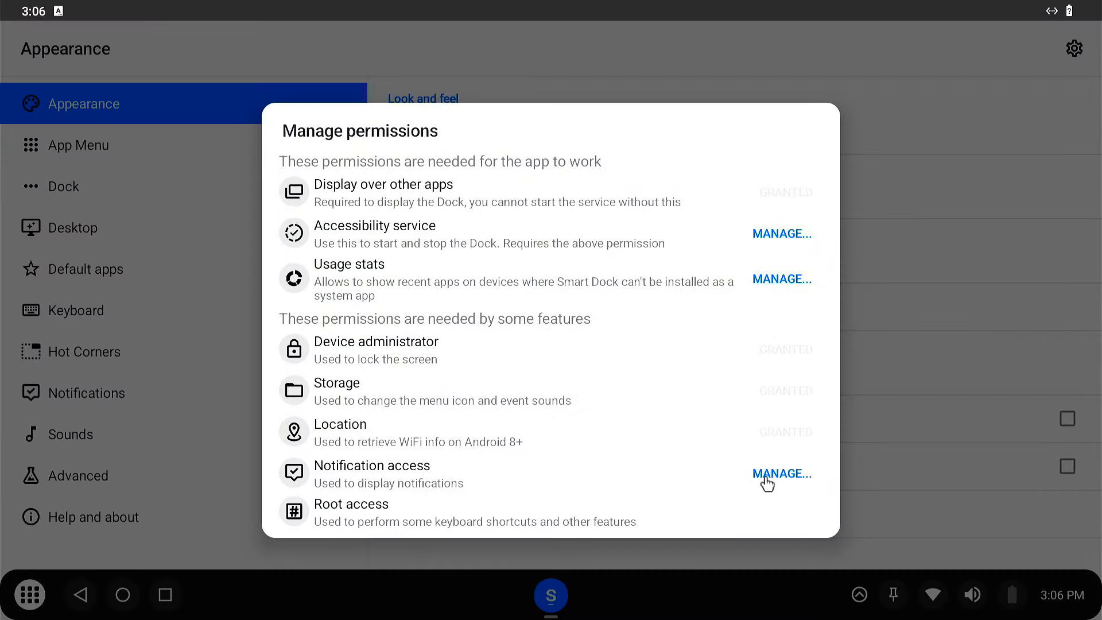
# Turn on notification access for Smart Dock and confirm it.
pyautogui.click(781, 473)
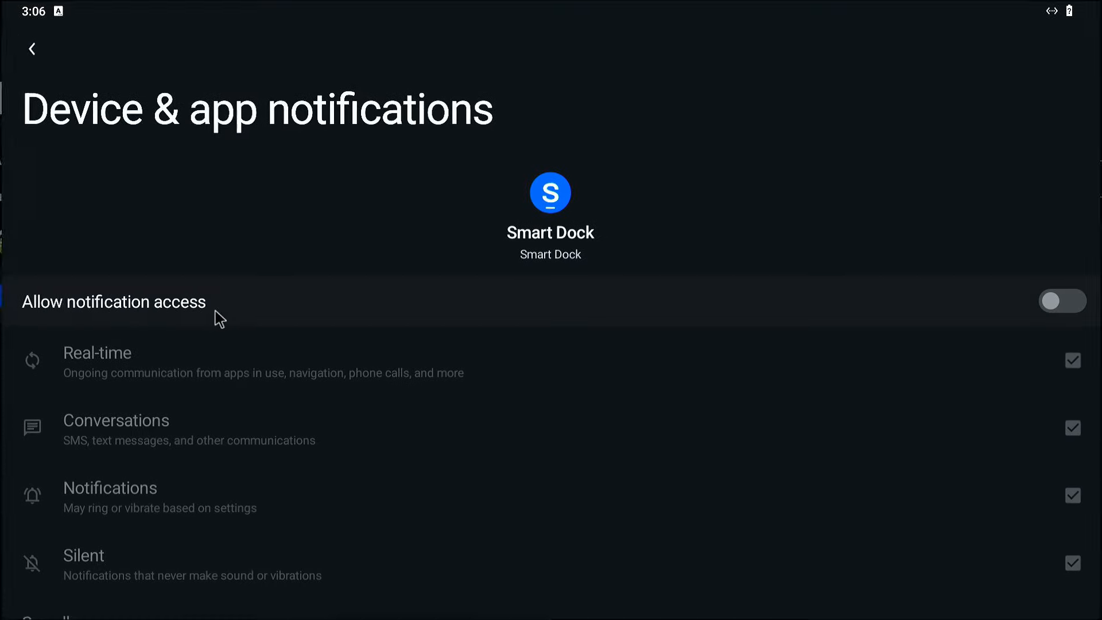
pyautogui.click(1063, 300)
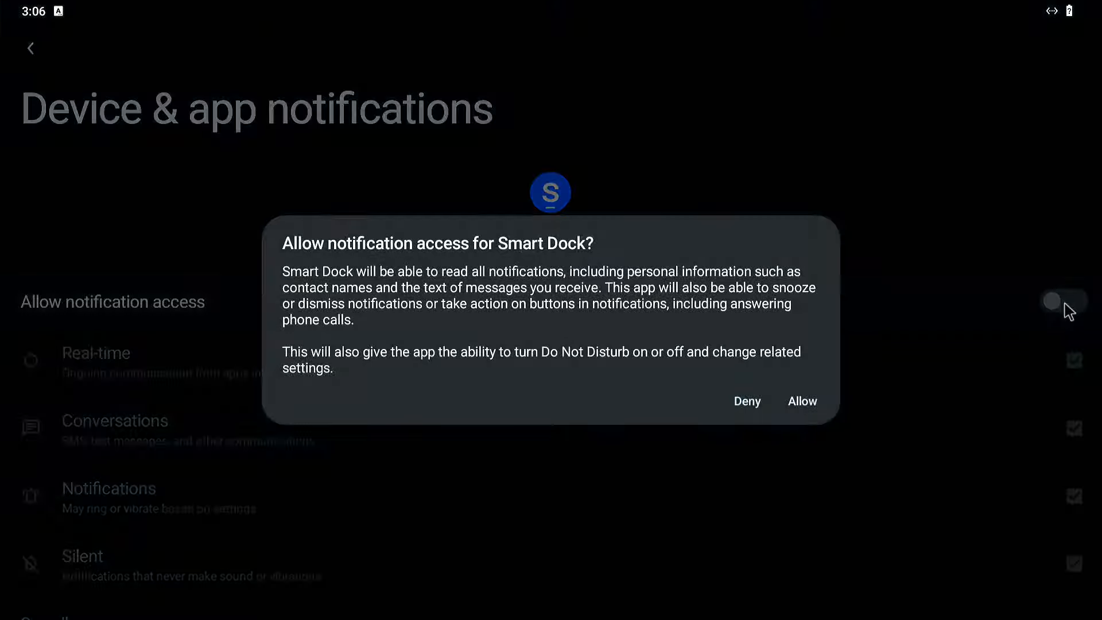
pyautogui.click(801, 400)
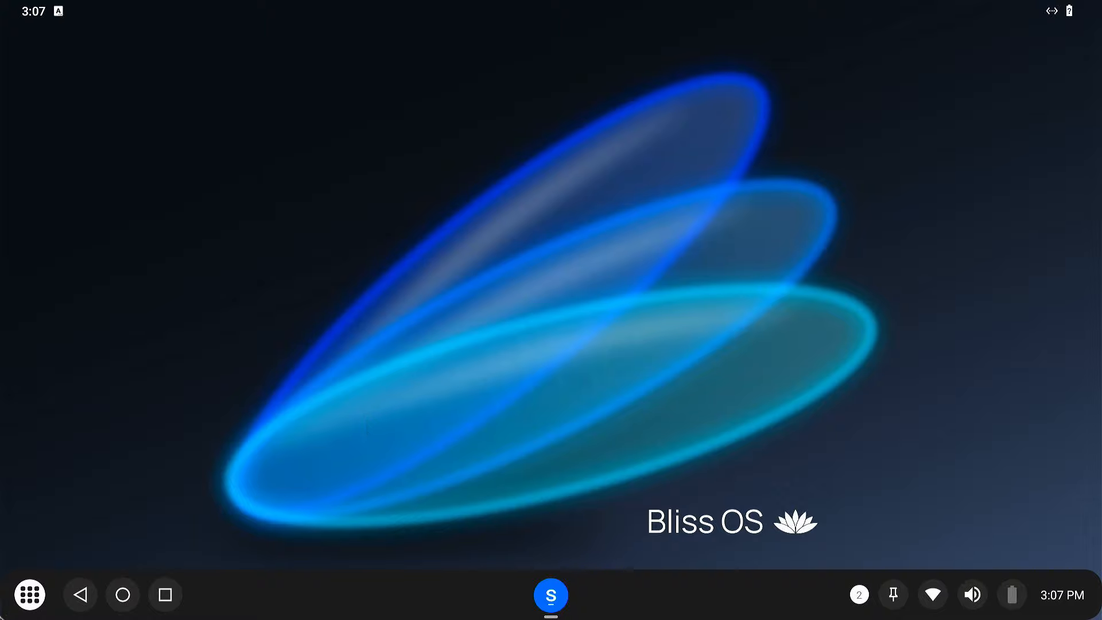
# Launch Settings from the app drawer and show Network & internet beside the settings list.
pyautogui.click(30, 594)
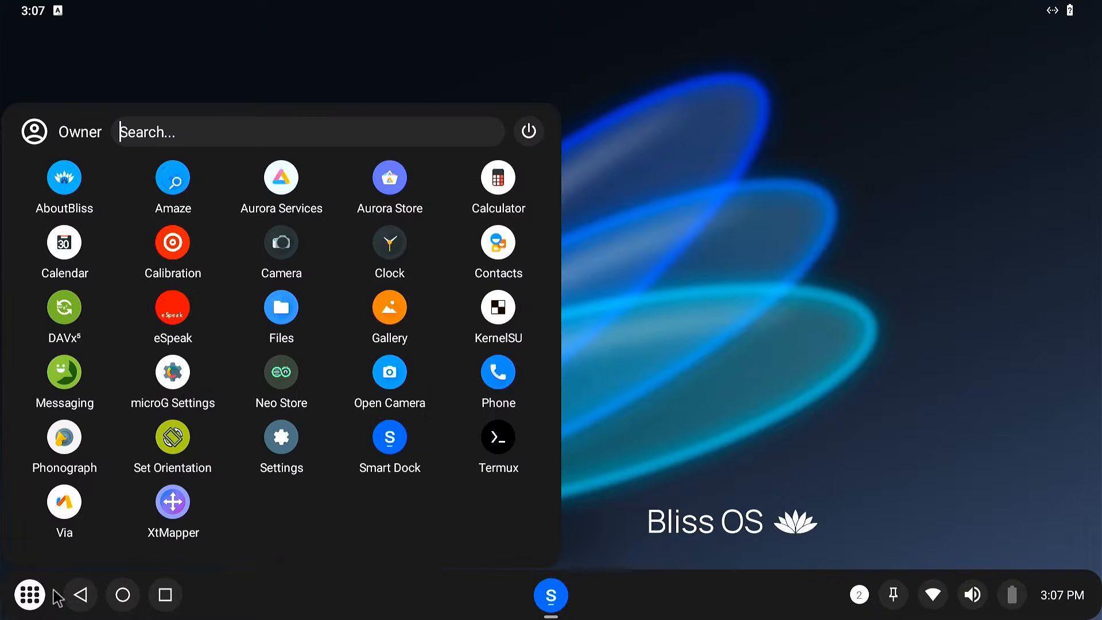
pyautogui.click(280, 437)
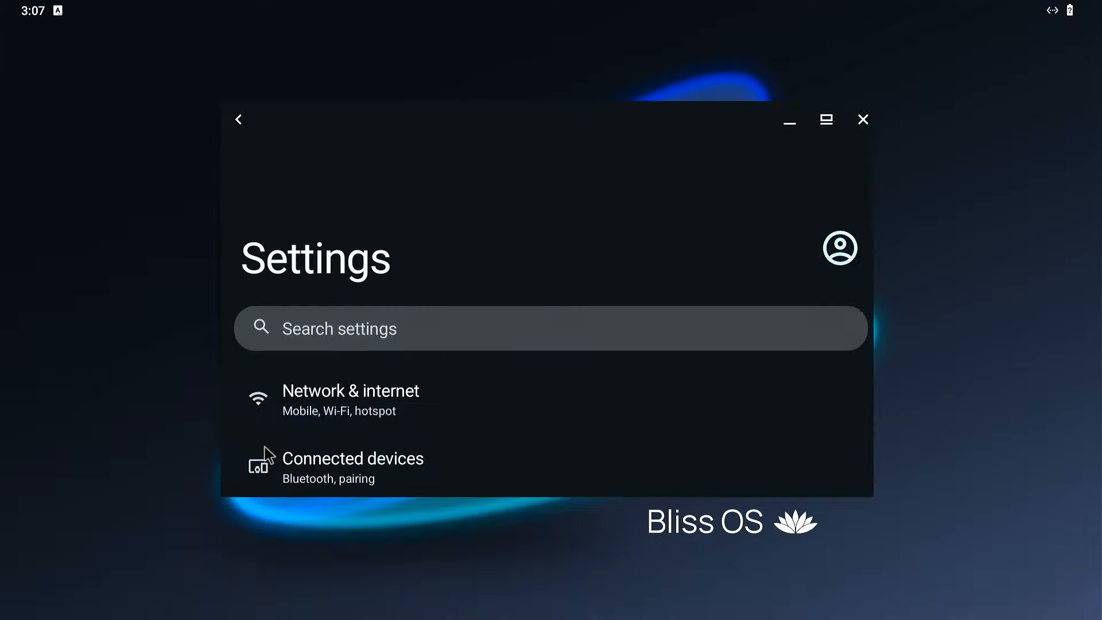
pyautogui.click(352, 390)
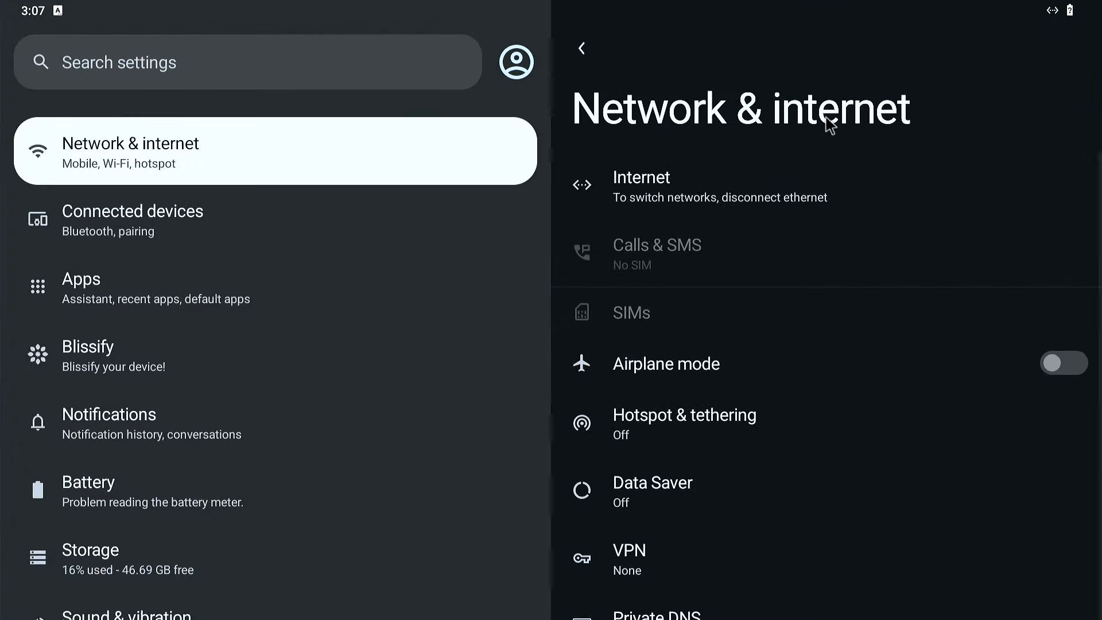
pyautogui.scroll(-3)
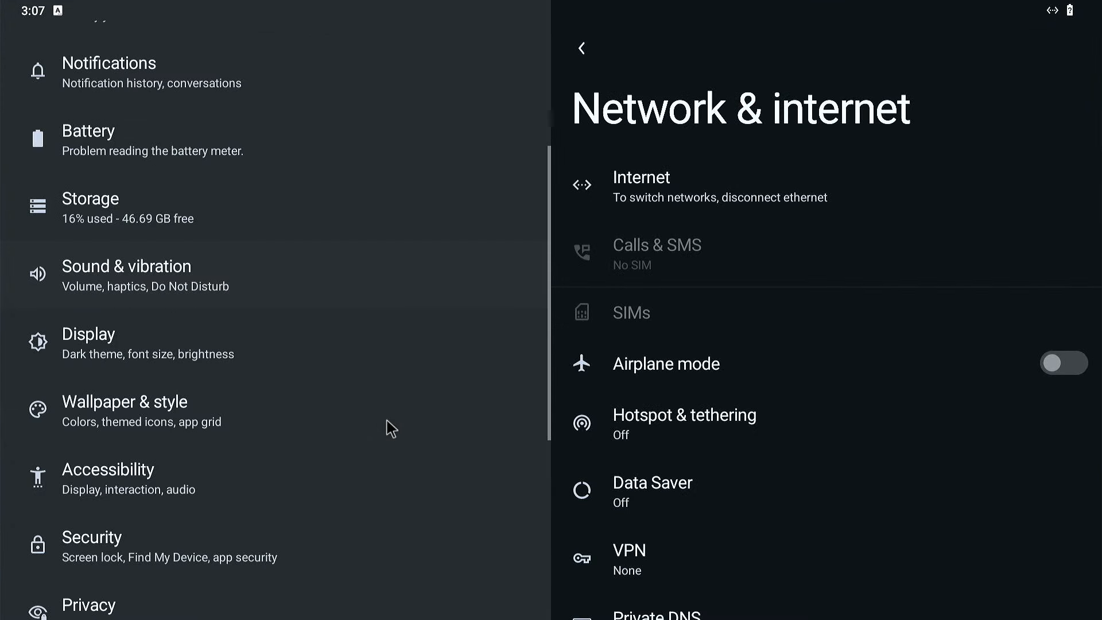
pyautogui.scroll(-3)
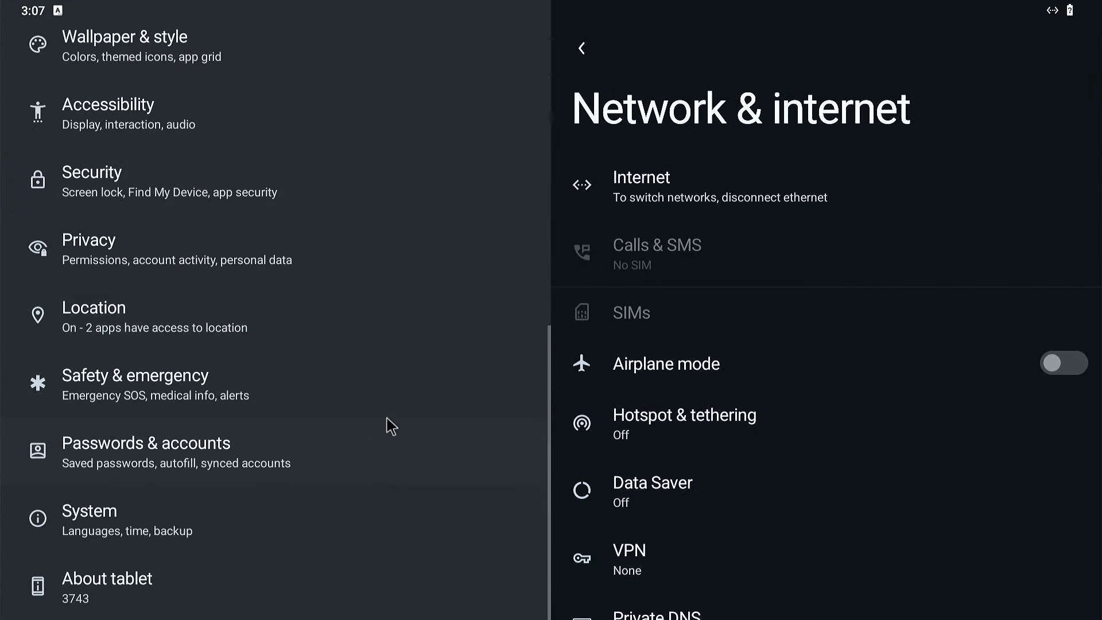
# View About tablet details confirming Android 12 and Bliss version 15.8.5.
pyautogui.click(106, 577)
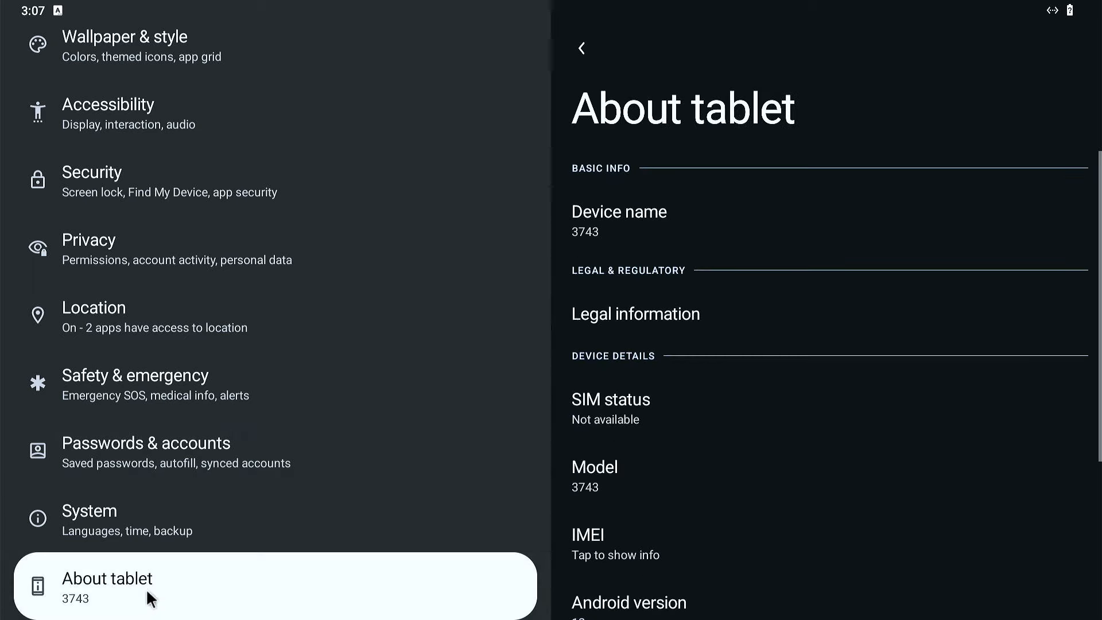
pyautogui.scroll(-3)
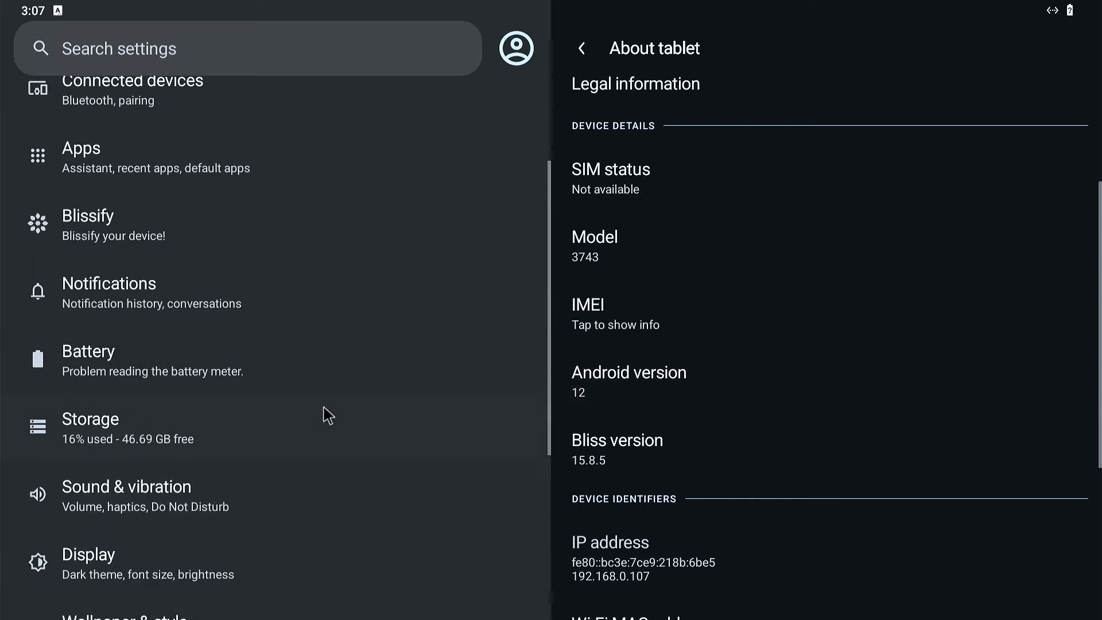
pyautogui.scroll(-3)
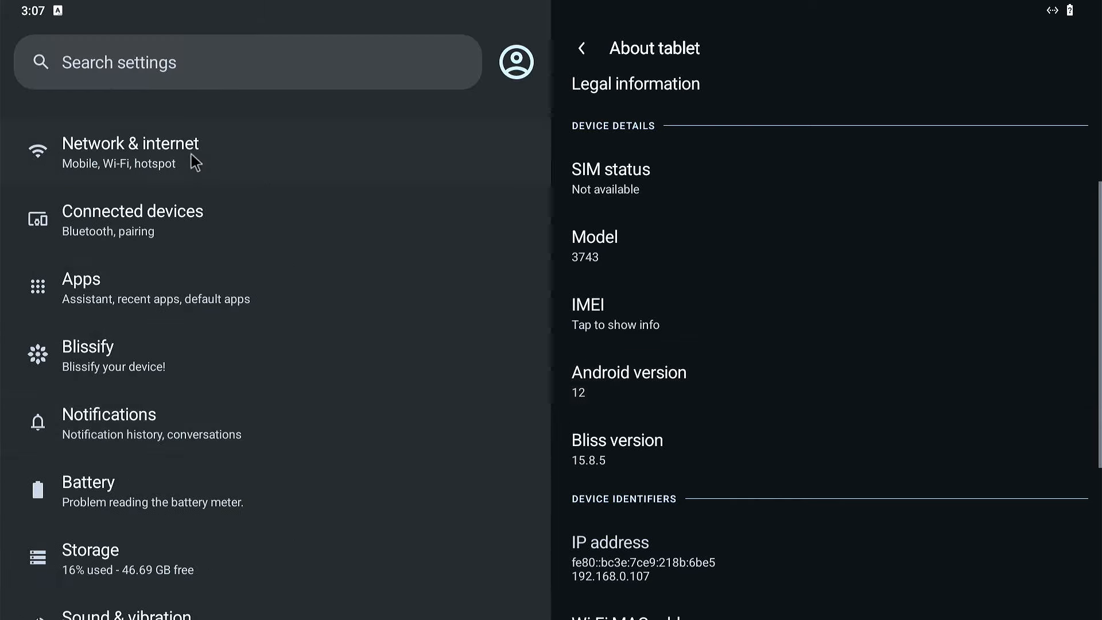
# Check Internet/Wi‑Fi networks, then Connected devices and scan for new Bluetooth devices.
pyautogui.click(130, 152)
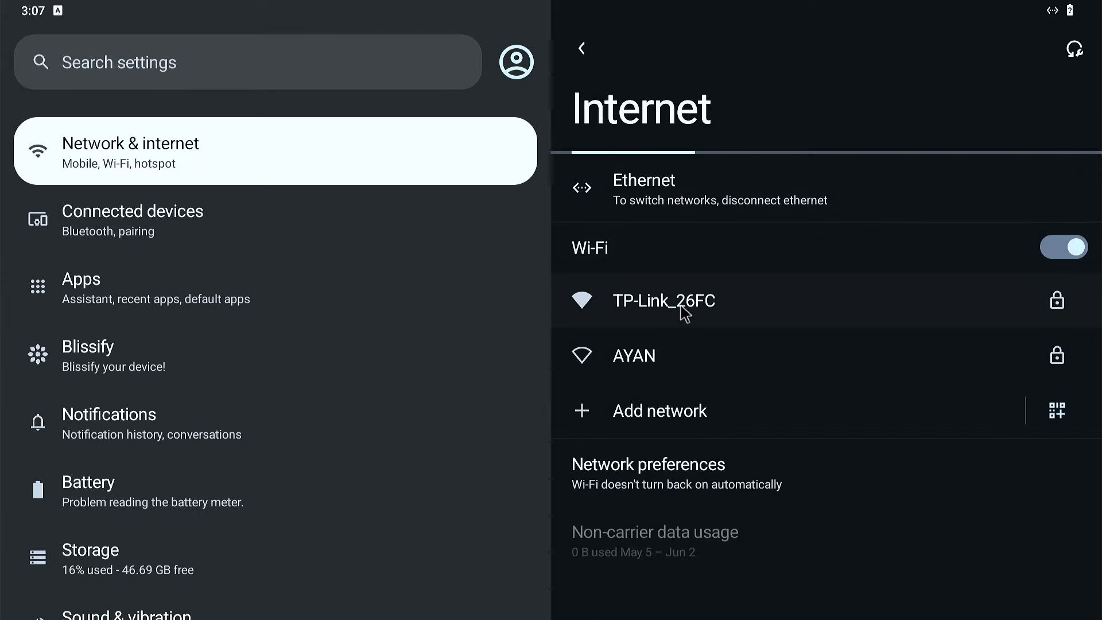
pyautogui.moveTo(671, 196)
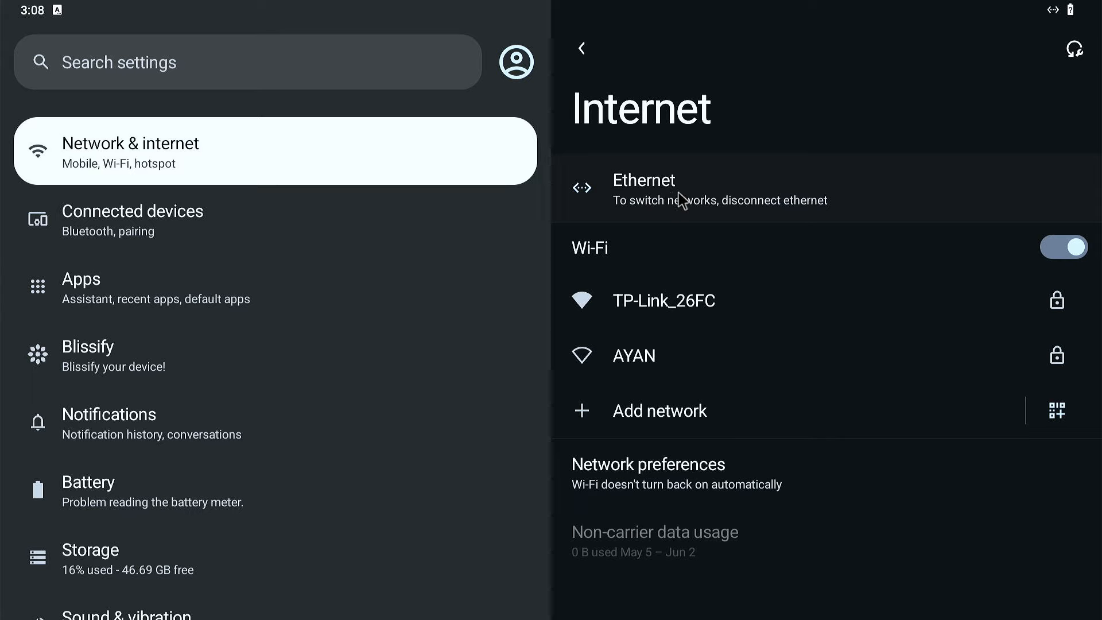
pyautogui.click(140, 218)
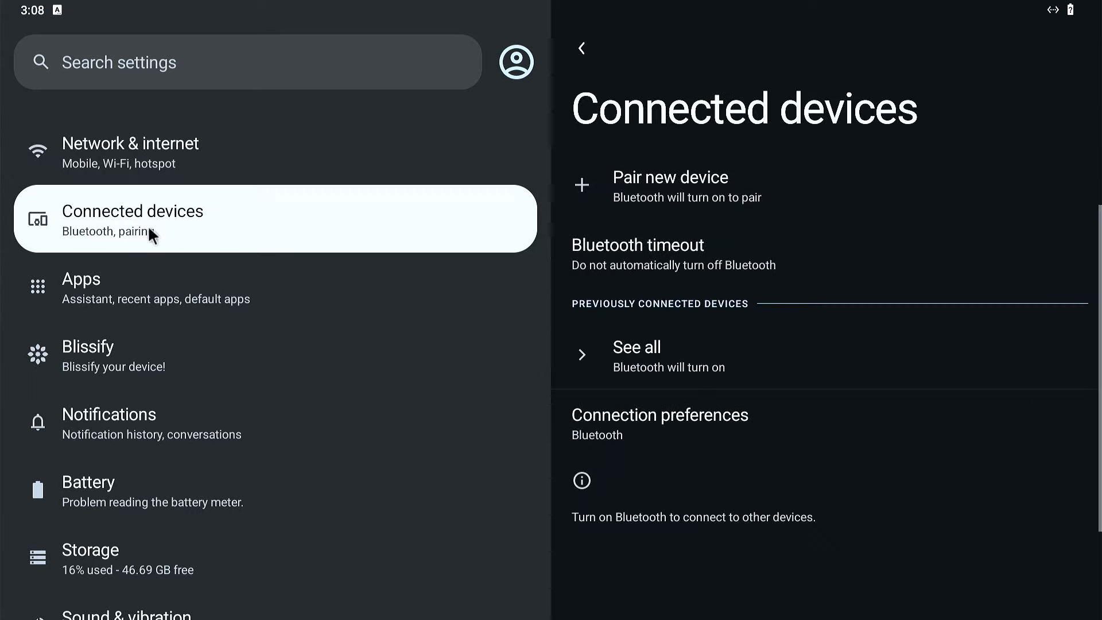
pyautogui.moveTo(632, 205)
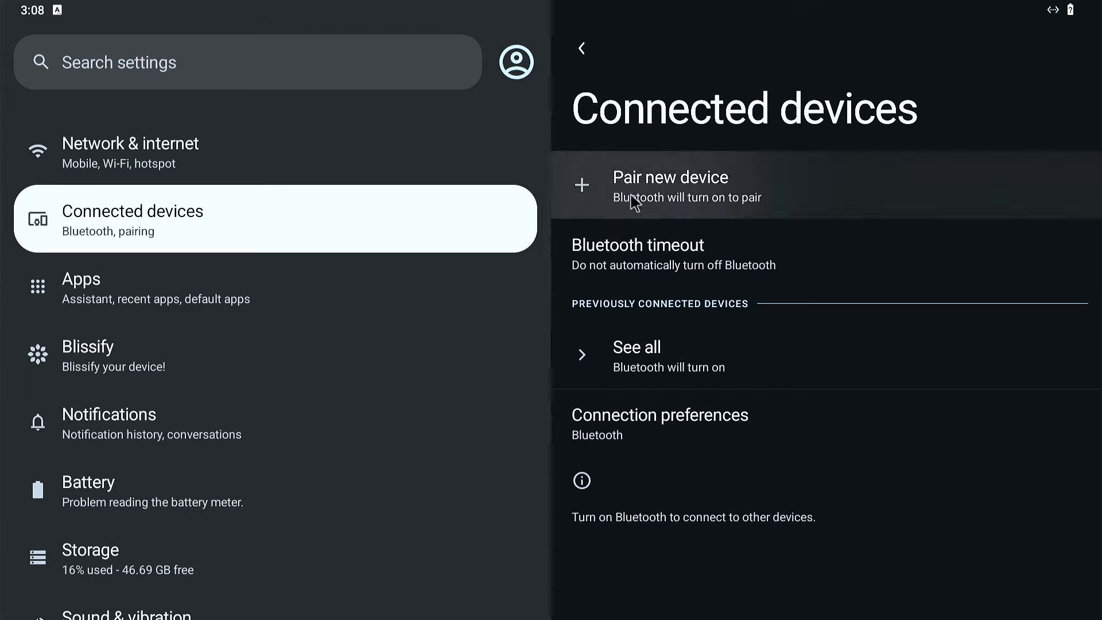
pyautogui.click(671, 186)
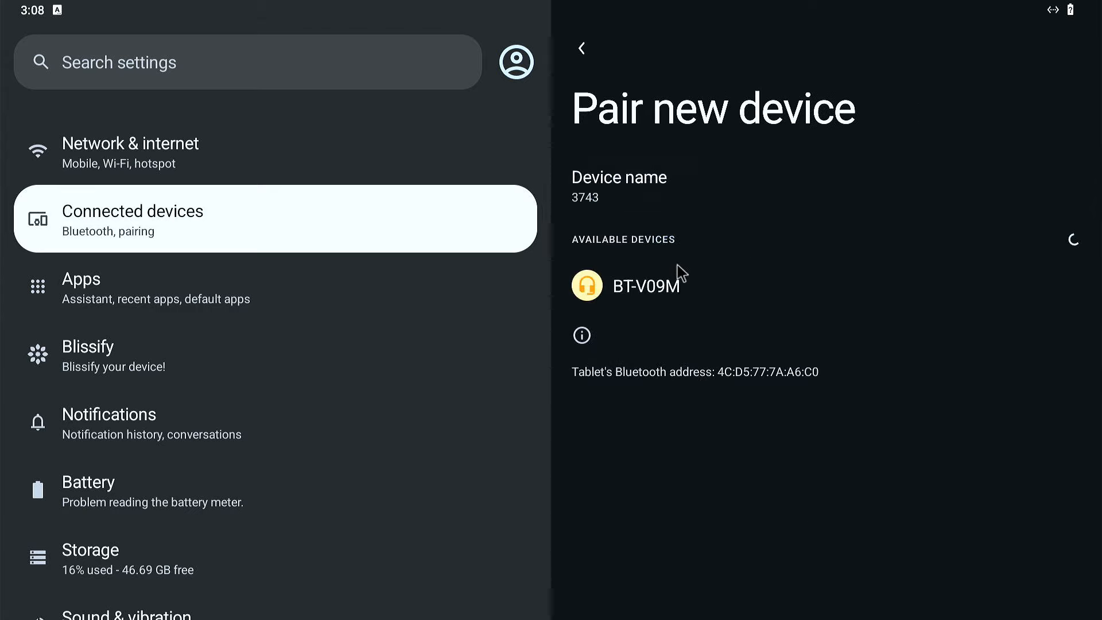
# Pull down the quick settings shade, browse its pages, and dismiss it back to the desktop.
pyautogui.click(580, 49)
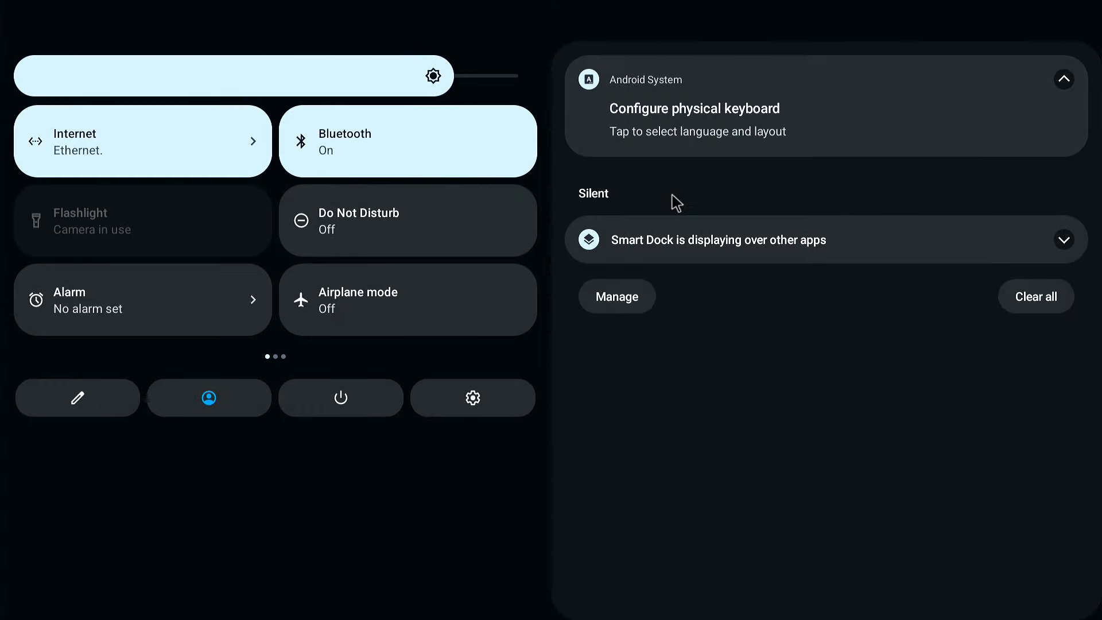
pyautogui.click(1034, 296)
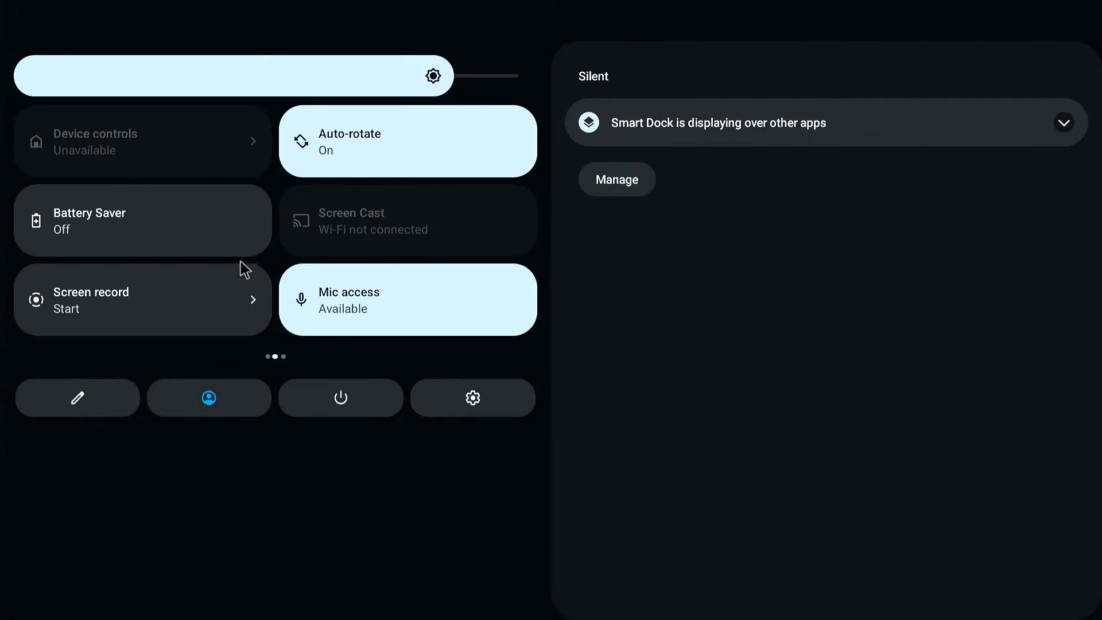
pyautogui.hscroll(-3)
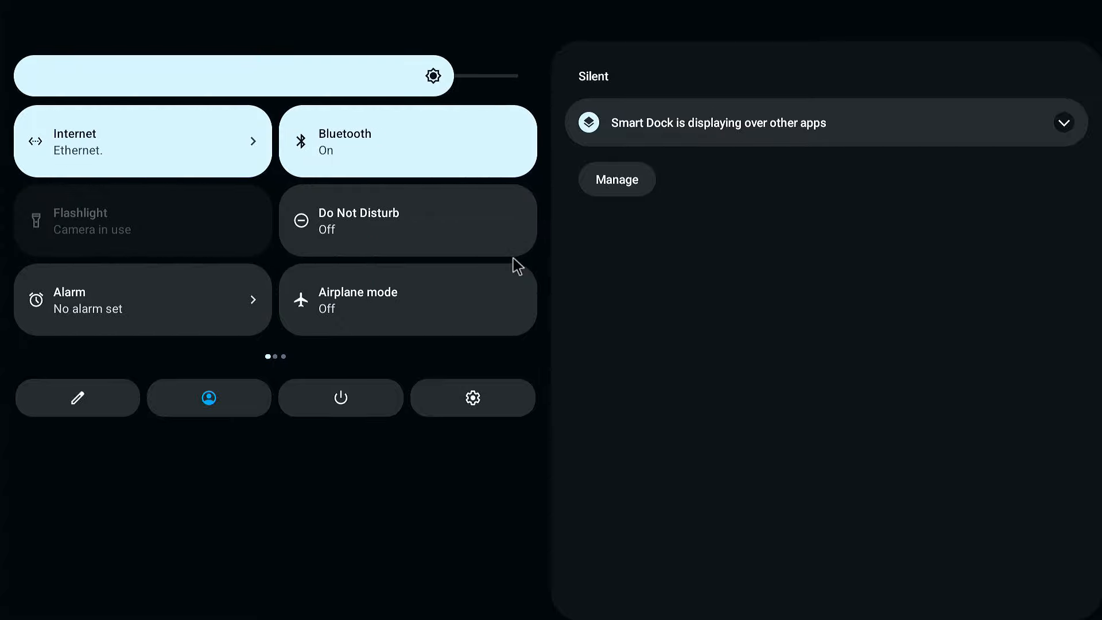
pyautogui.click(340, 397)
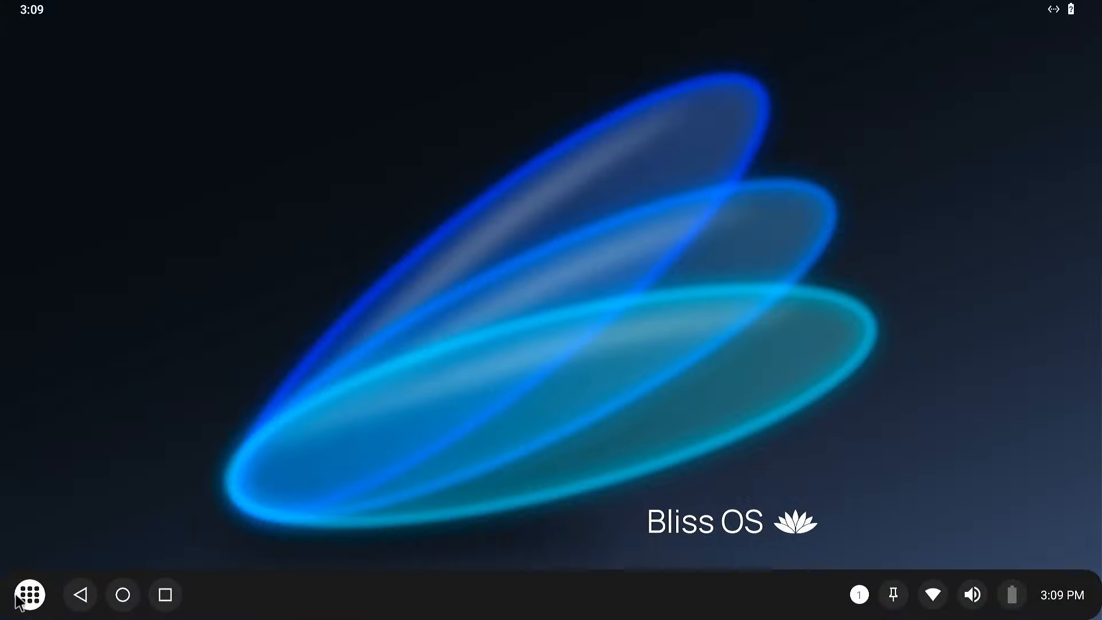
# Launch microG Settings from the app drawer and put its window away.
pyautogui.click(27, 594)
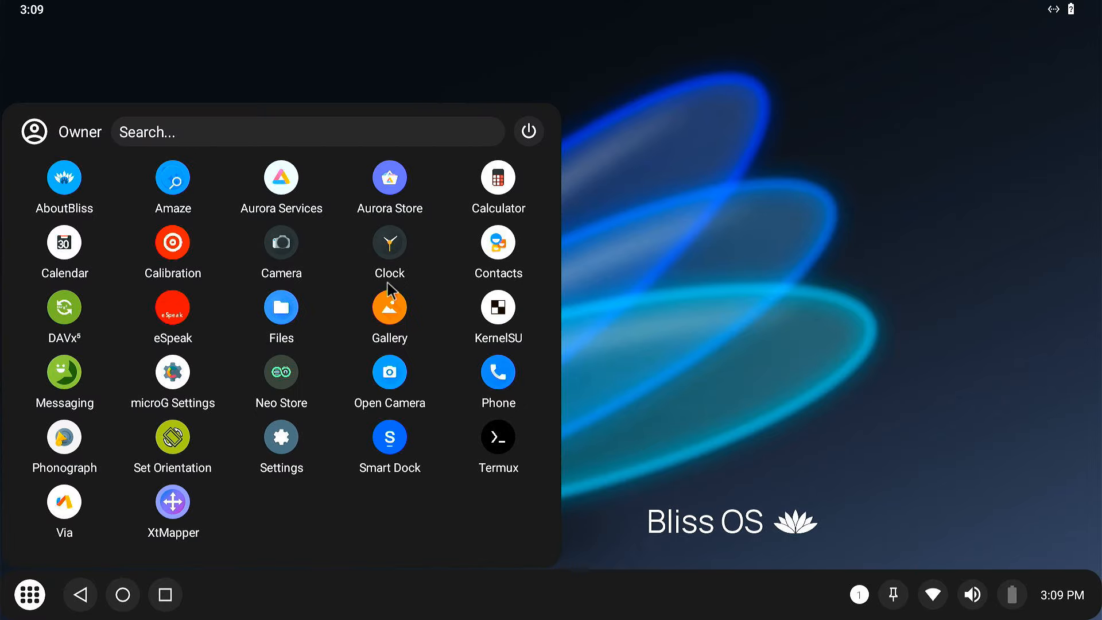
pyautogui.moveTo(358, 299)
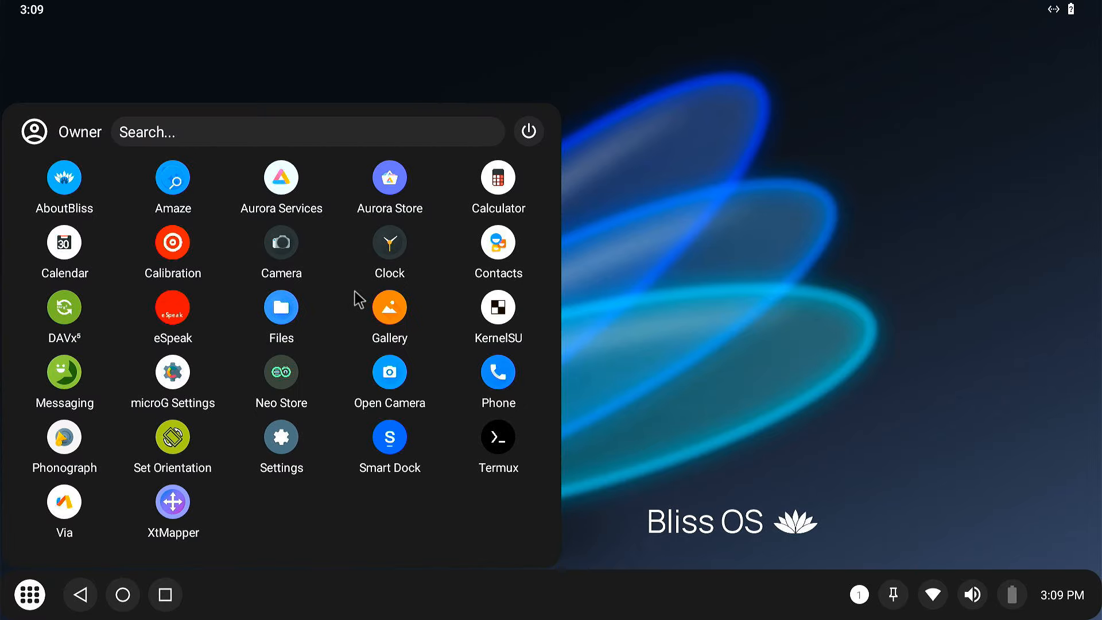
pyautogui.click(280, 437)
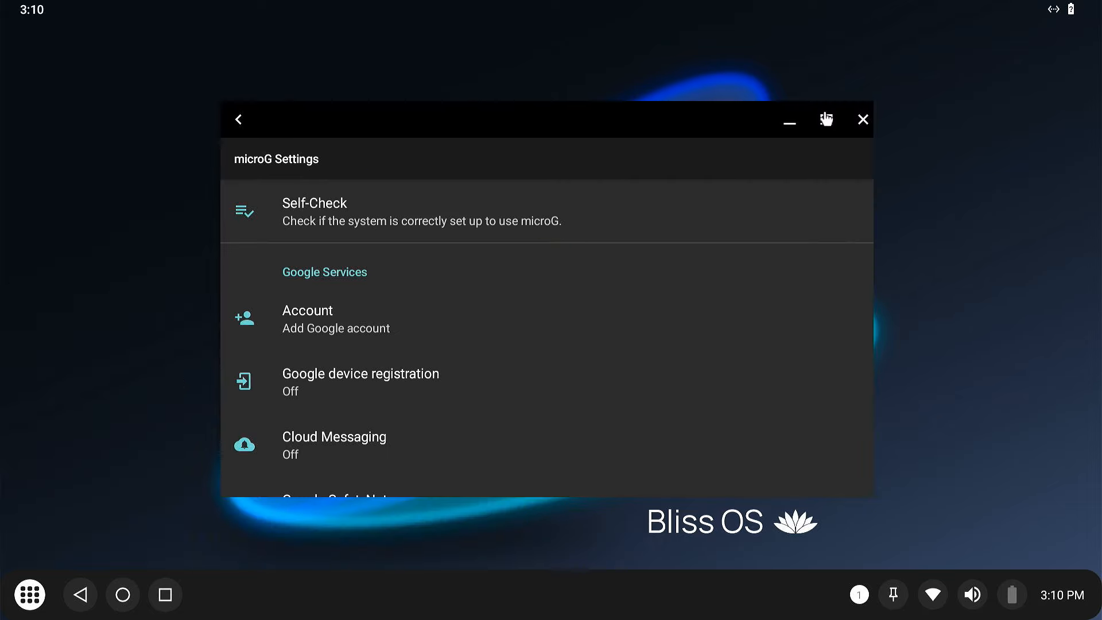
pyautogui.click(827, 119)
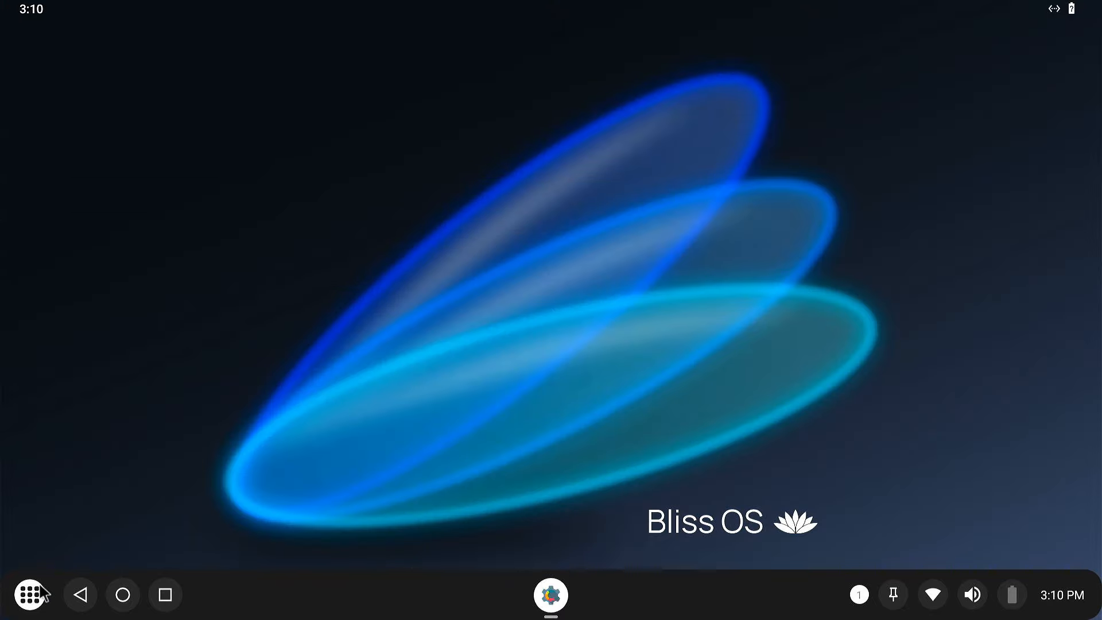
# Launch Aurora Store and sign in with a Google account email and password.
pyautogui.click(27, 594)
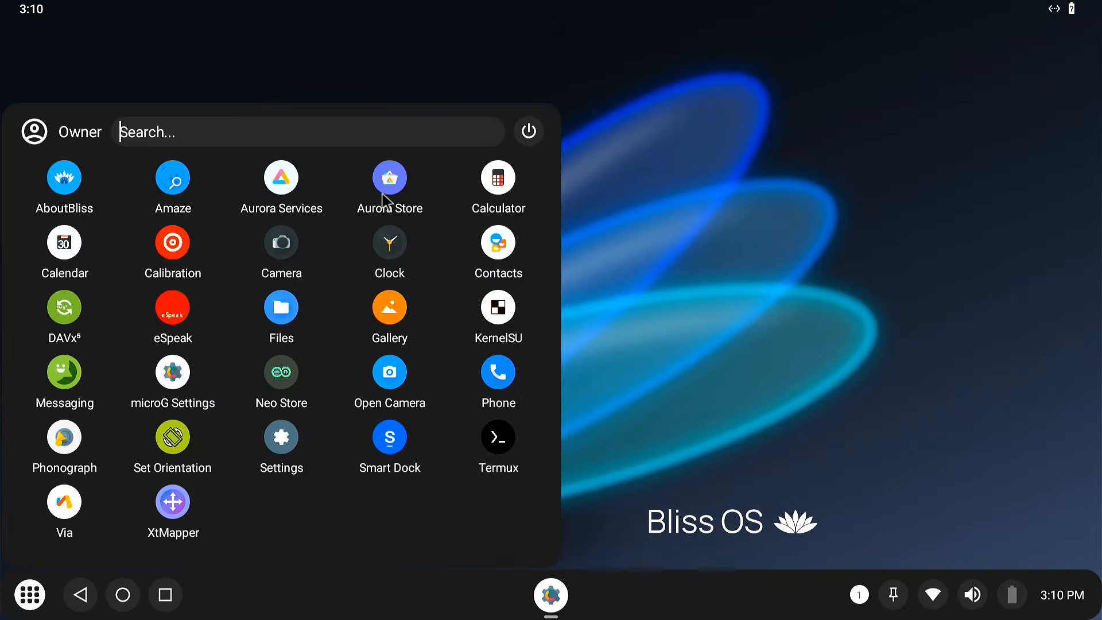
pyautogui.moveTo(393, 192)
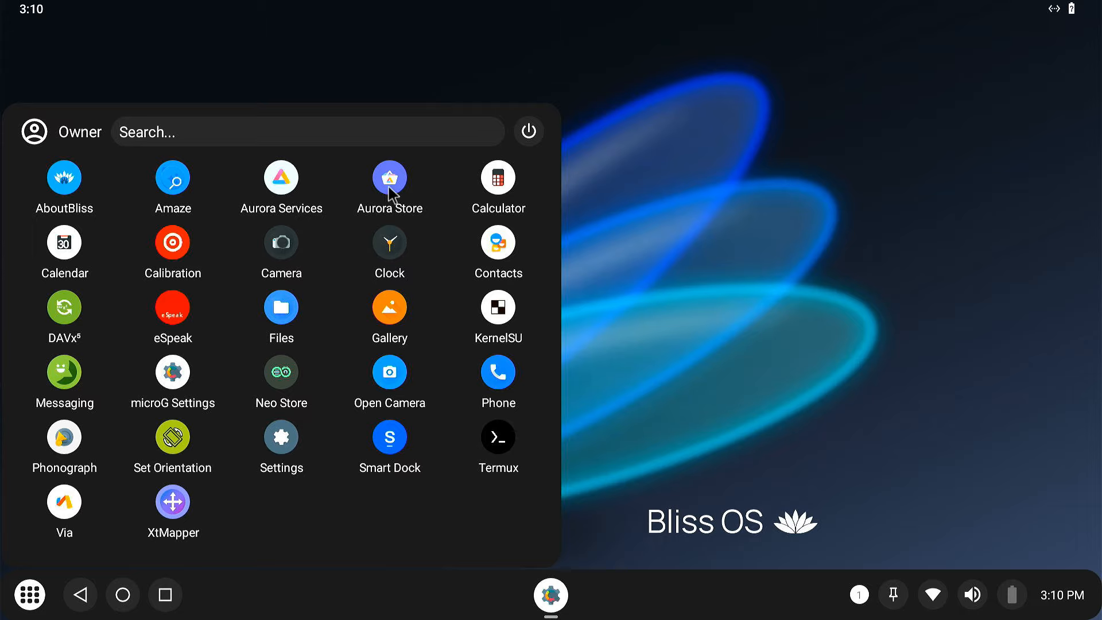
pyautogui.click(389, 175)
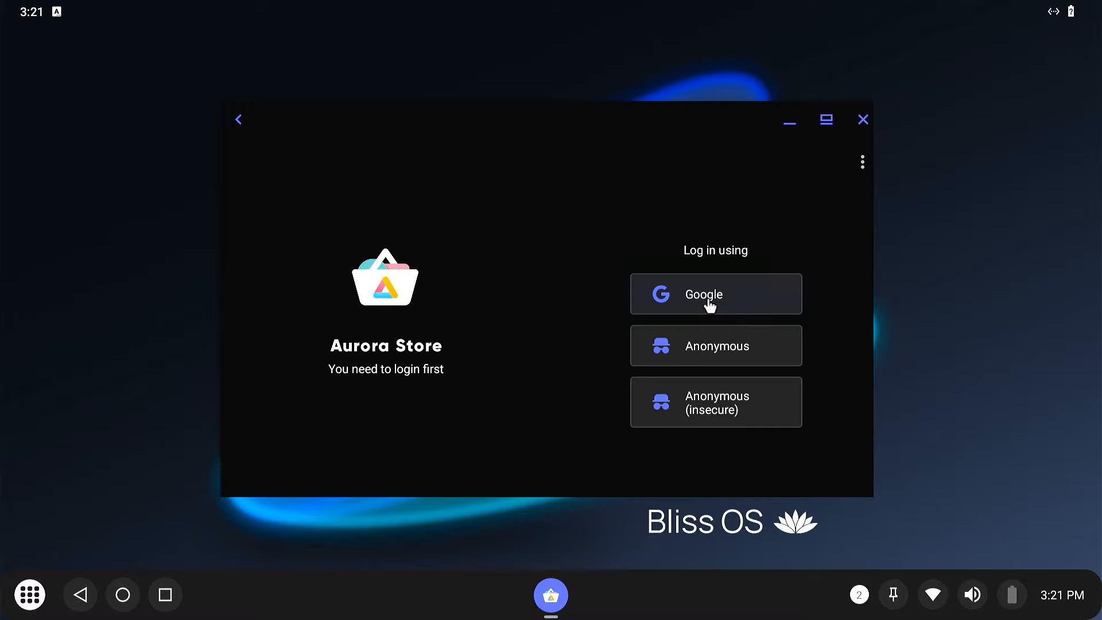
pyautogui.click(715, 294)
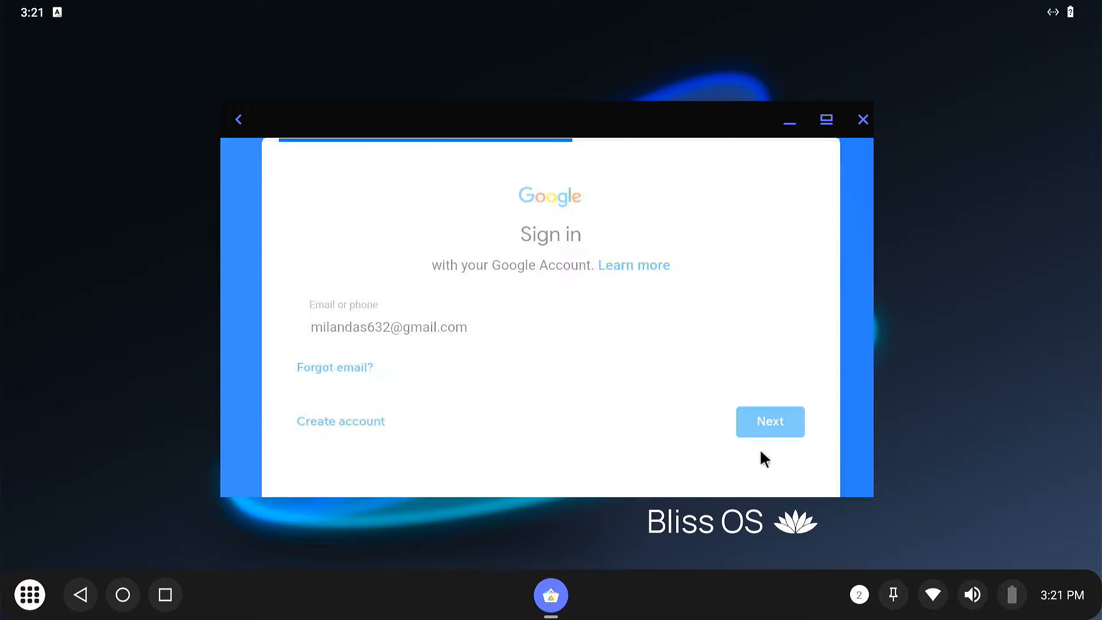
pyautogui.click(768, 421)
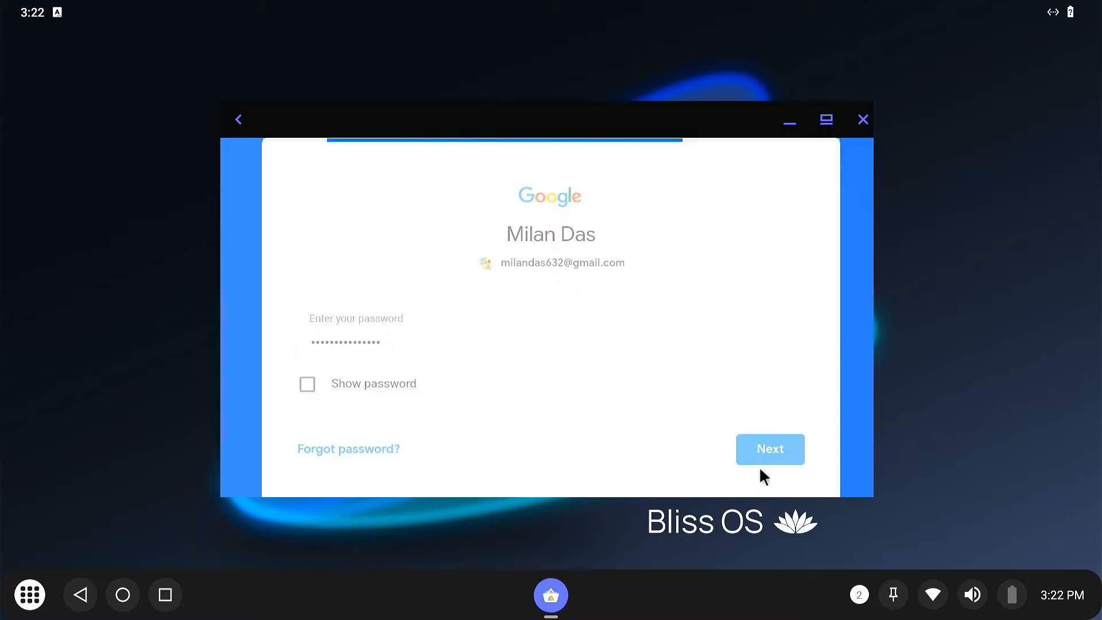
pyautogui.click(769, 449)
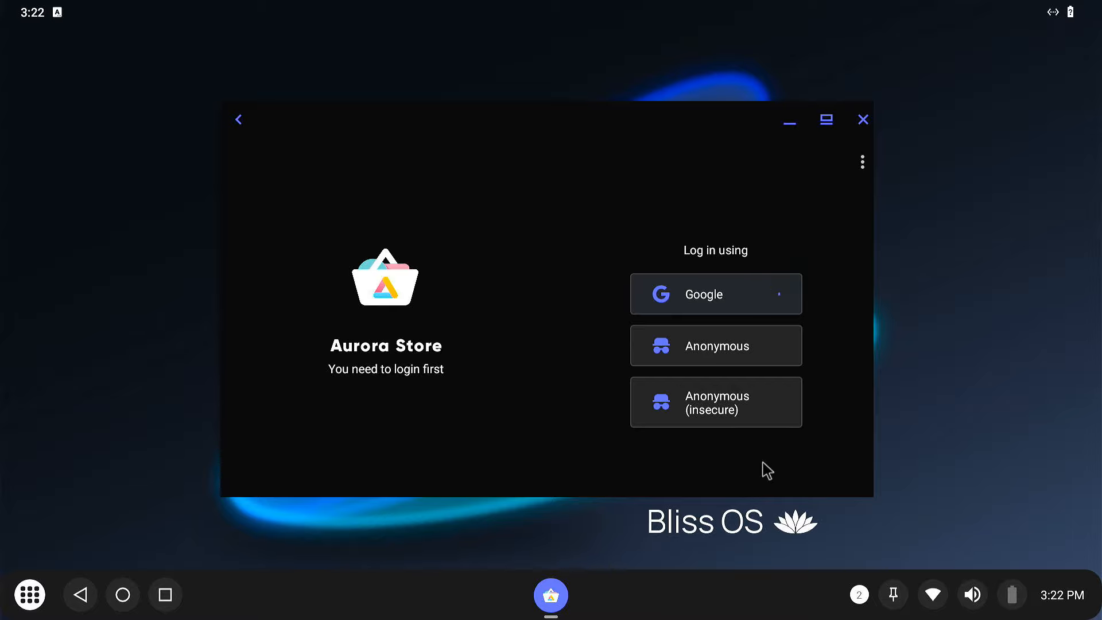
pyautogui.click(715, 345)
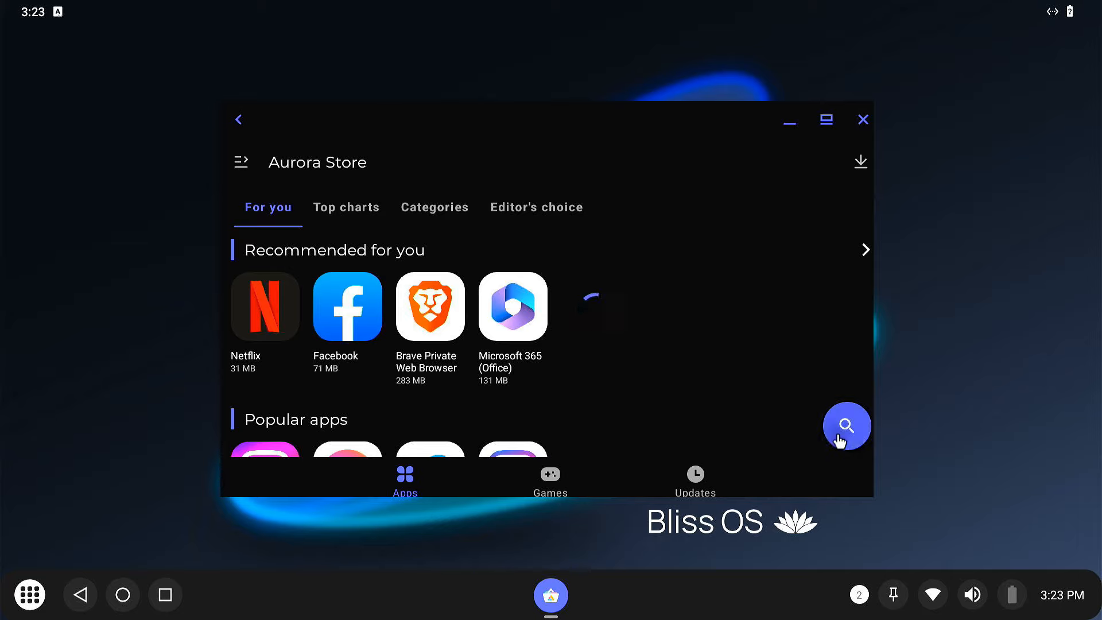
# Search 'chrome', attempt to install Google Chrome, and dismiss the incompatible-app error.
pyautogui.click(845, 425)
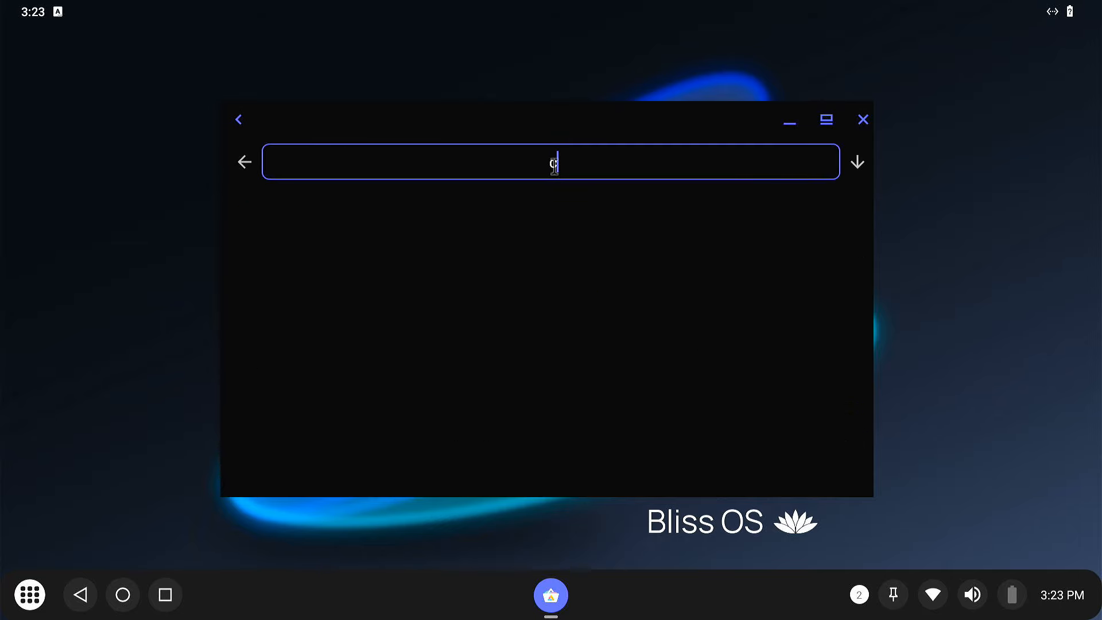
pyautogui.write('chrome')
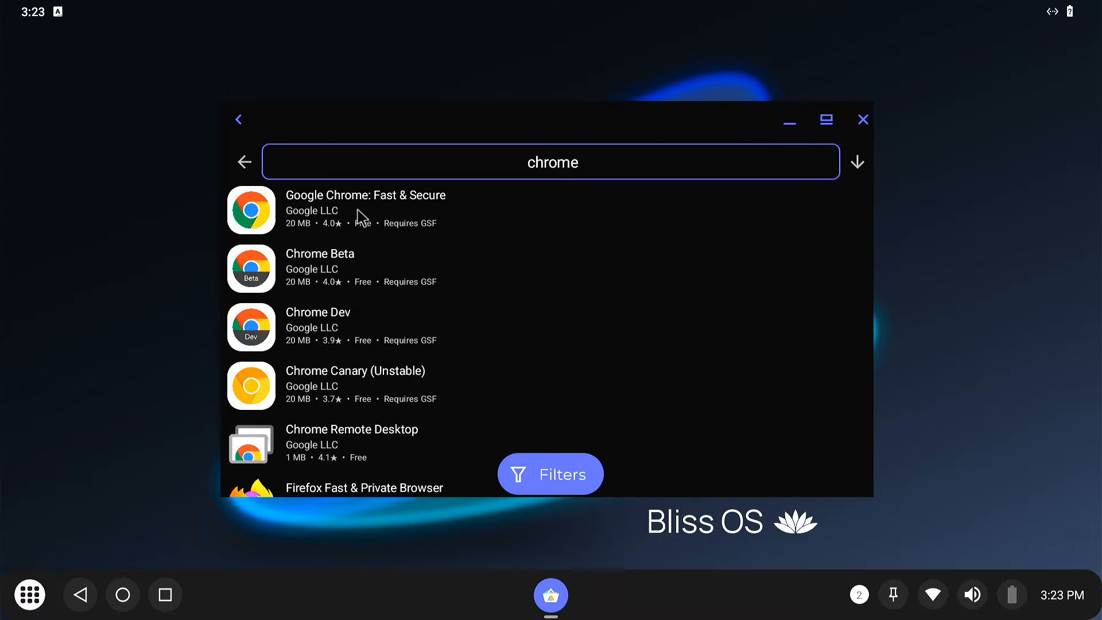
pyautogui.click(365, 209)
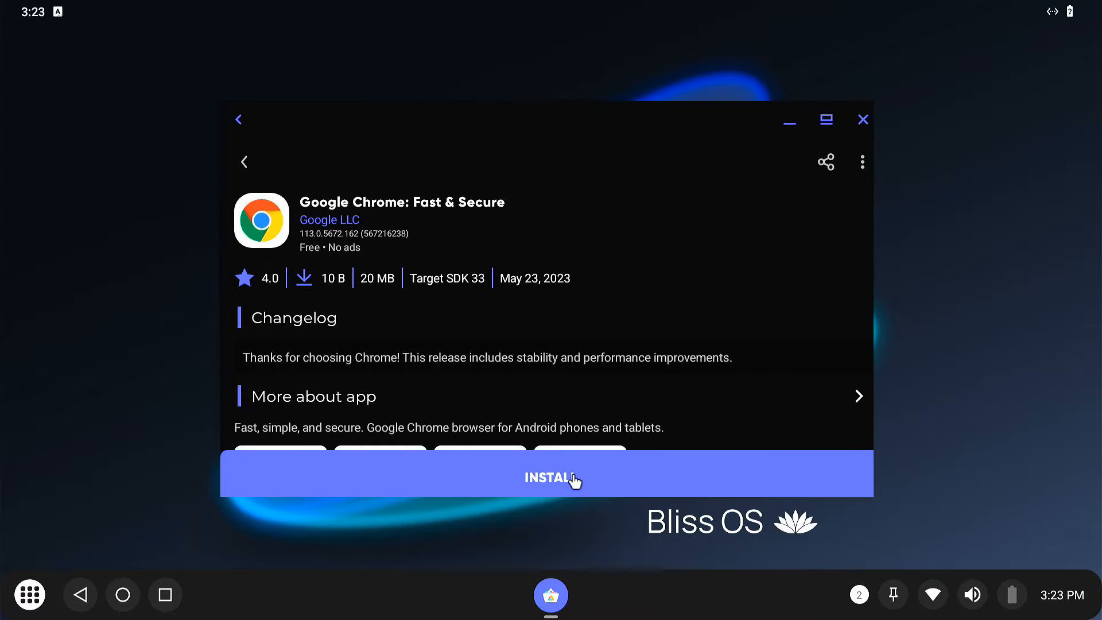
pyautogui.click(551, 477)
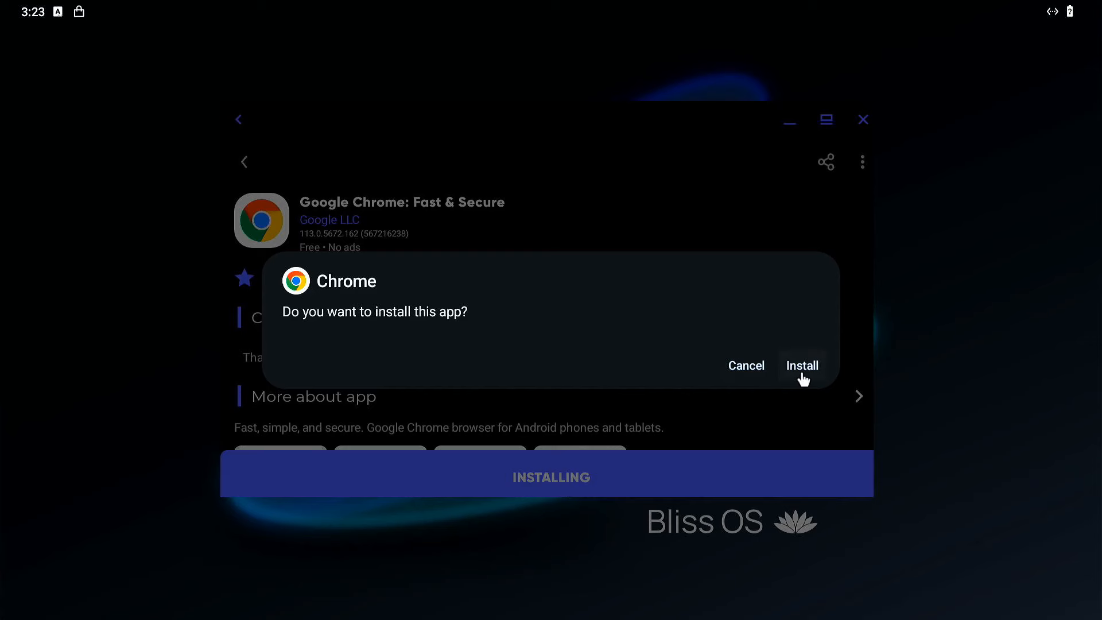
pyautogui.click(801, 365)
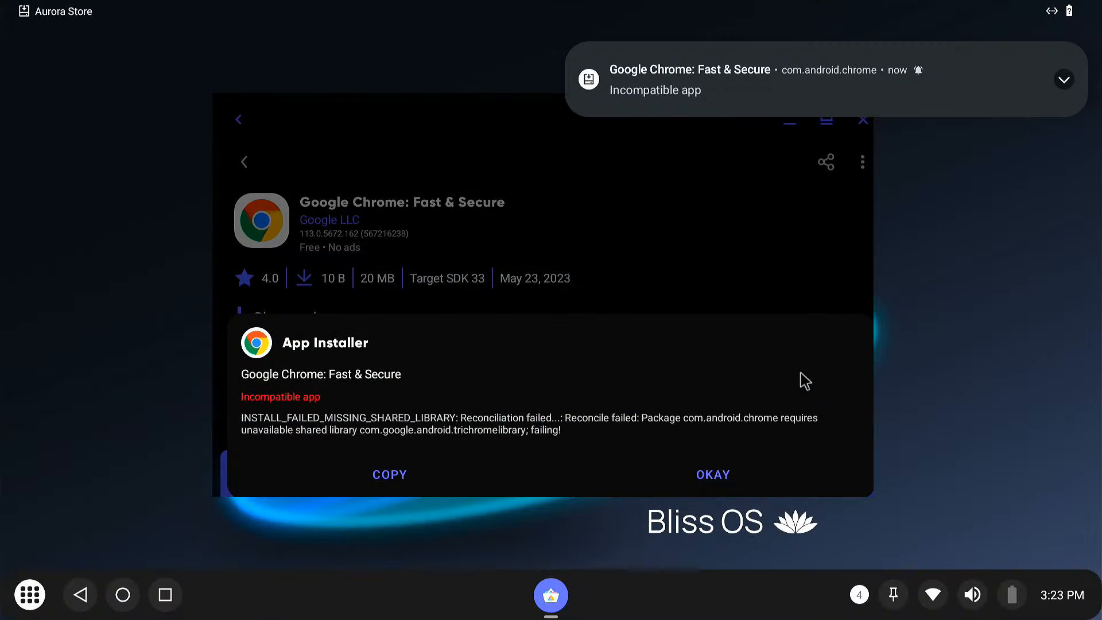
pyautogui.moveTo(297, 410)
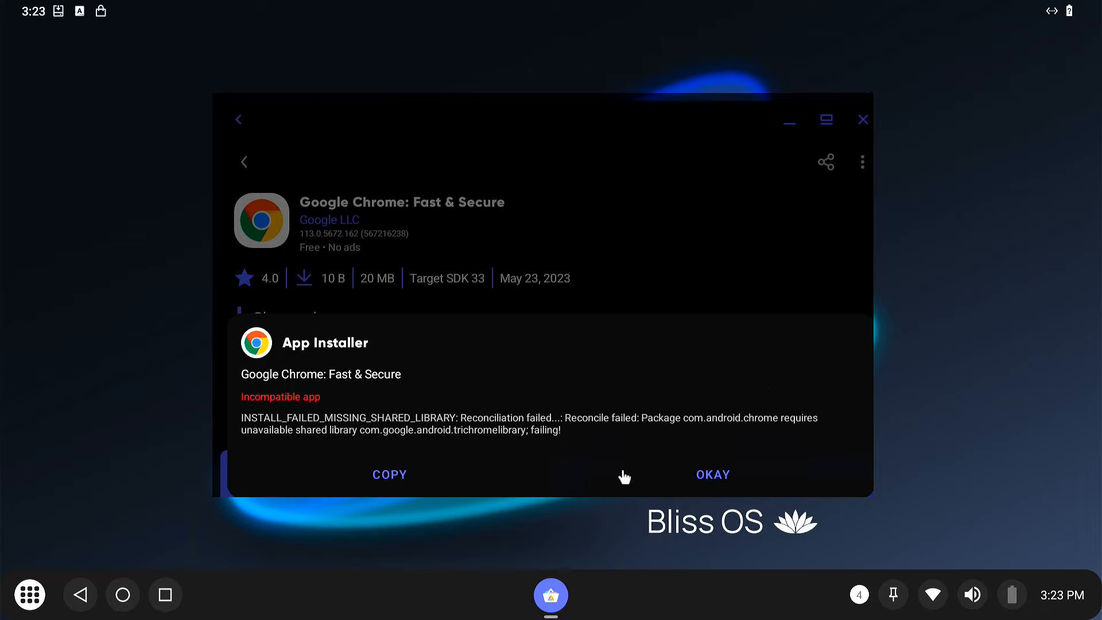
pyautogui.click(711, 474)
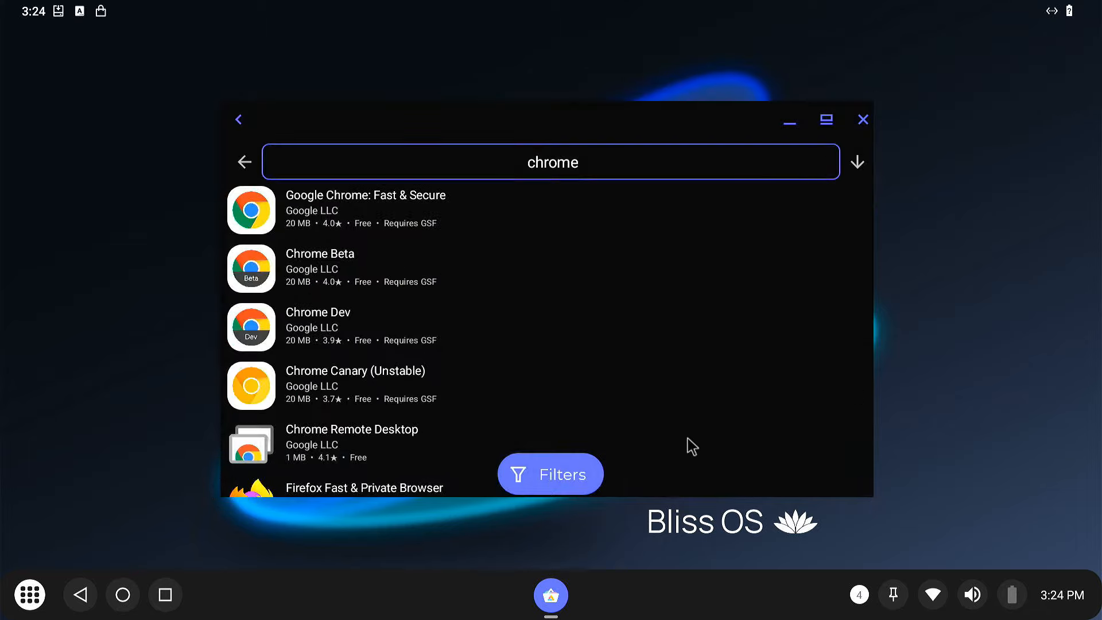
# Search 'firefox', install Firefox Fast & Private Browser, and find it in the app drawer.
pyautogui.press('BackSpace')
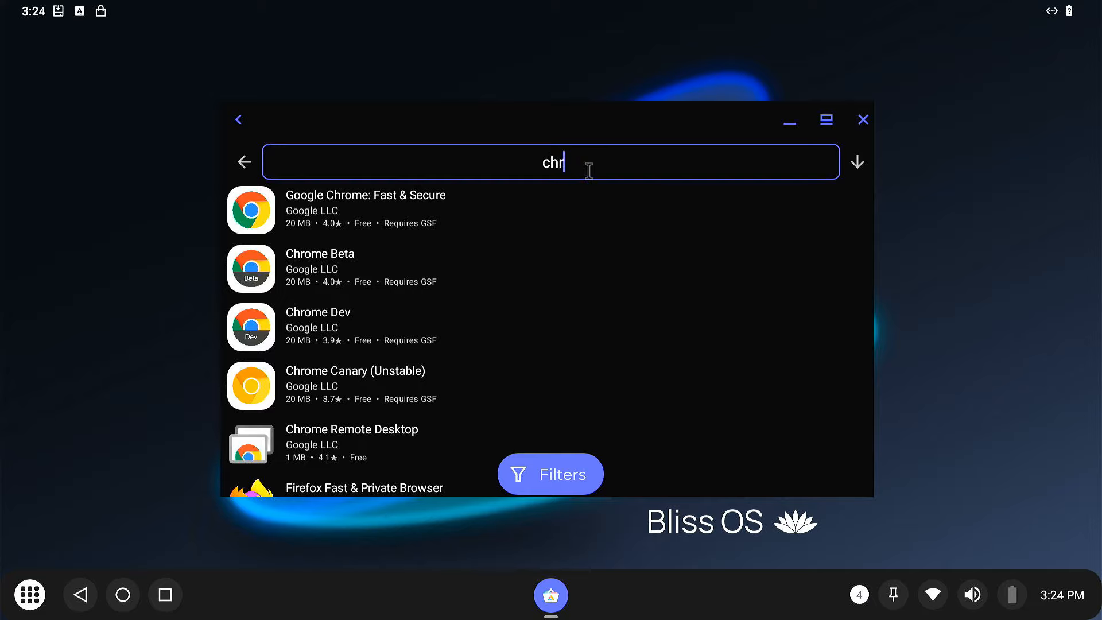
pyautogui.write('firefox')
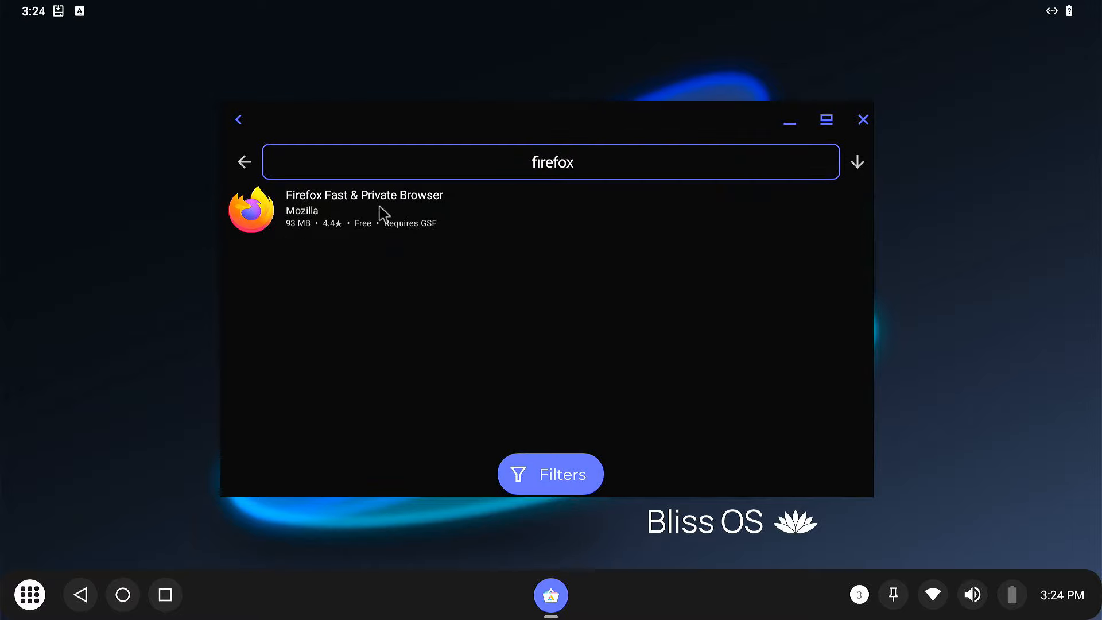
pyautogui.click(364, 209)
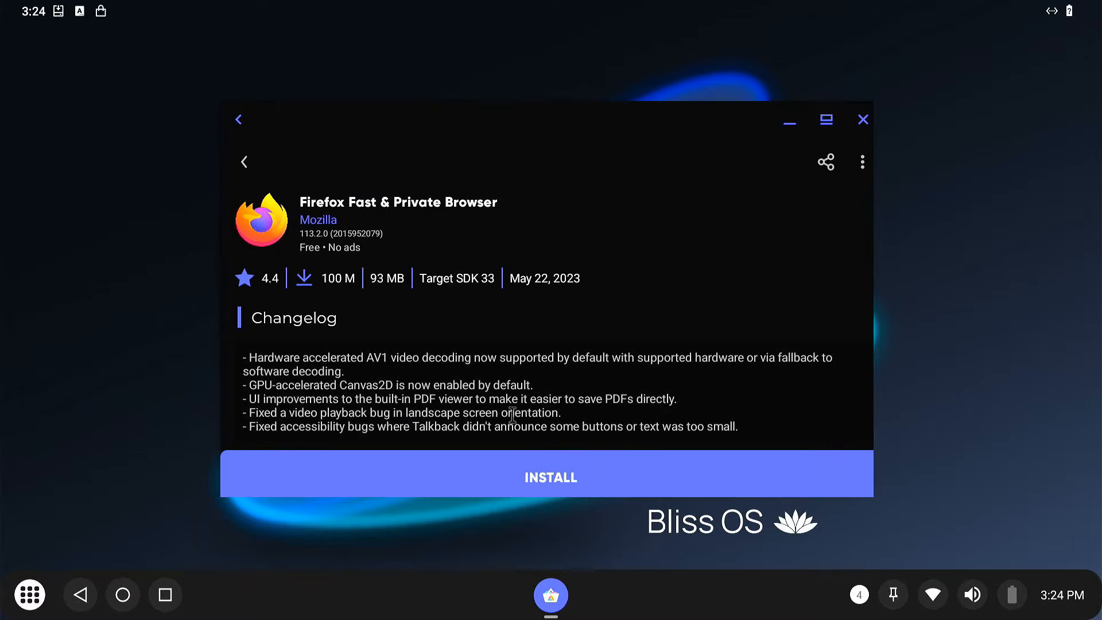
pyautogui.click(549, 476)
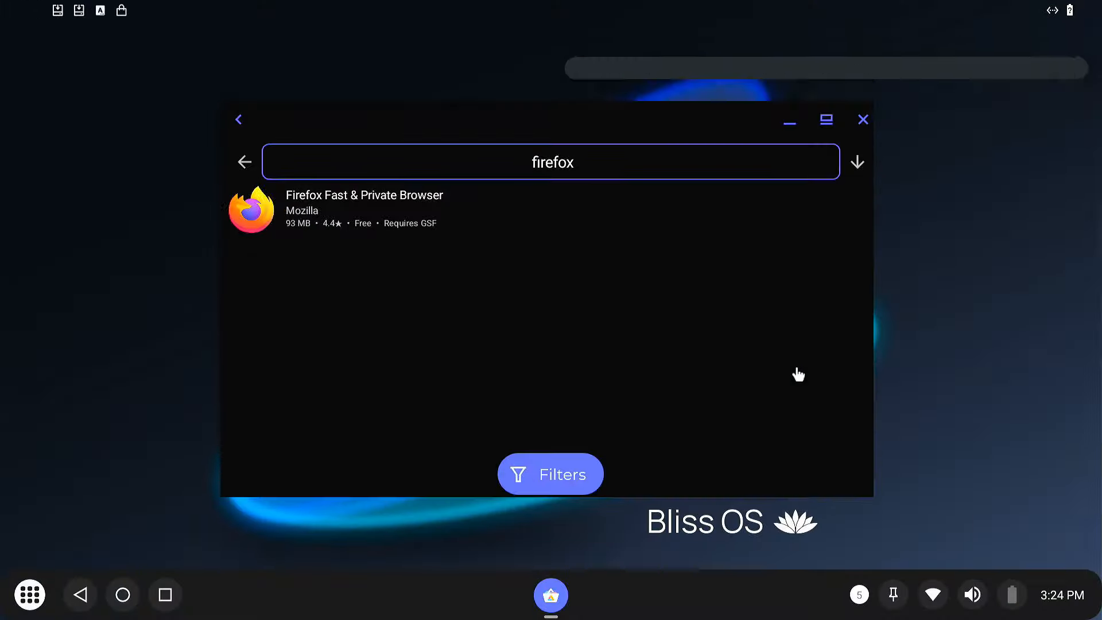
pyautogui.click(243, 162)
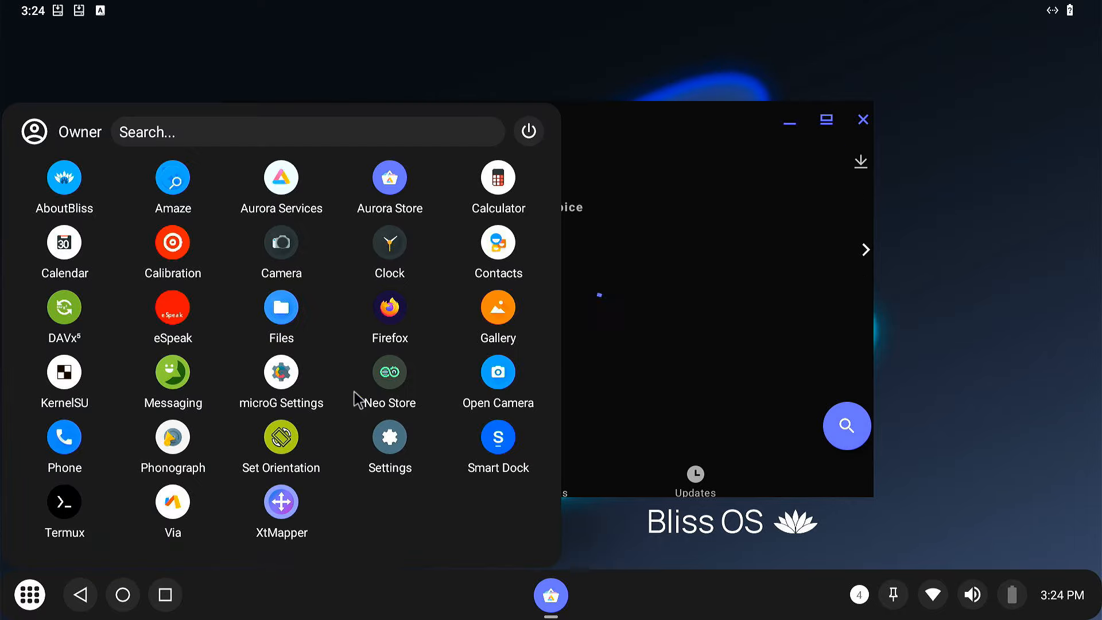
# Launch Firefox, load youtube.com and maximize its window on the desktop.
pyautogui.click(389, 309)
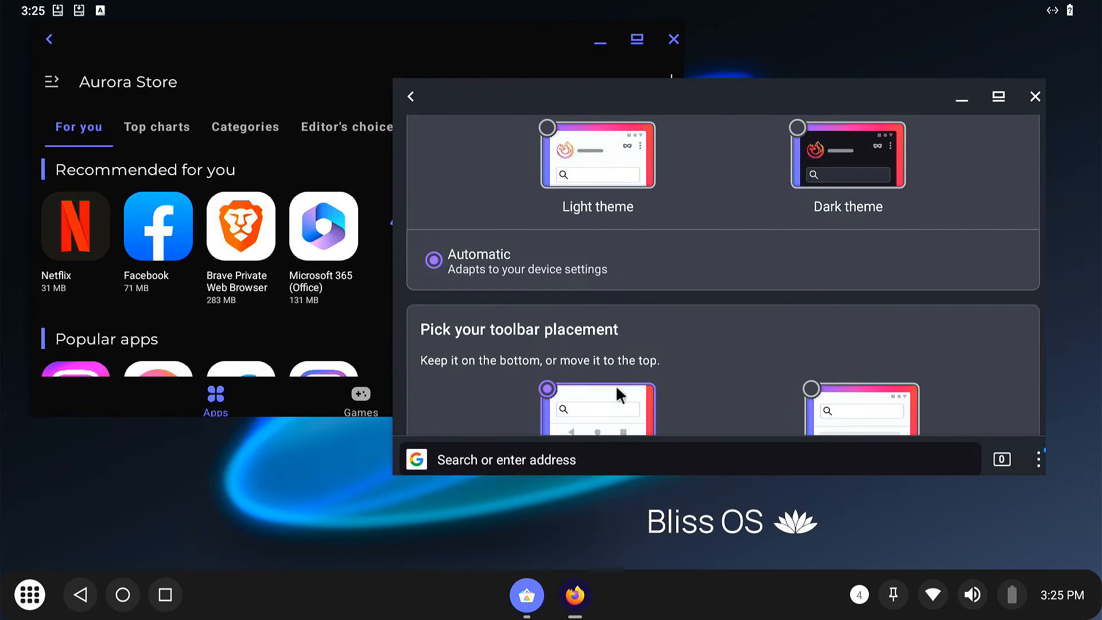
pyautogui.write('youtube.com')
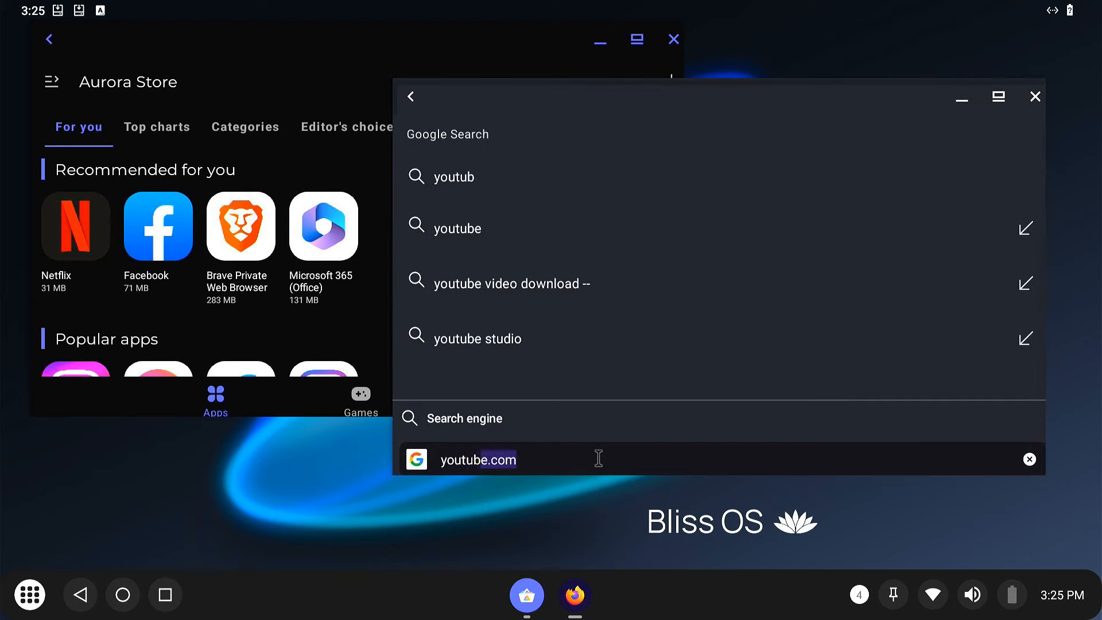
pyautogui.press('Enter')
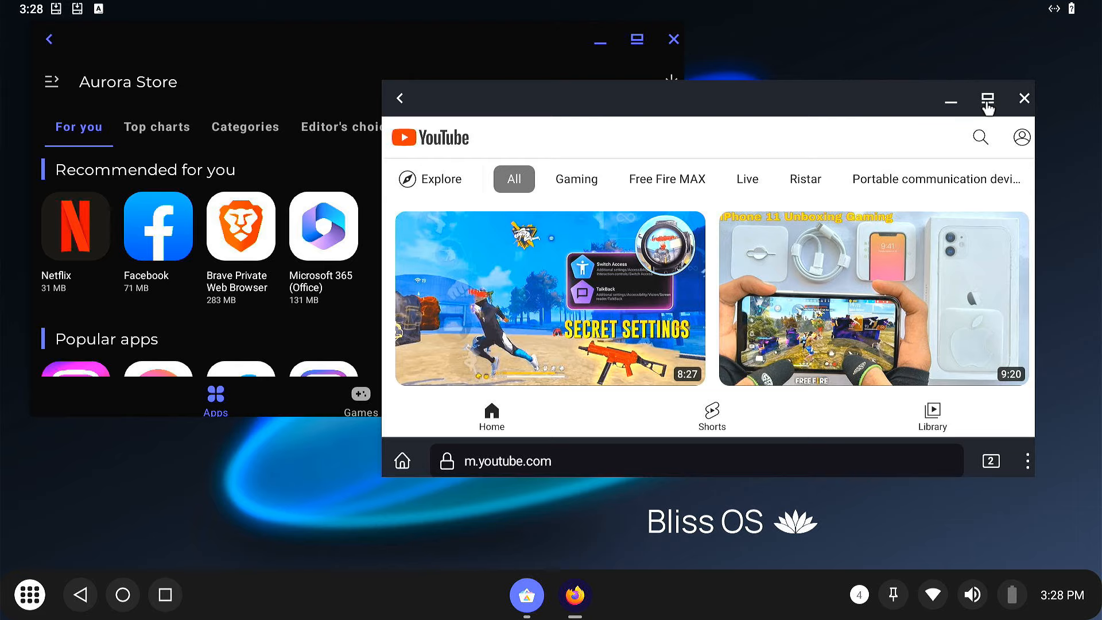
pyautogui.click(987, 99)
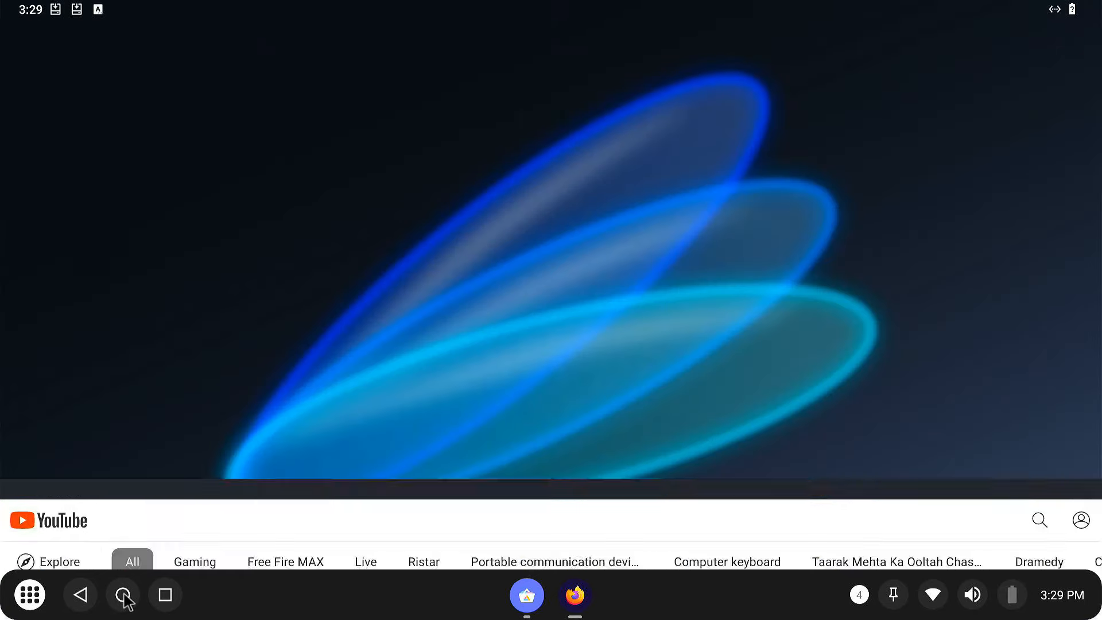
# Return to the desktop, restore the Aurora Store window and show its Games section.
pyautogui.click(526, 594)
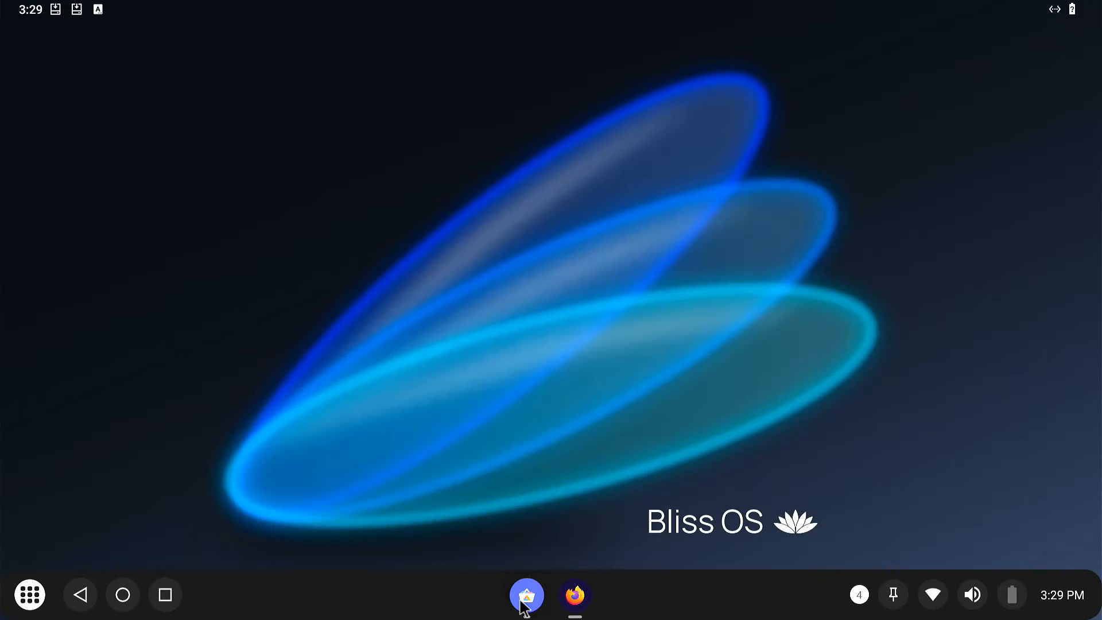
pyautogui.click(527, 594)
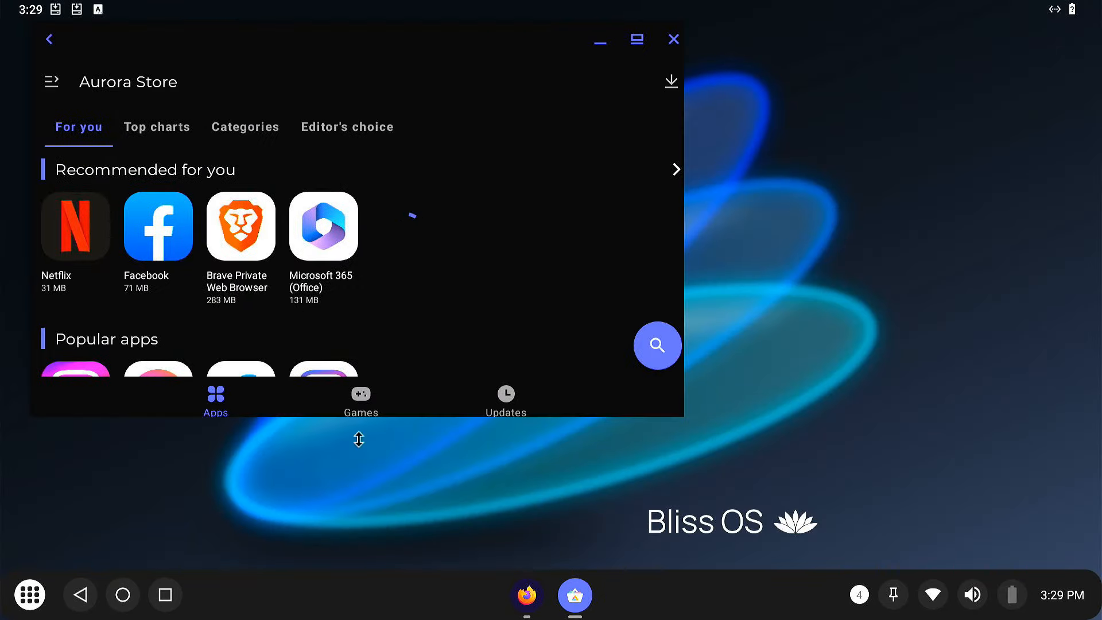
pyautogui.click(360, 399)
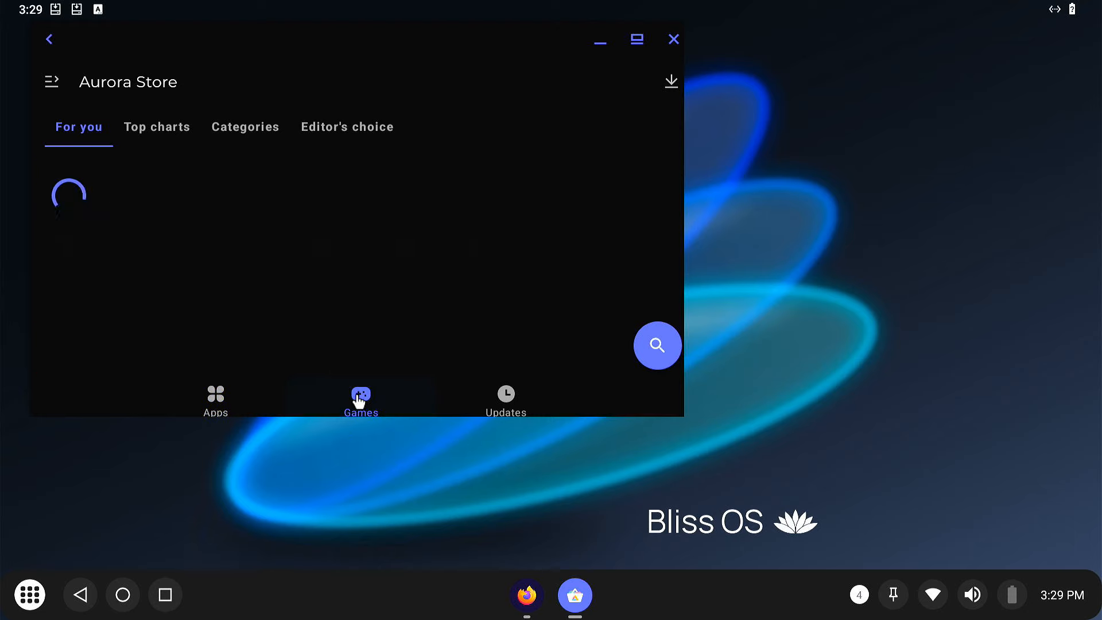